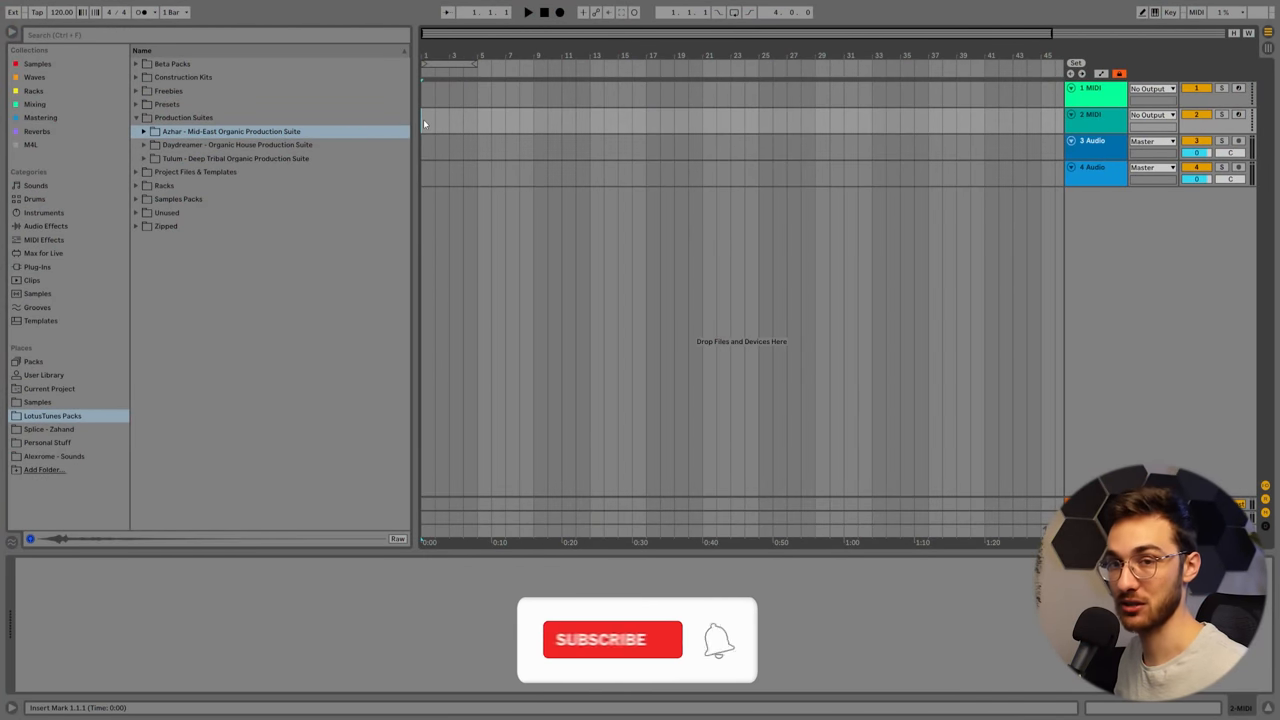
Step: Browse the Tulum pack's Drums > One Shots > Kicks folder and audition a kick for track 1
{"action": "left_click", "coordinate": [612, 640]}
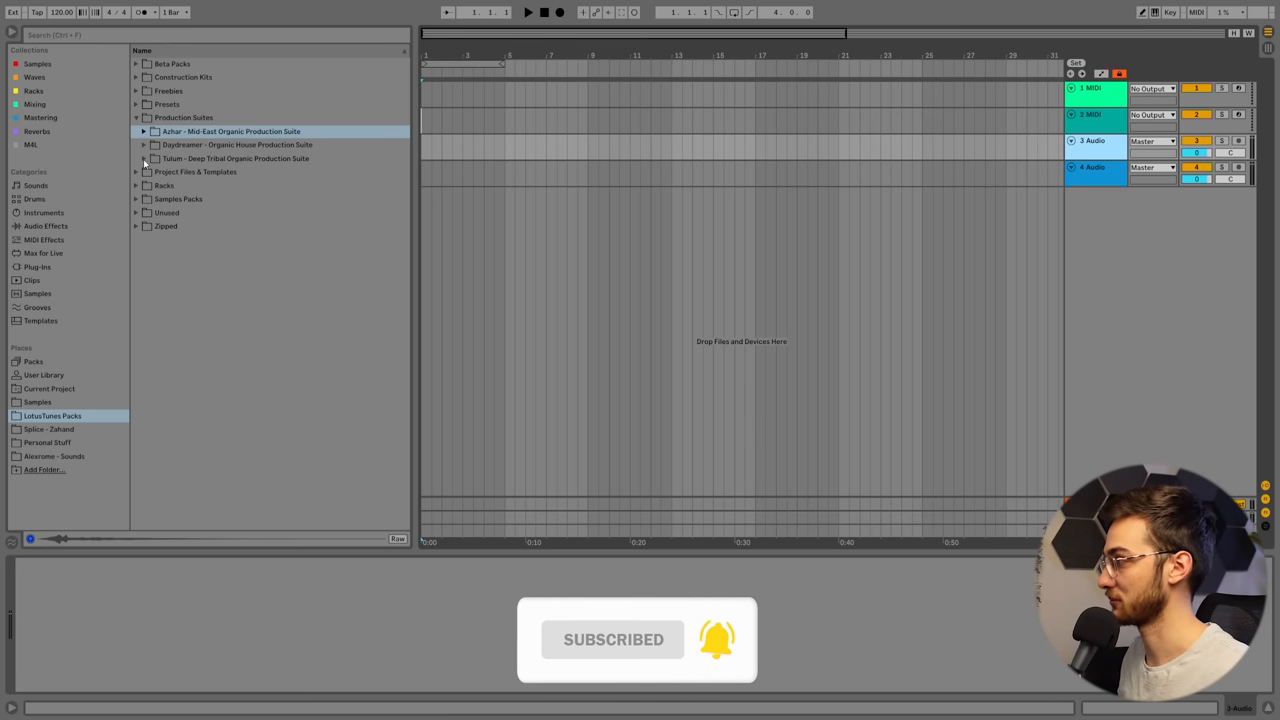
{"action": "left_click", "coordinate": [144, 158]}
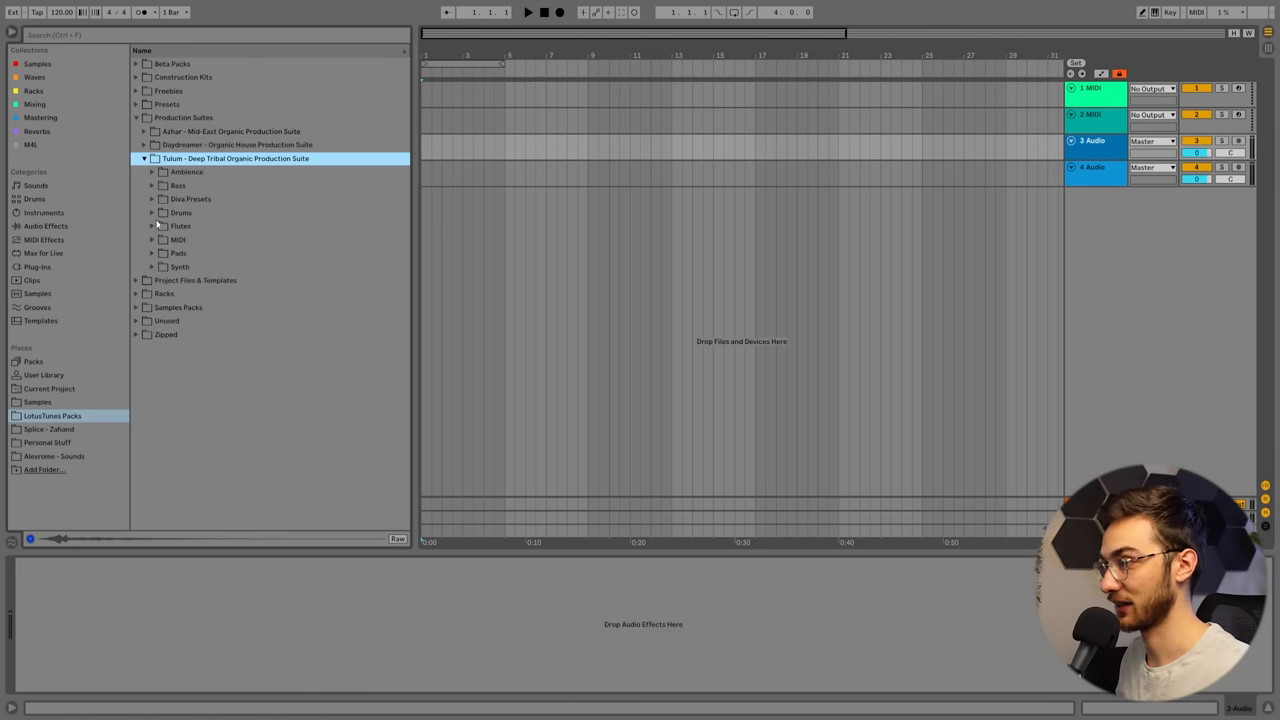
{"action": "left_click", "coordinate": [152, 212]}
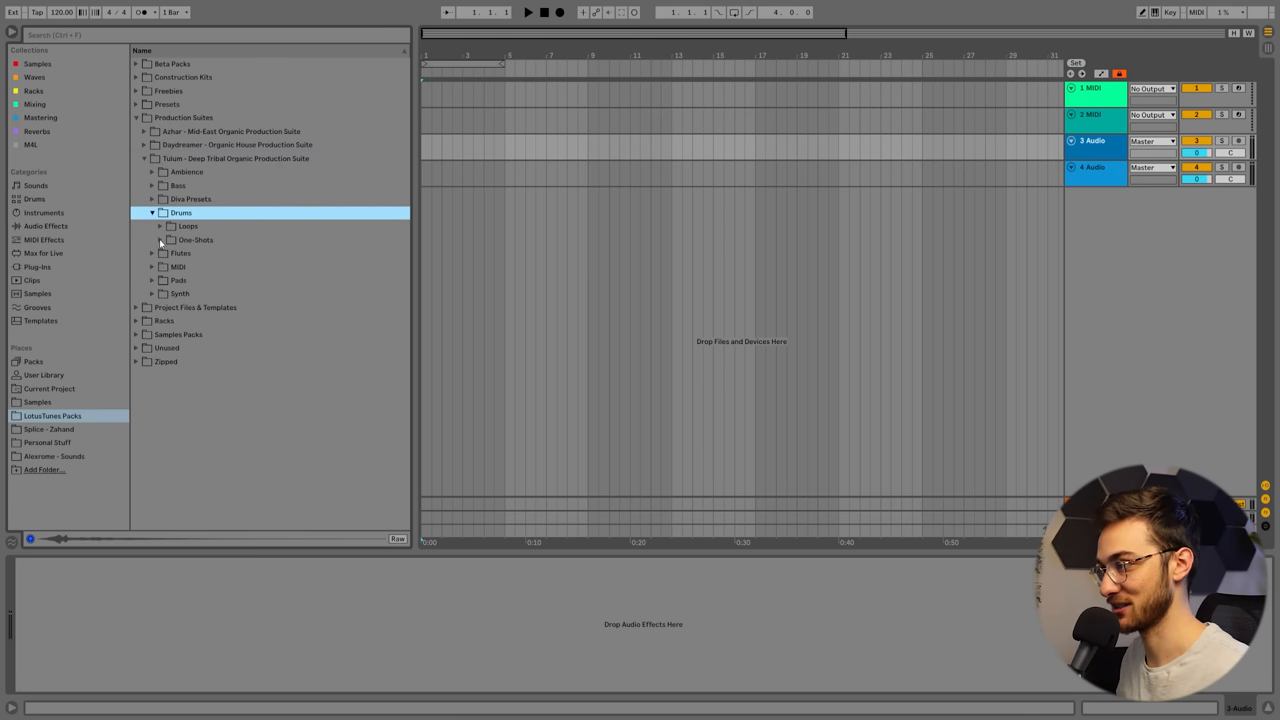
{"action": "left_click", "coordinate": [160, 240]}
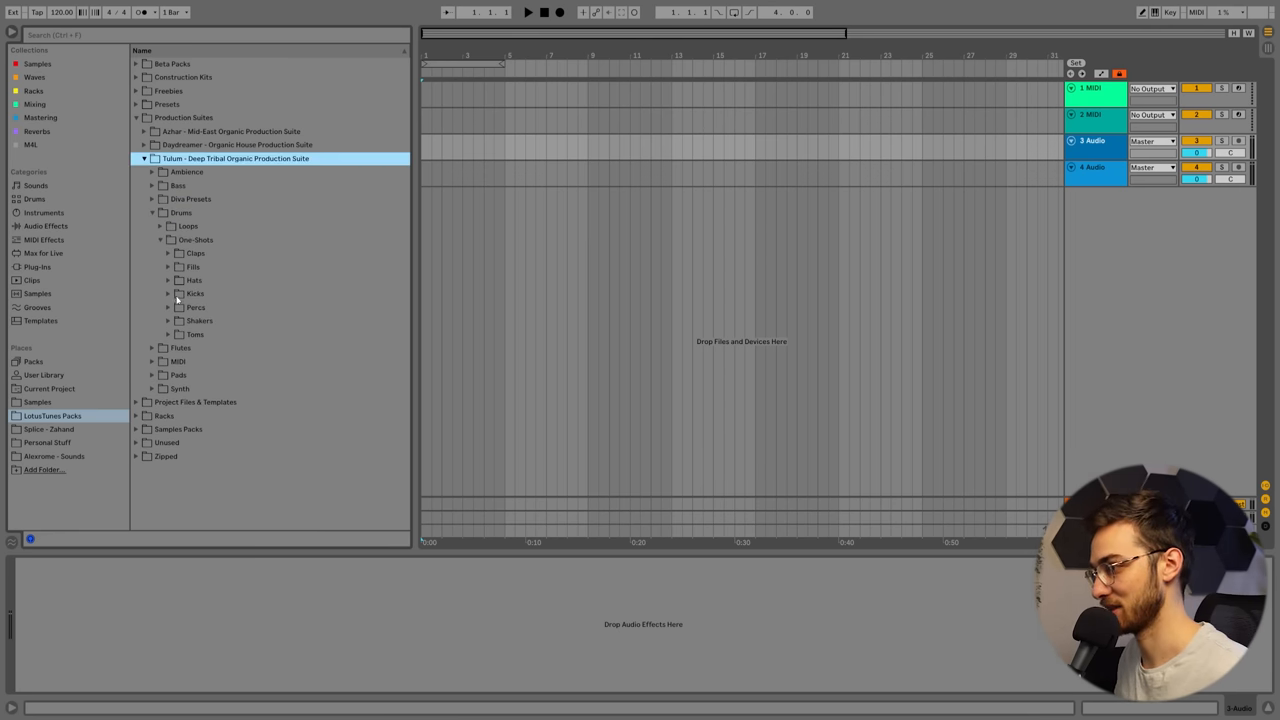
{"action": "left_click", "coordinate": [194, 292]}
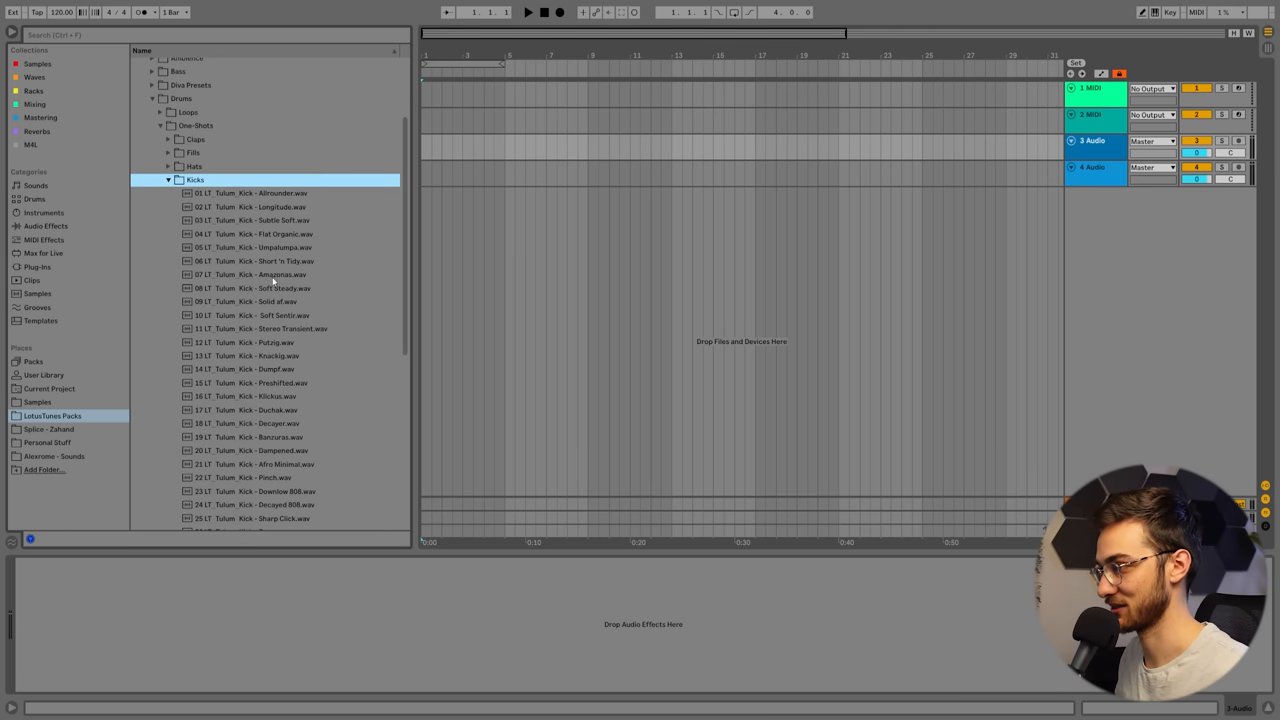
{"action": "scroll", "scroll_direction": "down", "scroll_amount": 3}
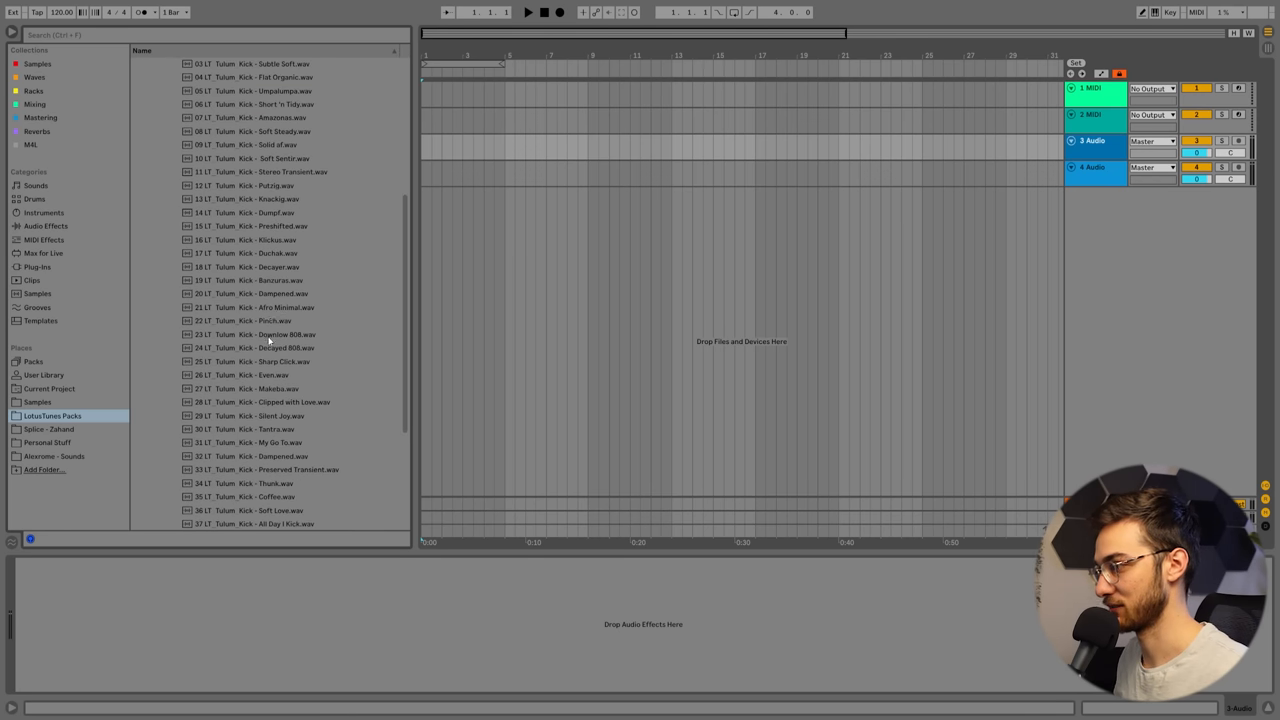
{"action": "left_click", "coordinate": [270, 320]}
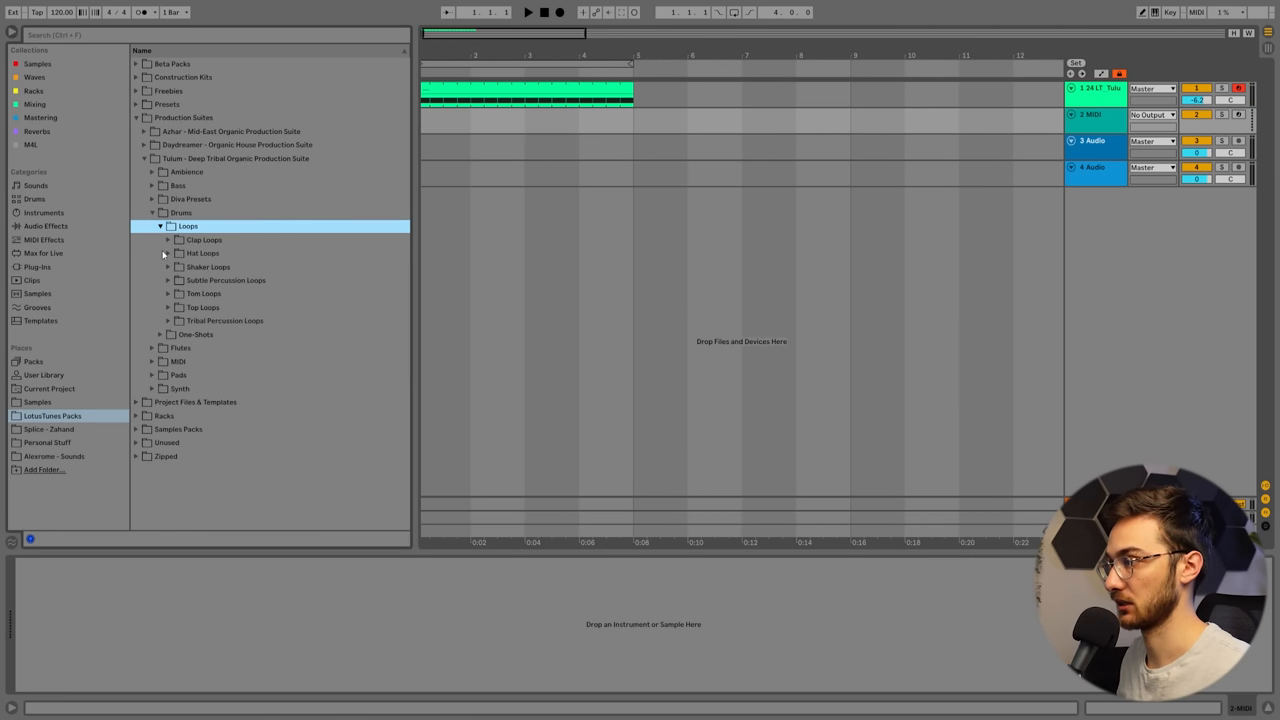
Step: Place Subtle Percussion Loop clips on the fourth track onward and group them as Subtle Perc
{"action": "left_click", "coordinate": [168, 280]}
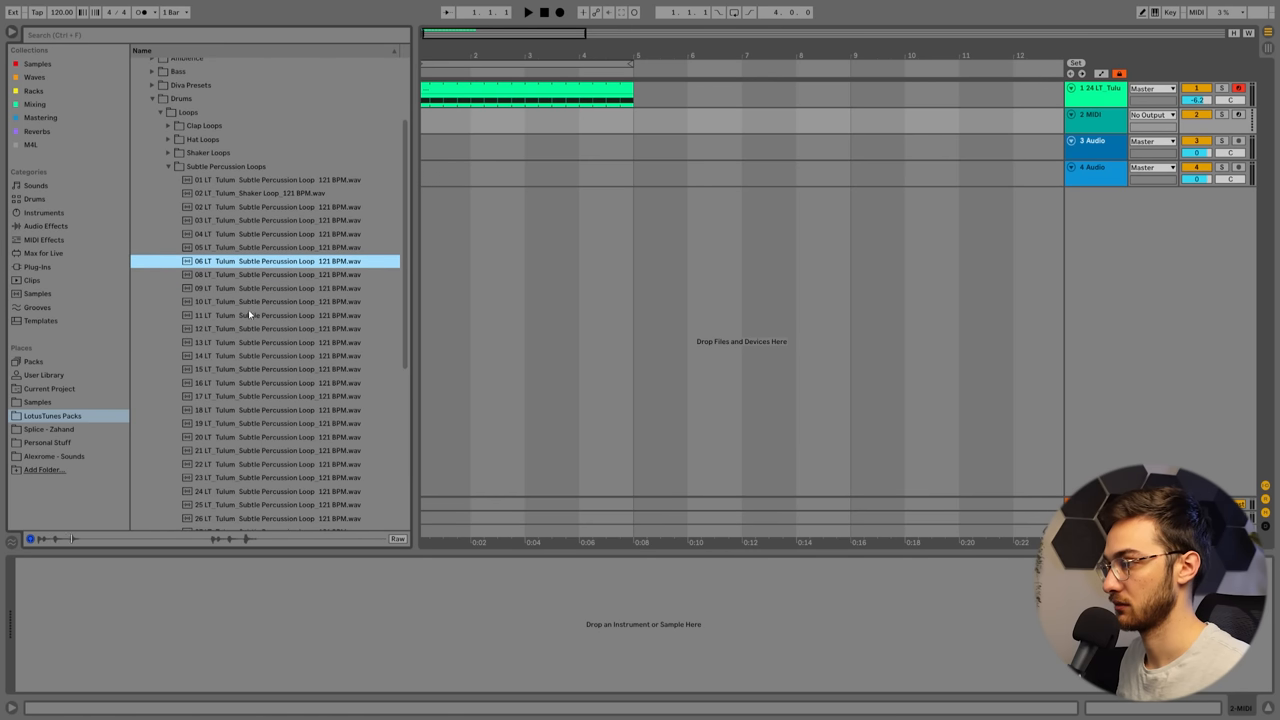
{"action": "left_click", "coordinate": [280, 288]}
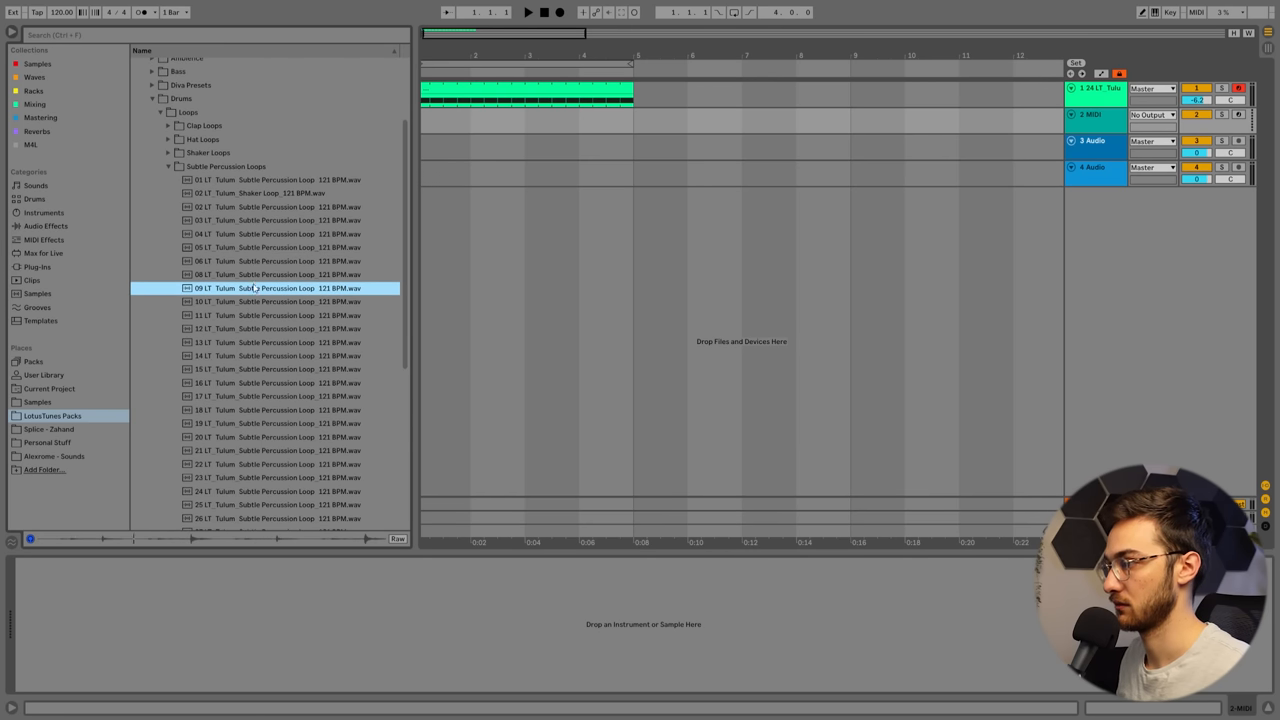
{"action": "left_click_drag", "start_coordinate": [264, 288], "coordinate": [524, 172]}
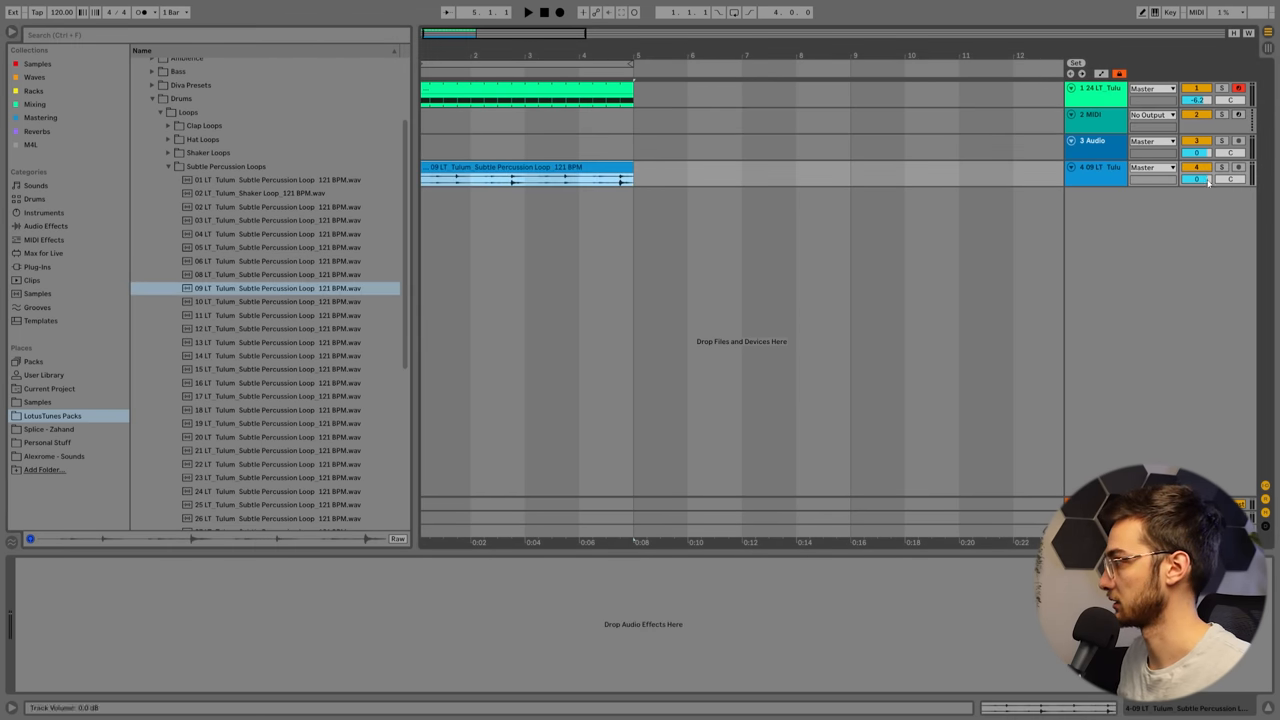
{"action": "left_click", "coordinate": [470, 170]}
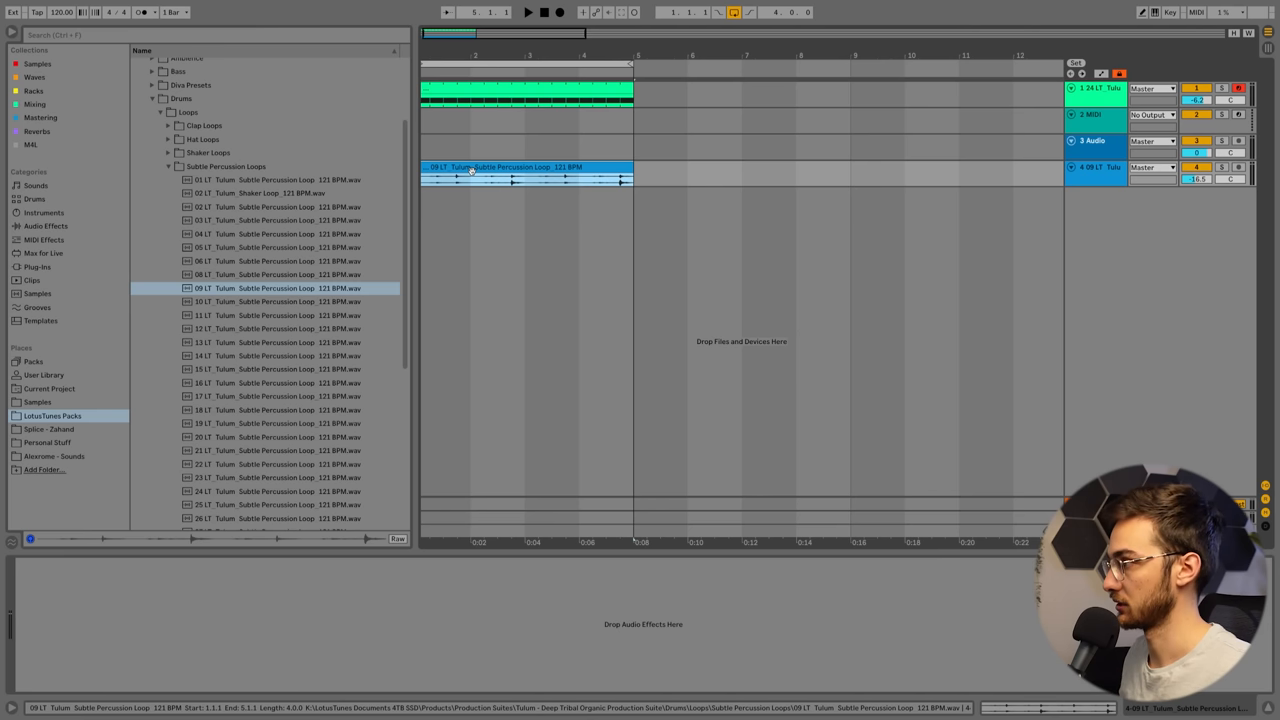
{"action": "left_click", "coordinate": [276, 300]}
{"action": "type", "text": "Sub"}
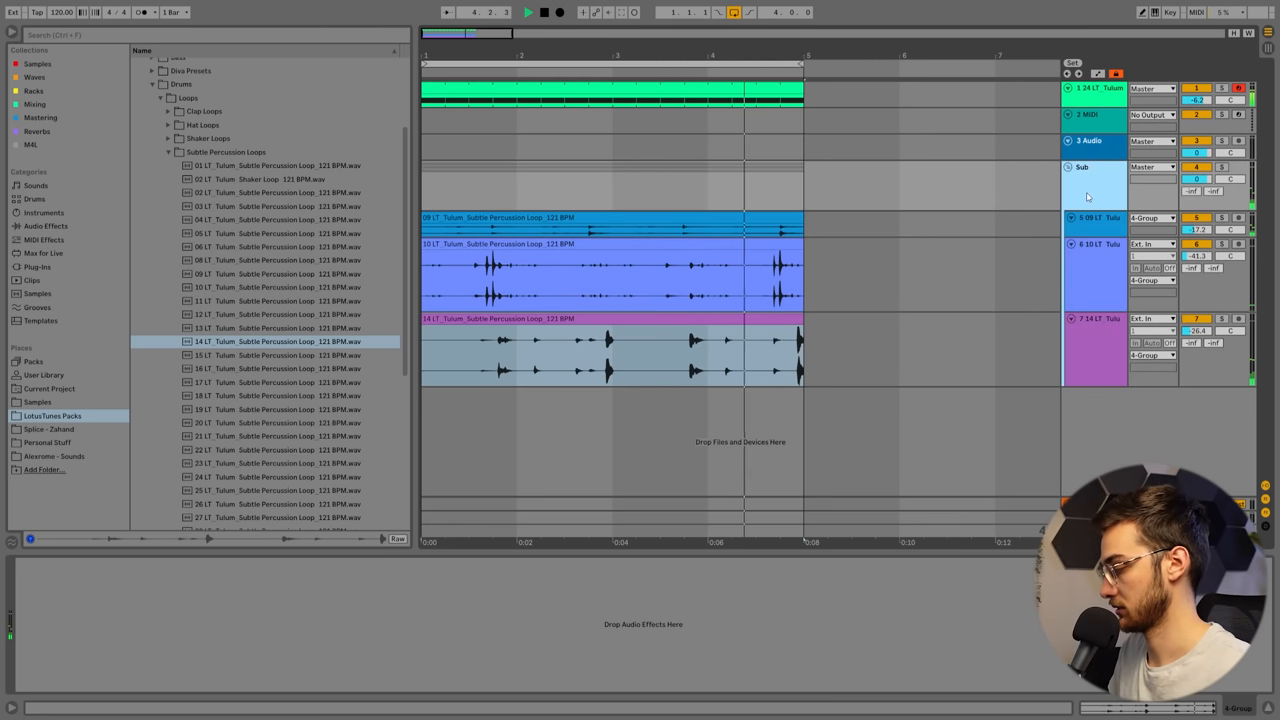
{"action": "right_click", "coordinate": [1096, 168]}
{"action": "type", "text": "tle Perc"}
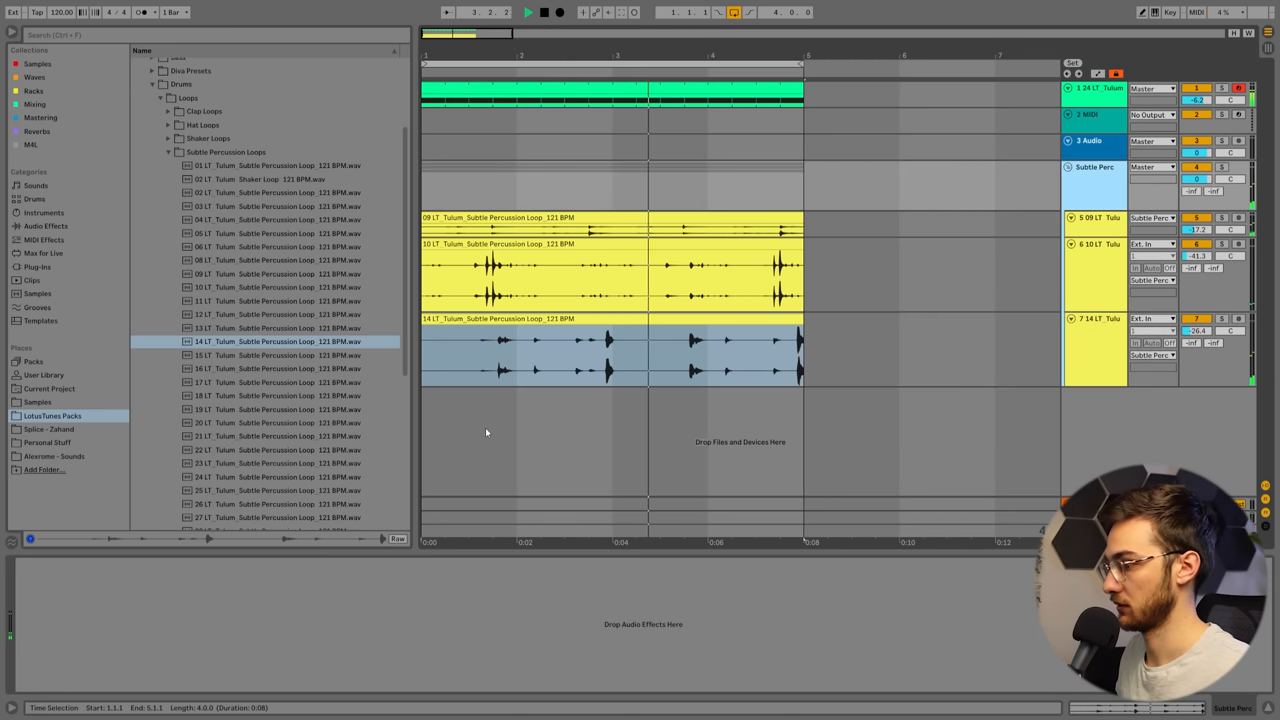
Step: Load EQ Eight onto the Subtle Perc group, then browse the Tulum pack's shaker one-shots
{"action": "type", "text": "eq"}
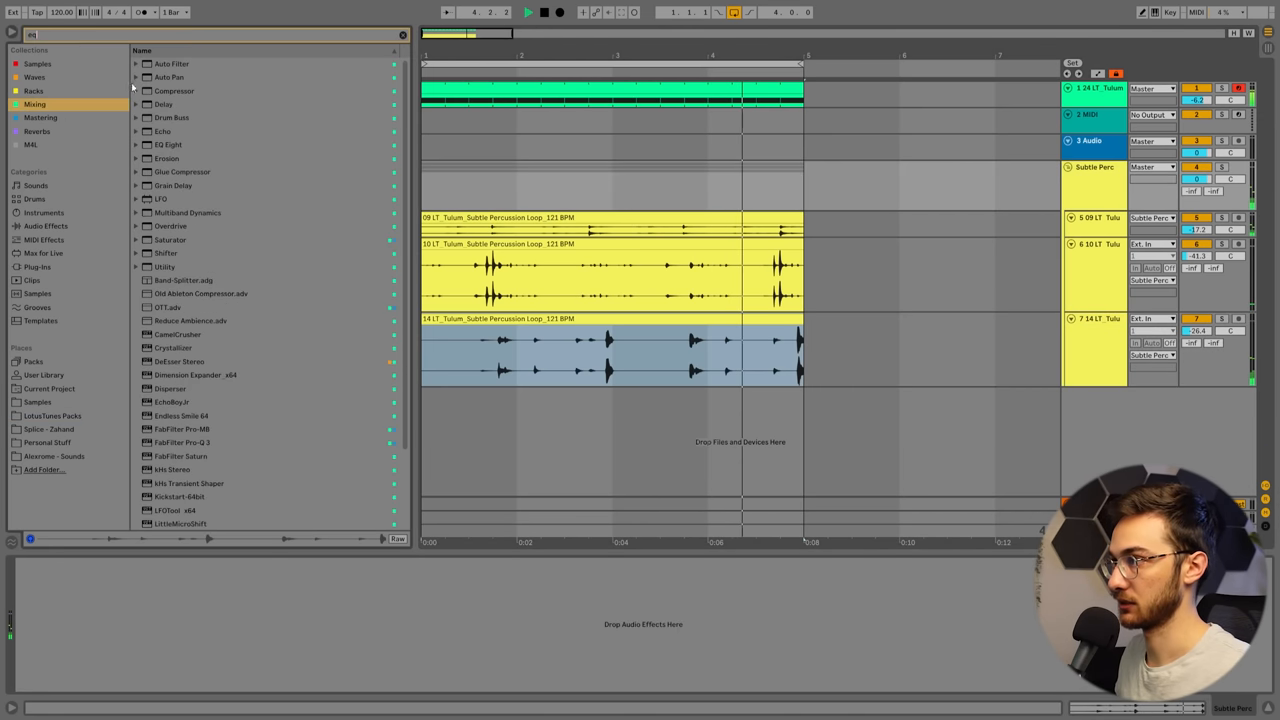
{"action": "double_click", "coordinate": [168, 62]}
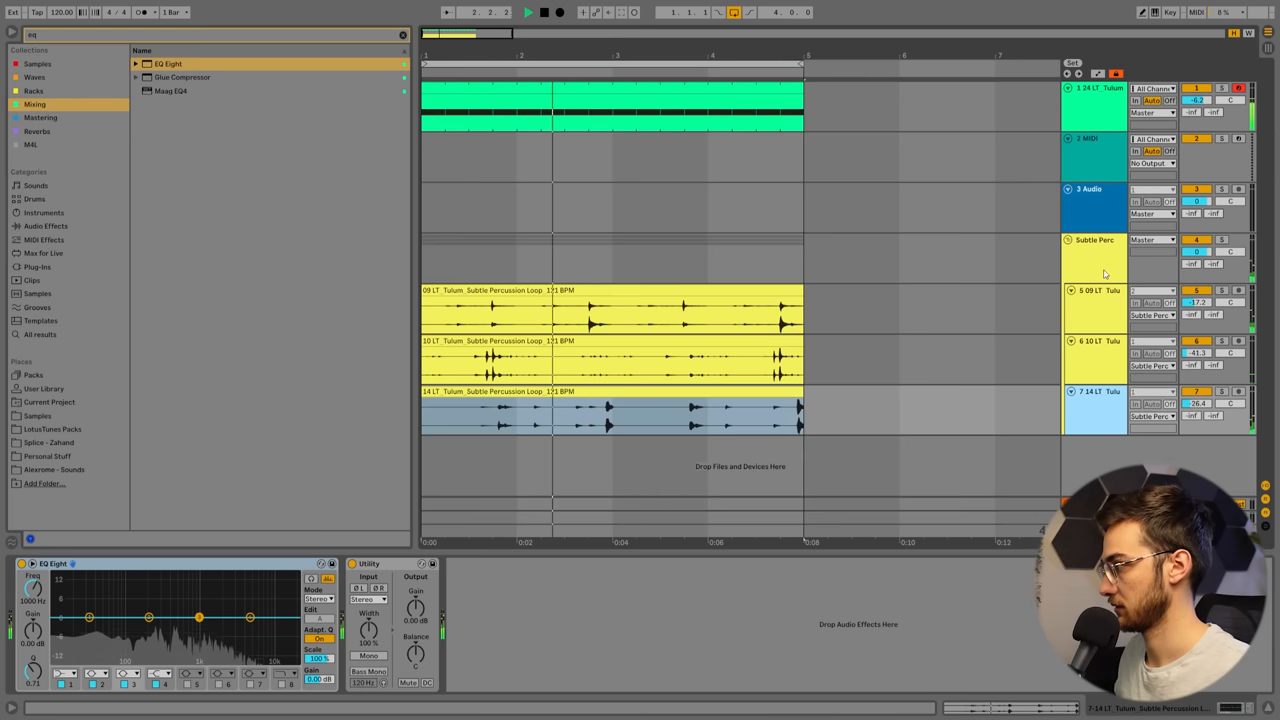
{"action": "left_click", "coordinate": [36, 400]}
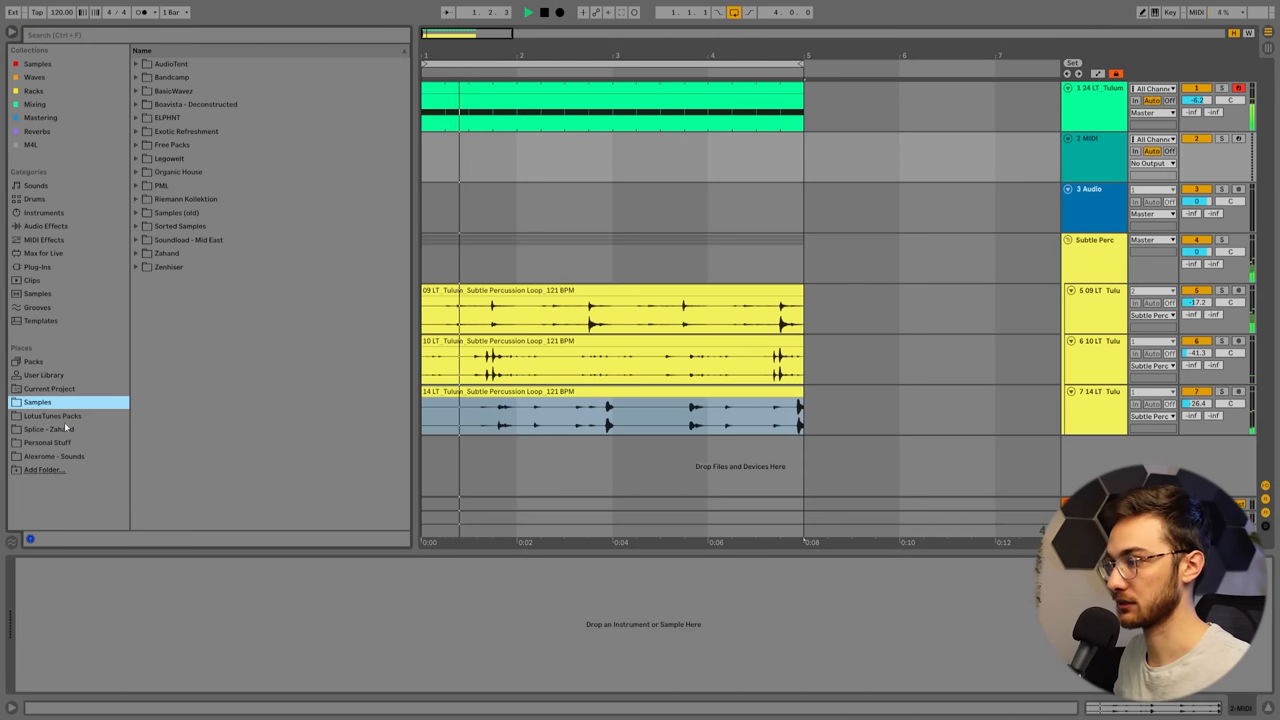
{"action": "left_click", "coordinate": [52, 414]}
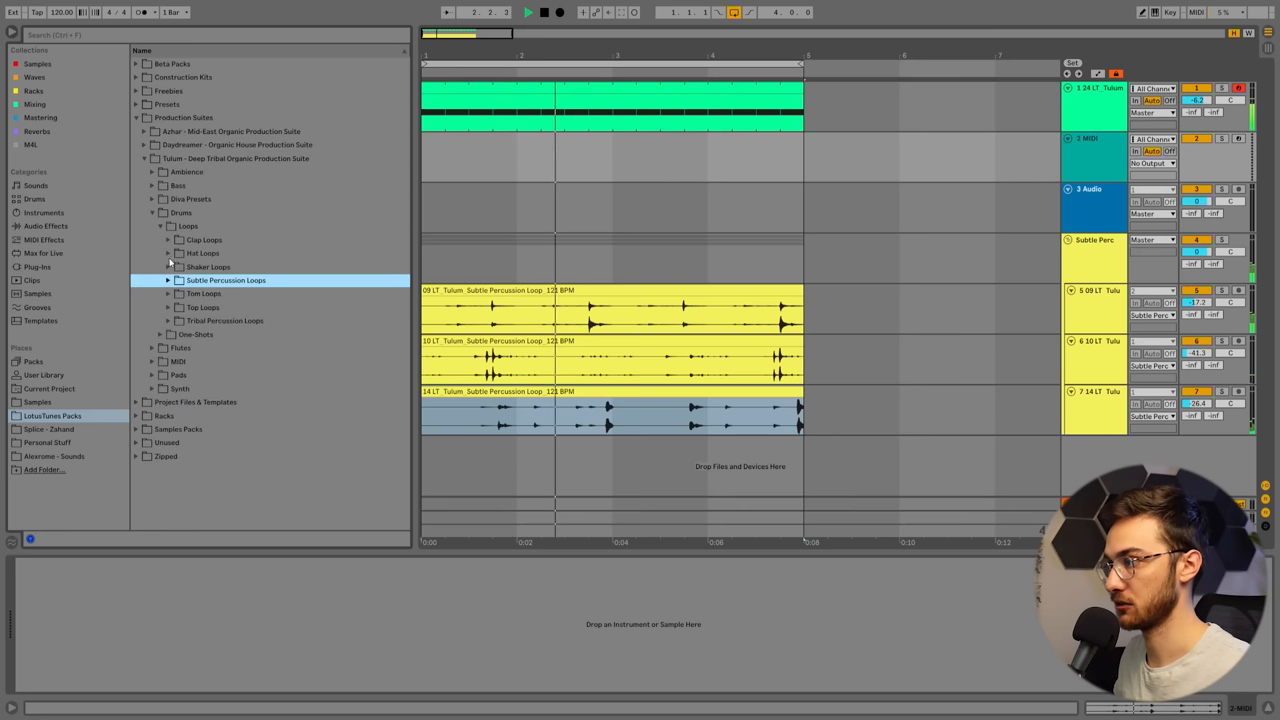
{"action": "left_click", "coordinate": [160, 240]}
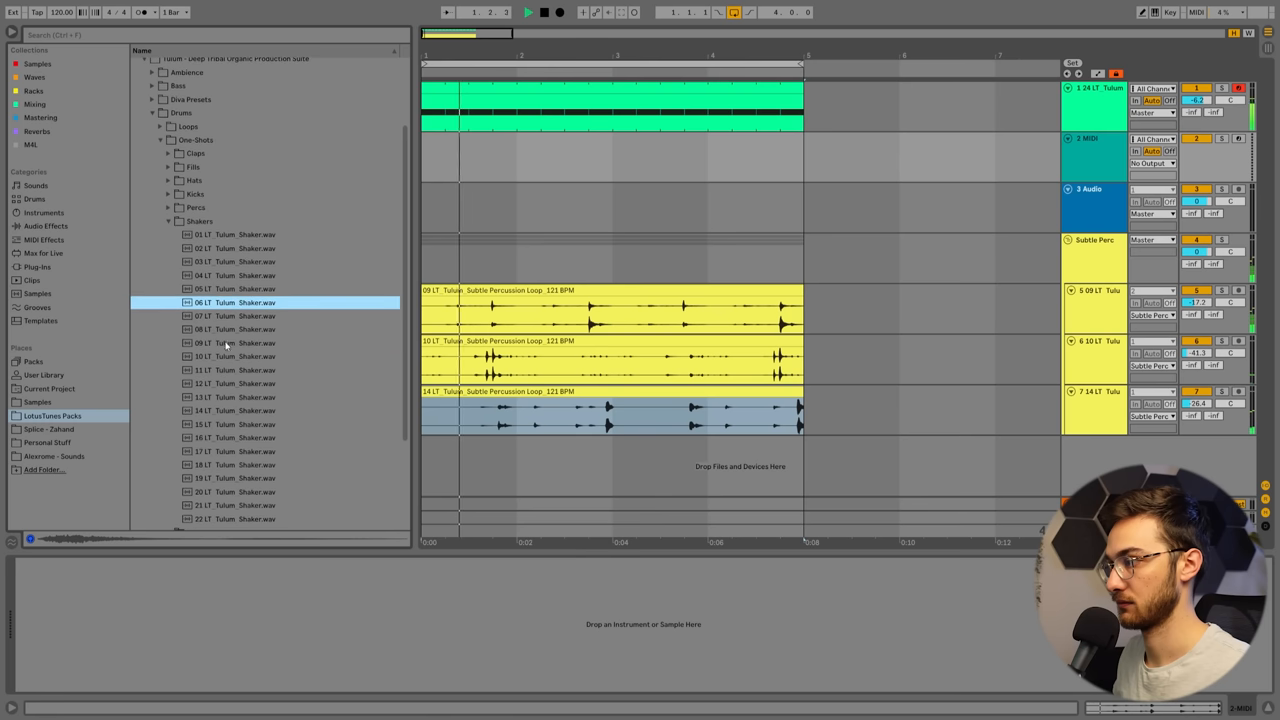
Step: Audition a shaker, create a MIDI clip on track 2 and draw repeating shaker notes
{"action": "left_click", "coordinate": [244, 342]}
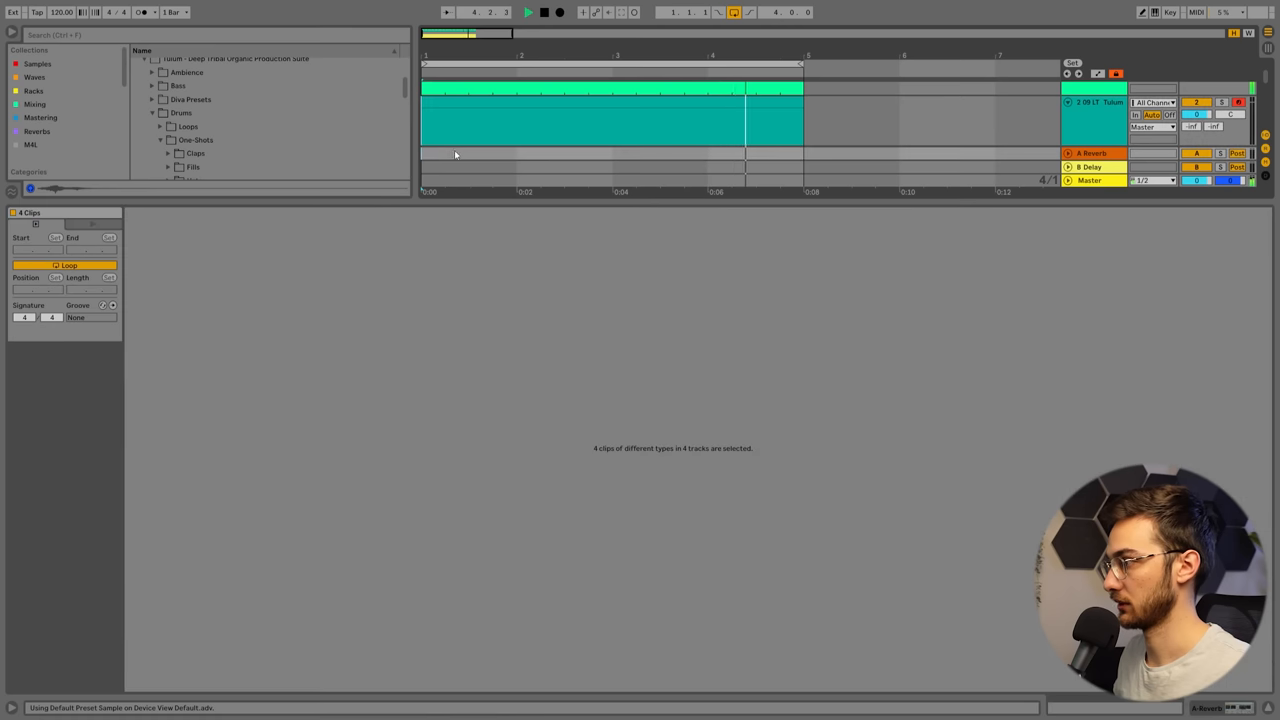
{"action": "double_click", "coordinate": [610, 90]}
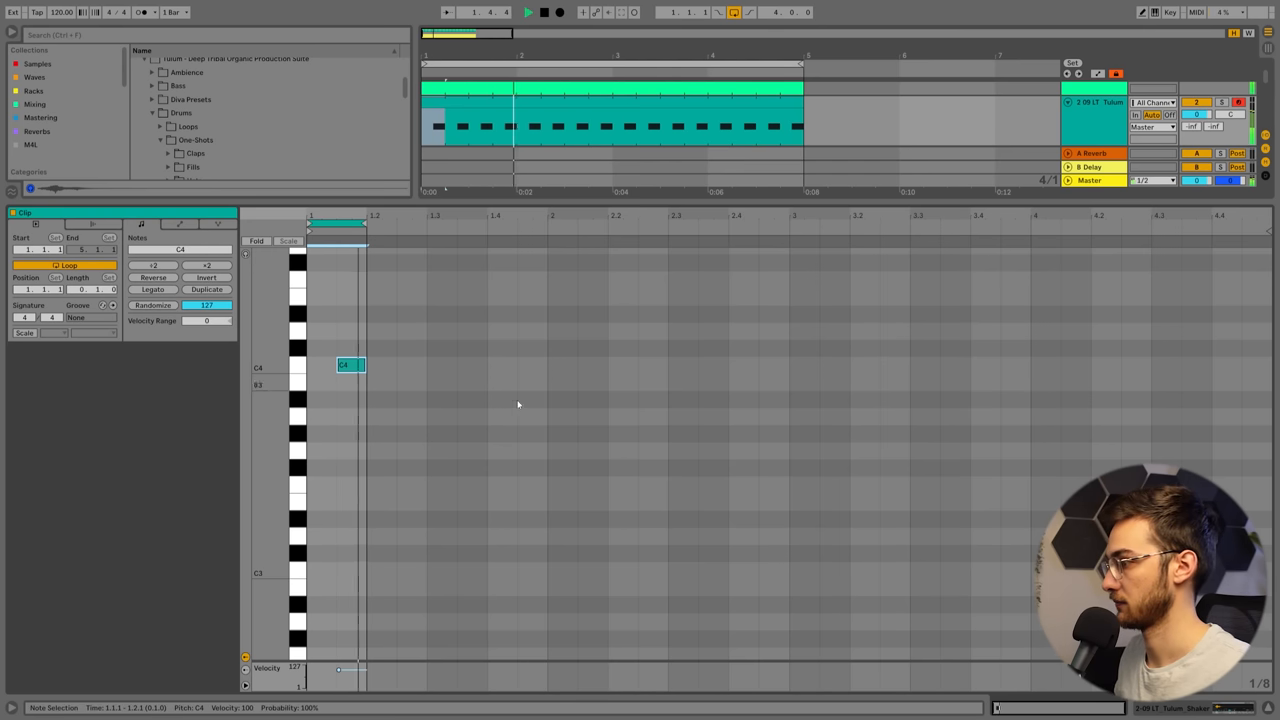
{"action": "left_click_drag", "start_coordinate": [350, 364], "coordinate": [350, 570]}
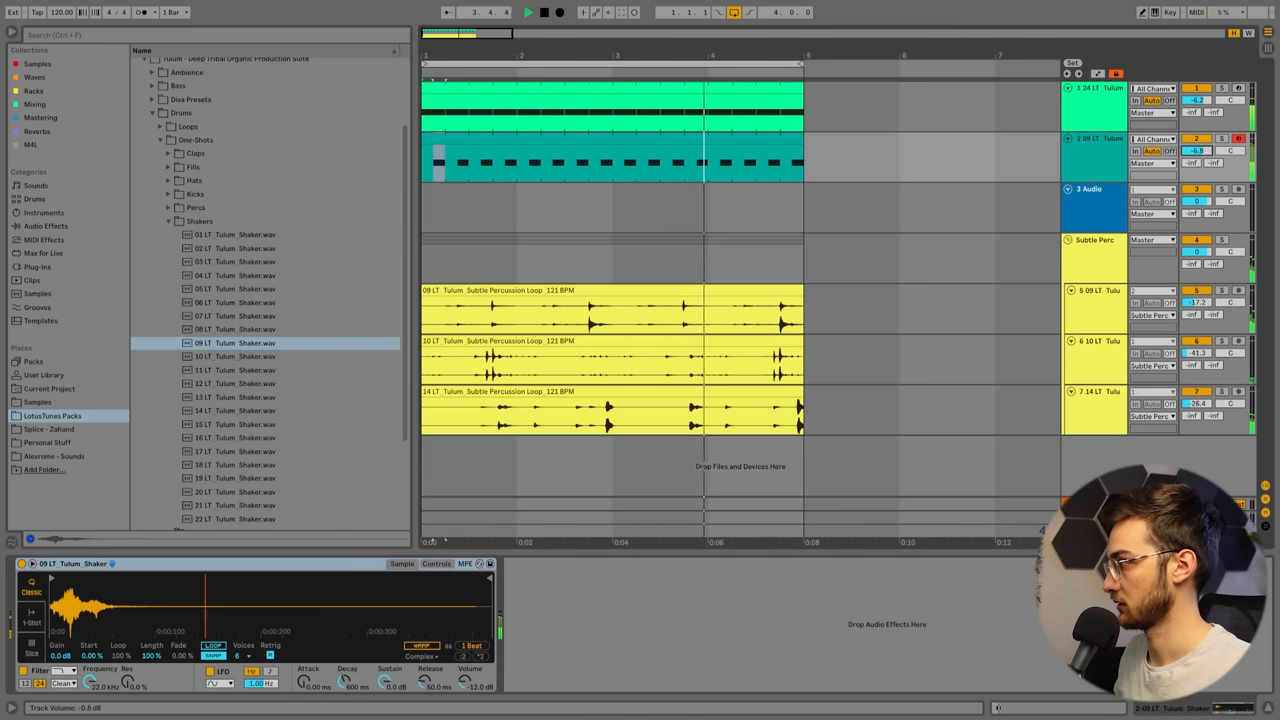
{"action": "left_click", "coordinate": [456, 290]}
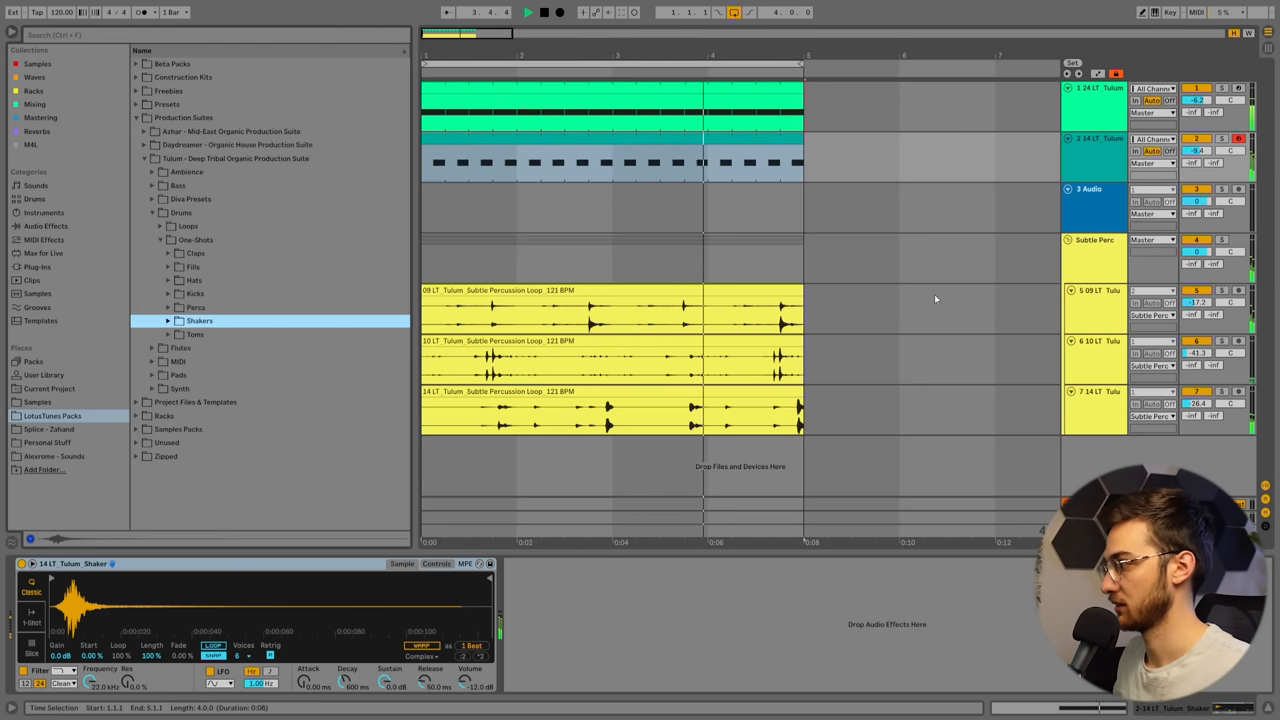
Step: Preview several Tulum top loops in the browser to pick one for a new track
{"action": "left_click", "coordinate": [160, 224]}
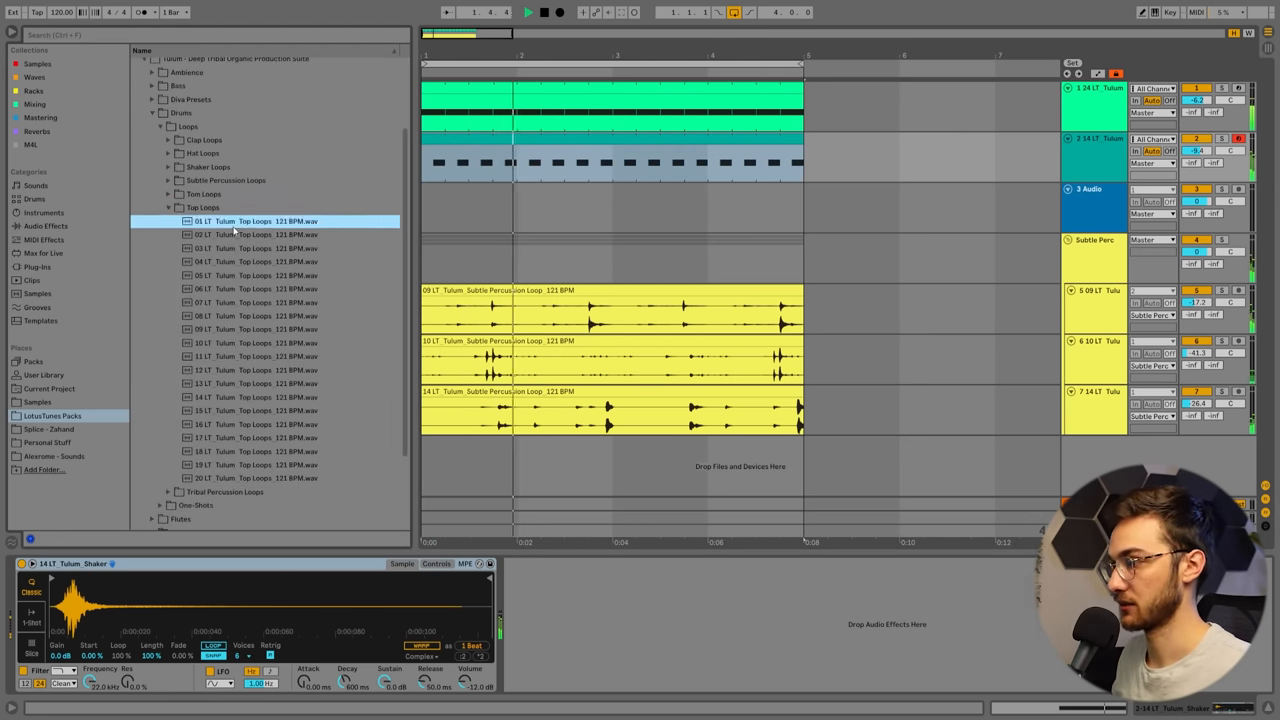
{"action": "left_click", "coordinate": [256, 234]}
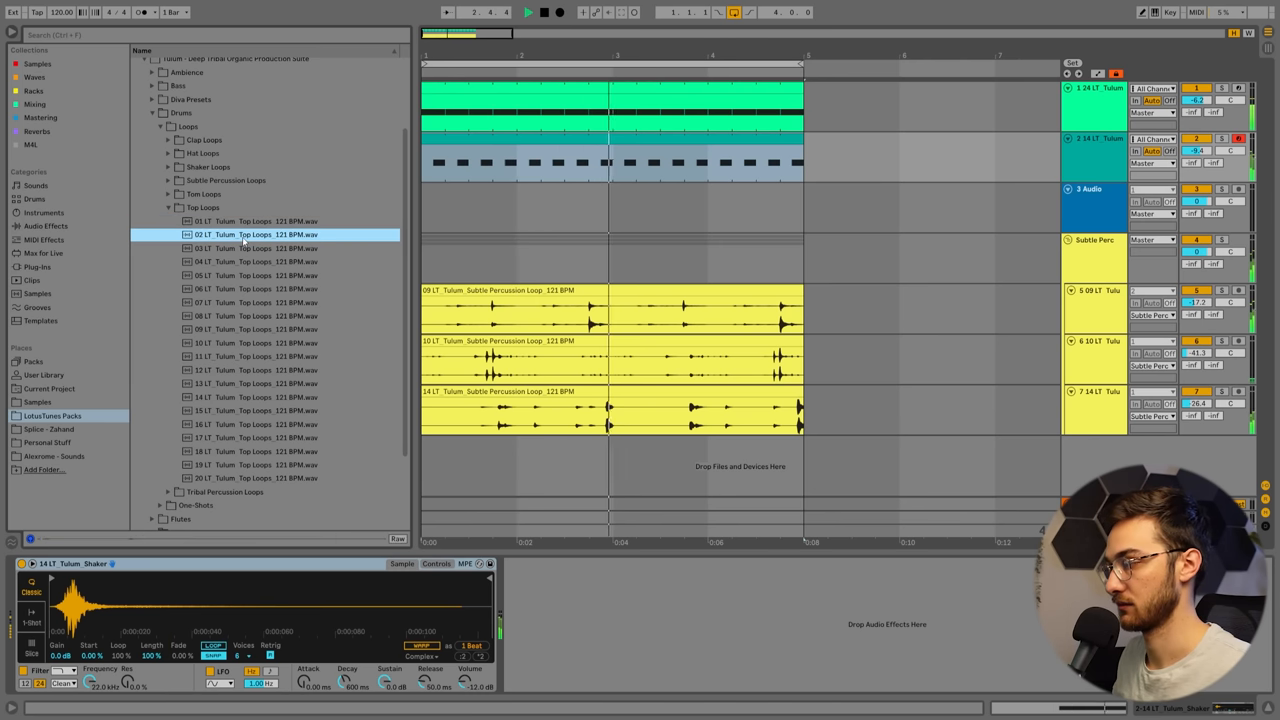
{"action": "left_click", "coordinate": [256, 218]}
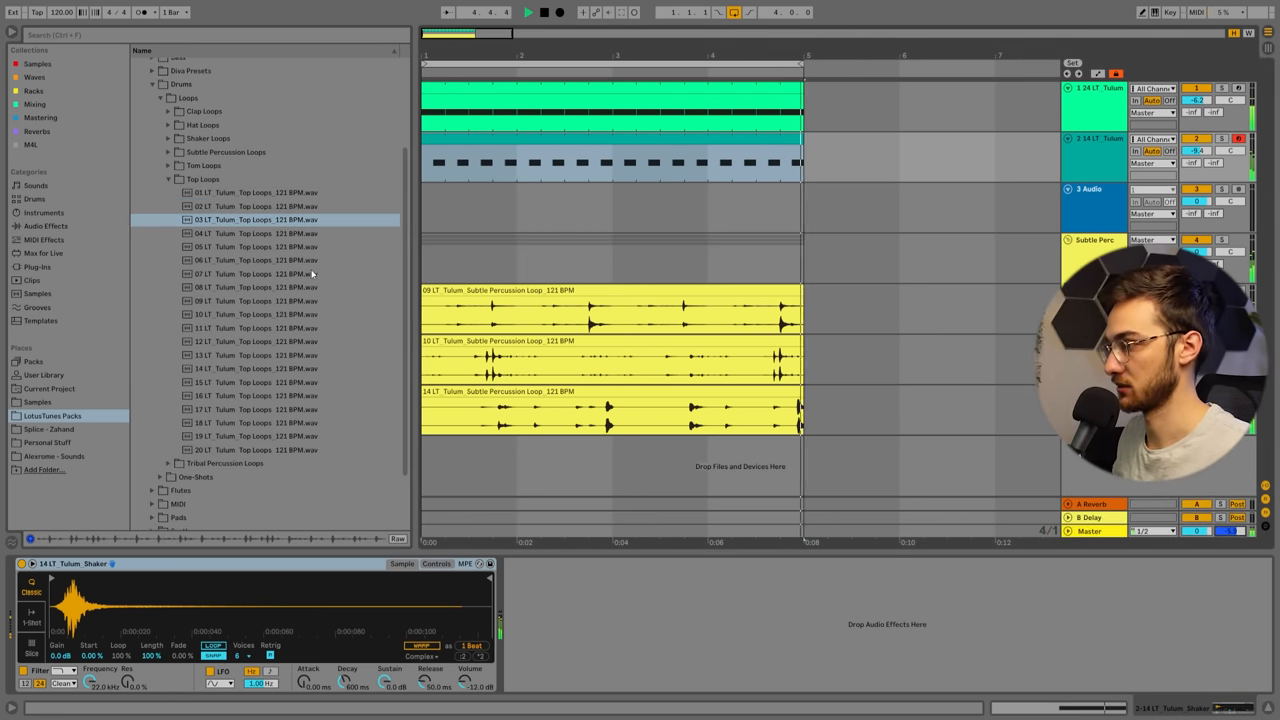
{"action": "left_click", "coordinate": [260, 272]}
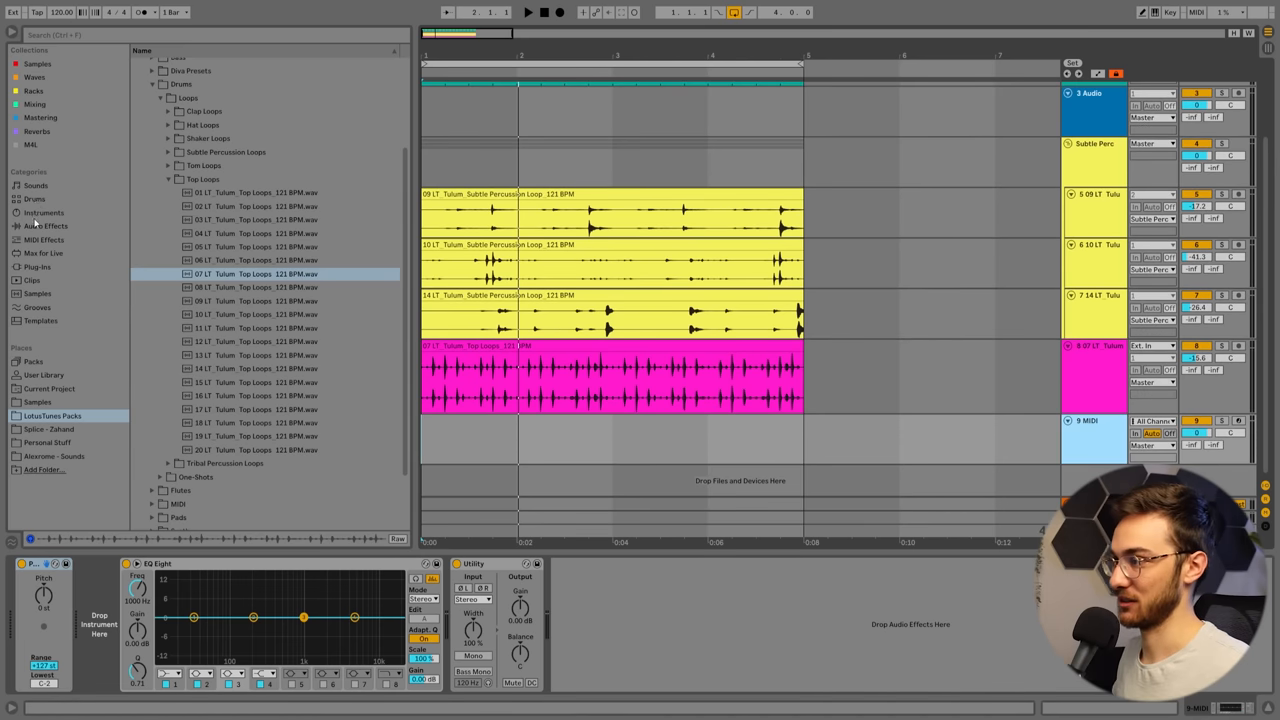
Step: Search 'rozzer' and load the Rozzer step sequencer onto the MIDI track
{"action": "left_click", "coordinate": [44, 212]}
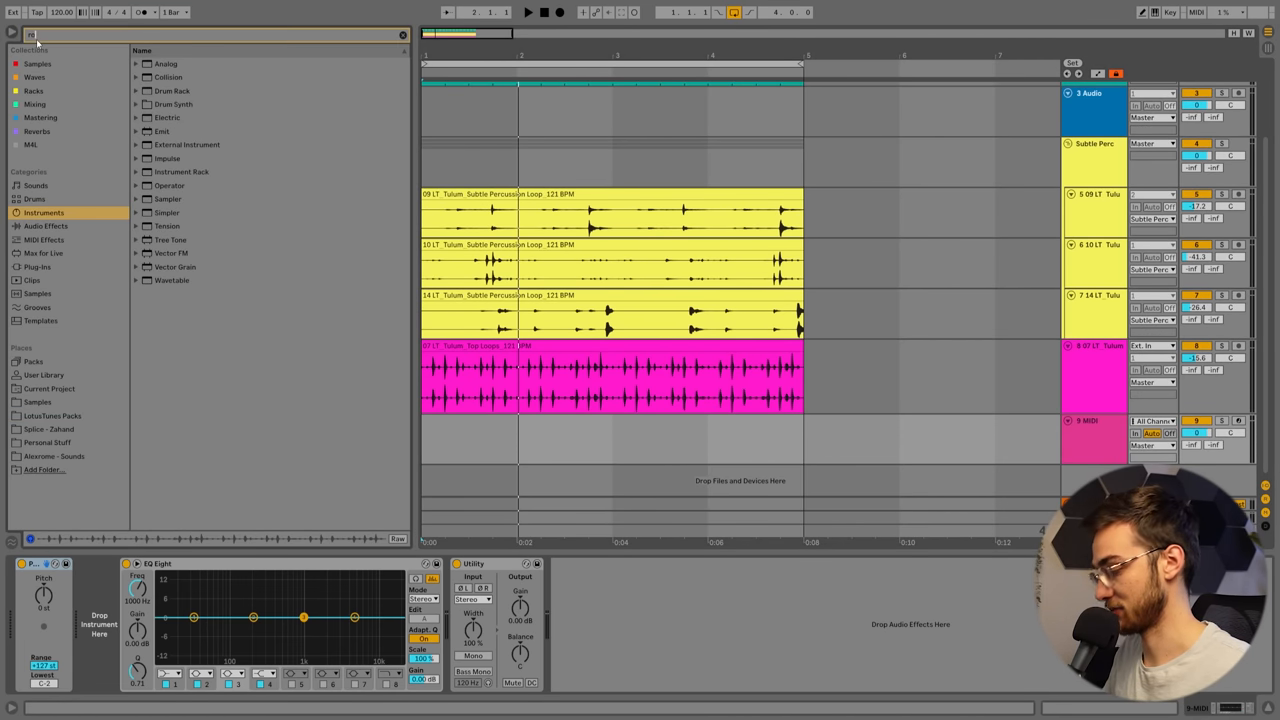
{"action": "type", "text": "rozzer"}
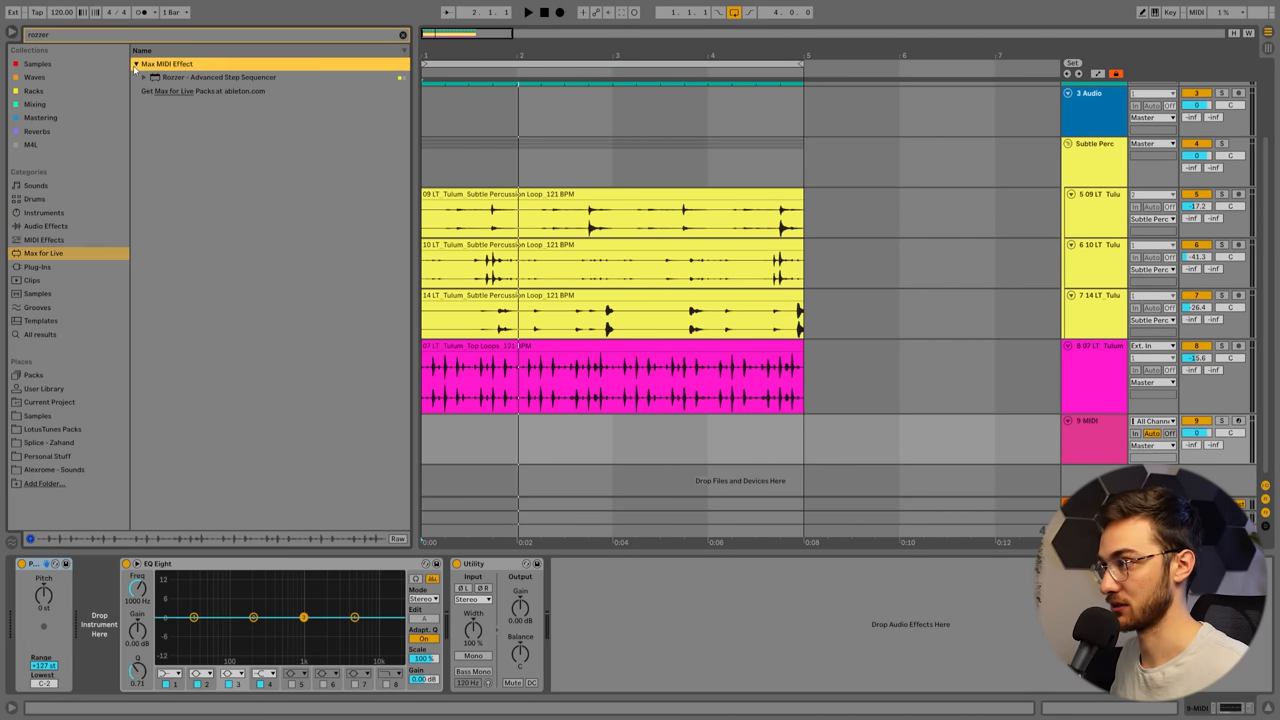
{"action": "double_click", "coordinate": [216, 76]}
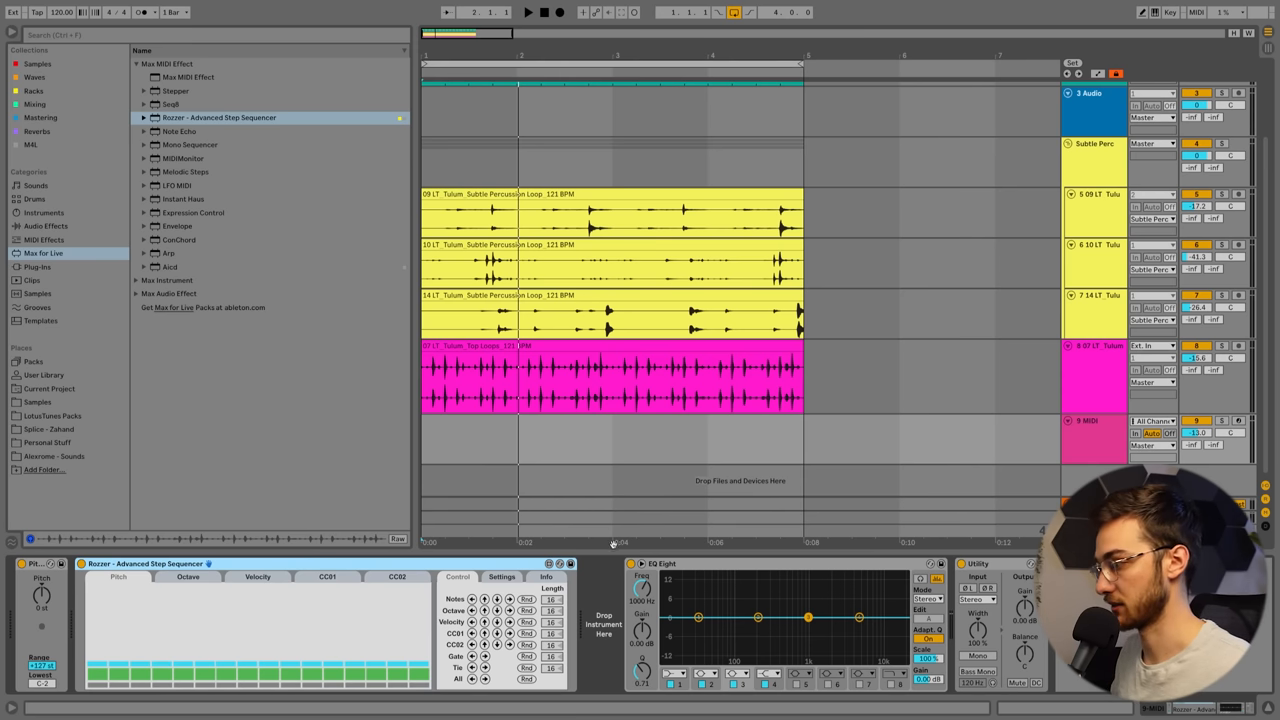
Step: Load the LD - RiverFlow sample from the Synthesis Diva Presets pack into Simpler
{"action": "left_click", "coordinate": [52, 414]}
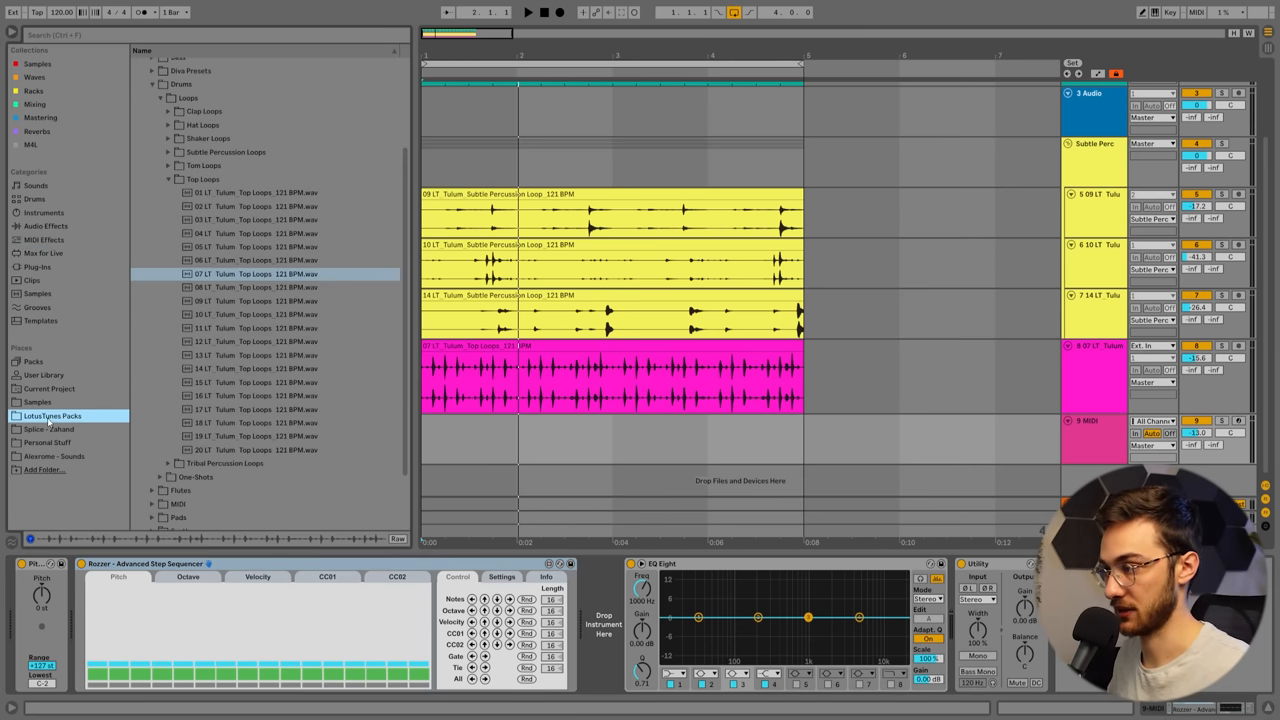
{"action": "left_click", "coordinate": [52, 414]}
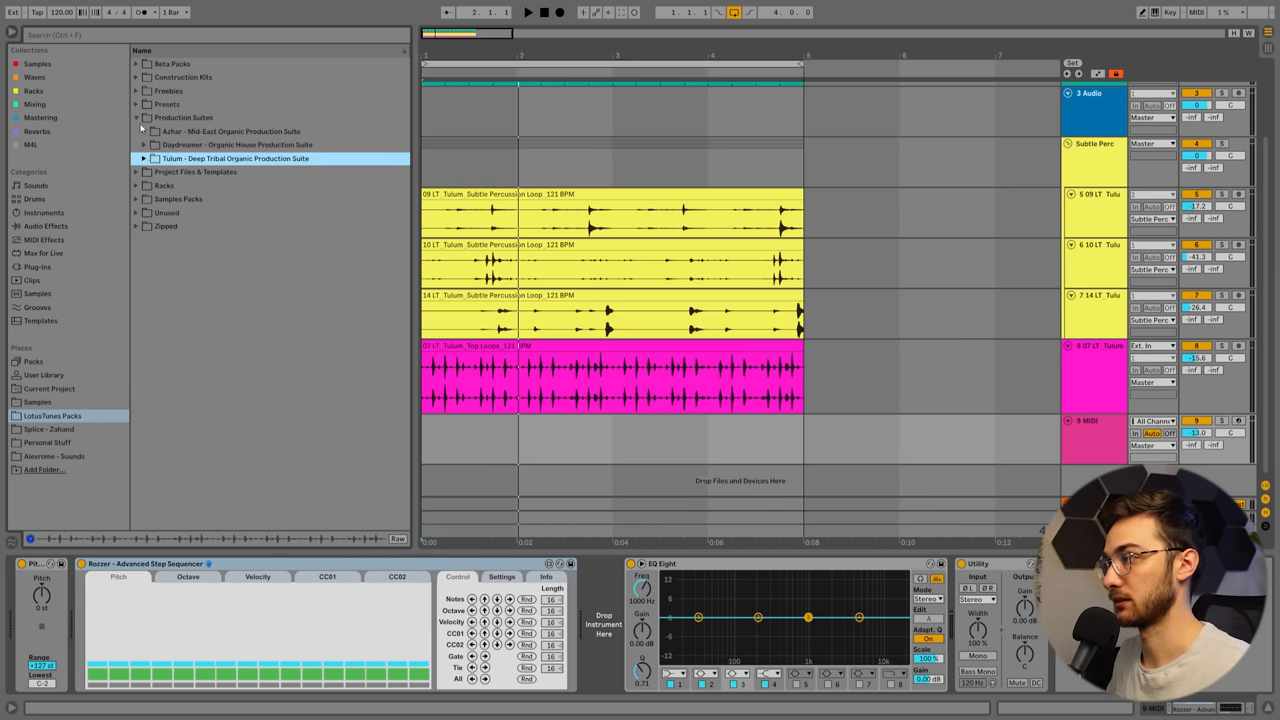
{"action": "left_click", "coordinate": [168, 104]}
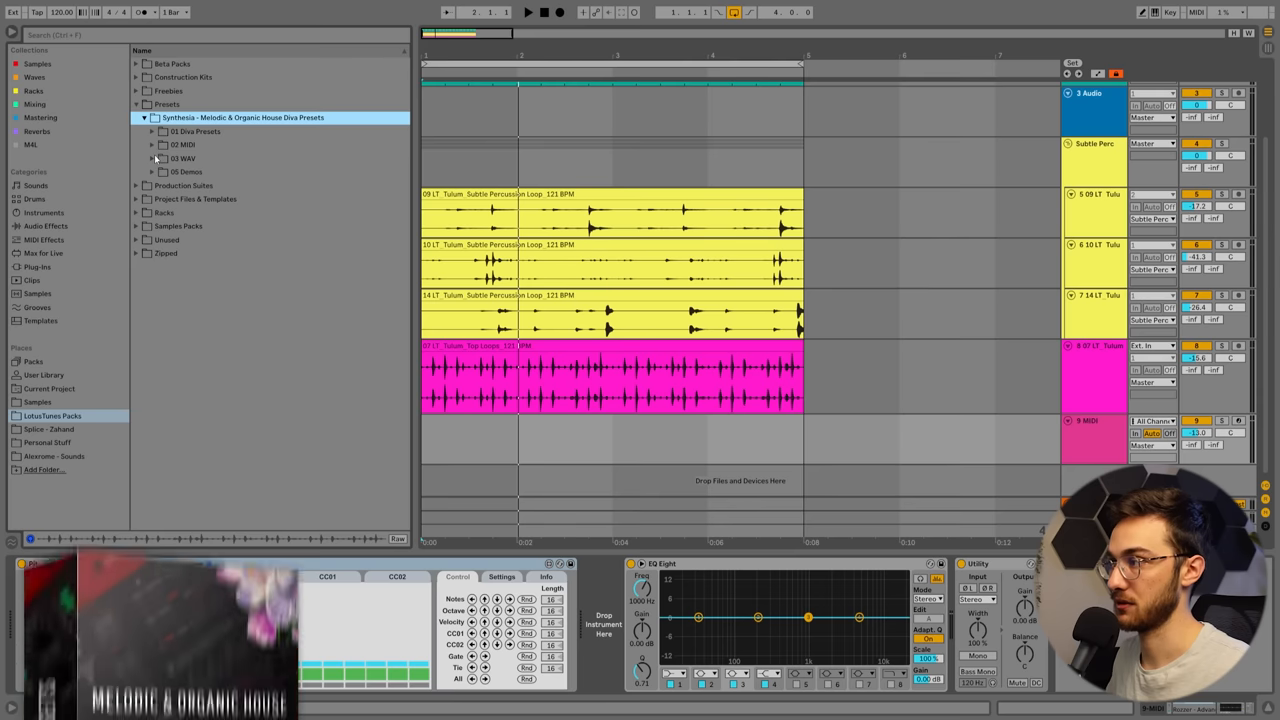
{"action": "left_click", "coordinate": [152, 158]}
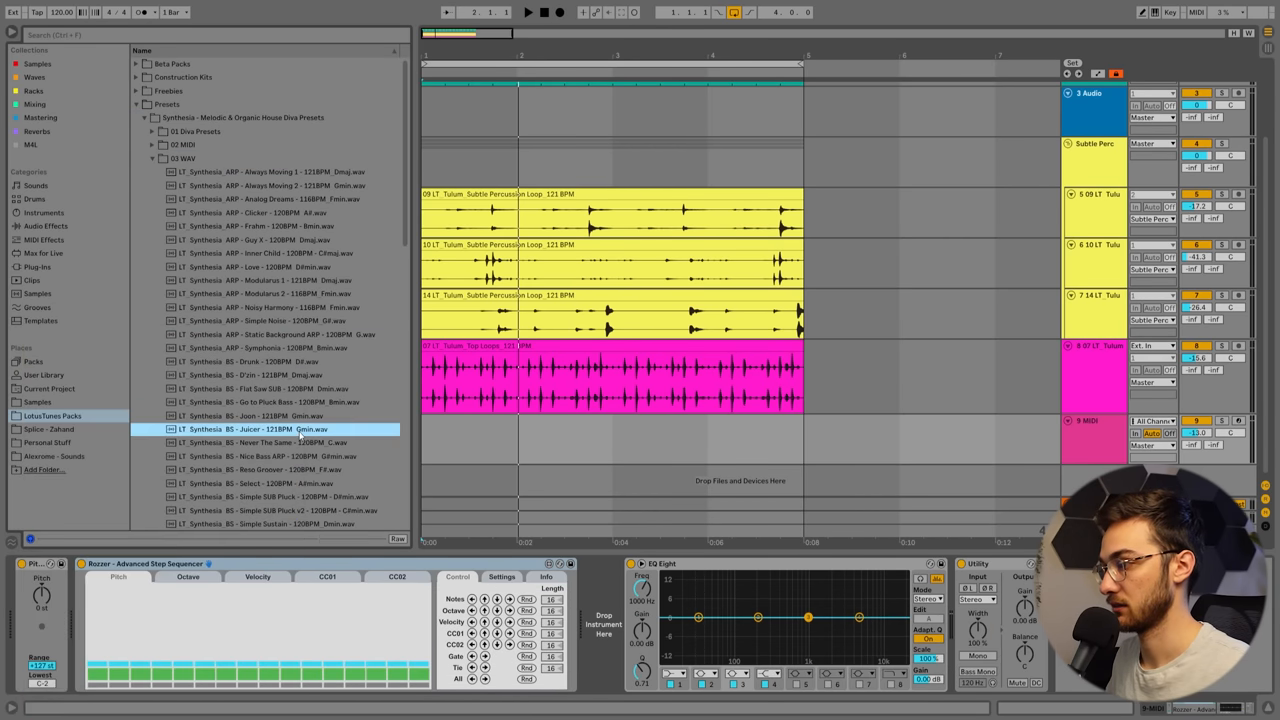
{"action": "scroll", "scroll_direction": "down", "scroll_amount": 3}
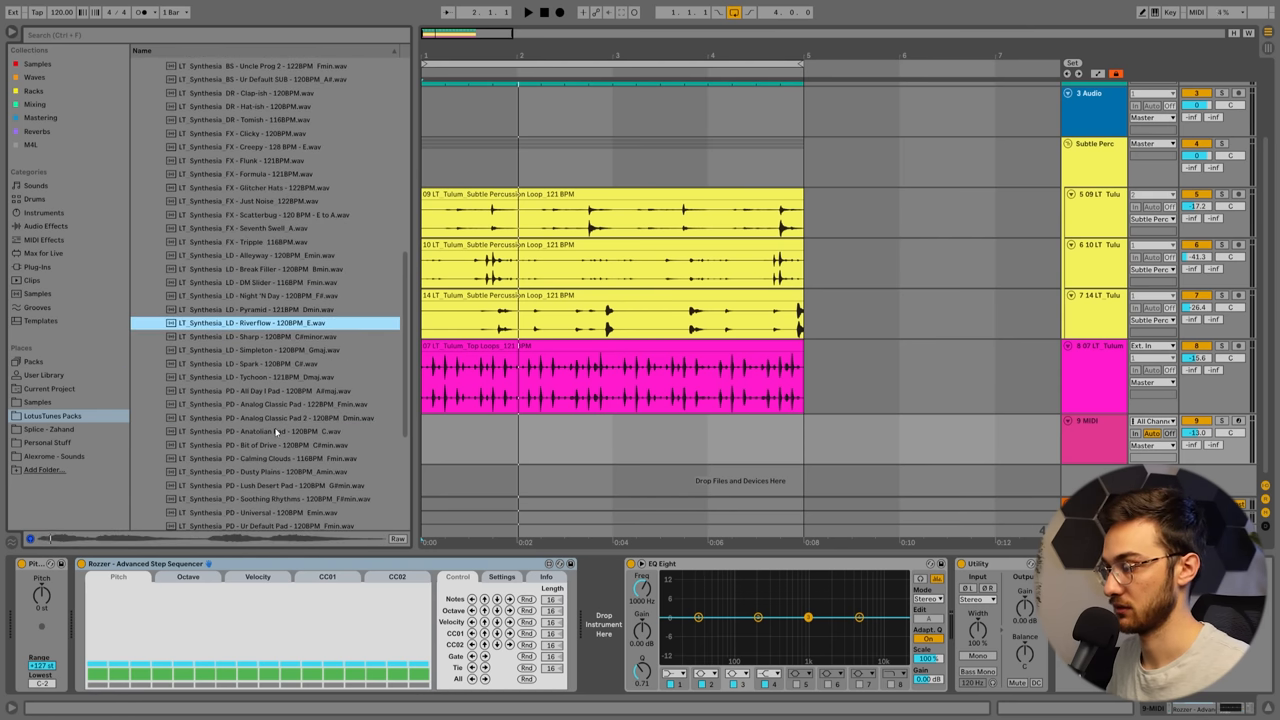
{"action": "double_click", "coordinate": [254, 322]}
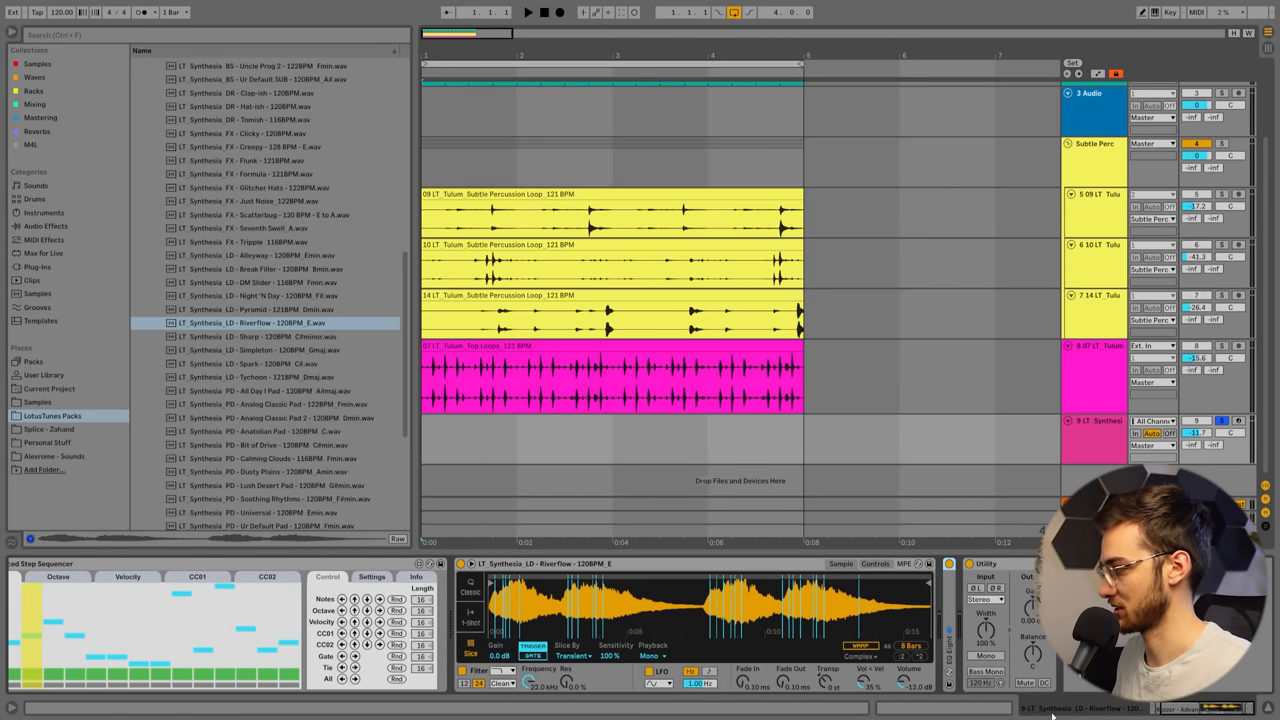
Step: Load Echo from the Mixing category onto the RiverFlow track after Utility
{"action": "left_click", "coordinate": [36, 104]}
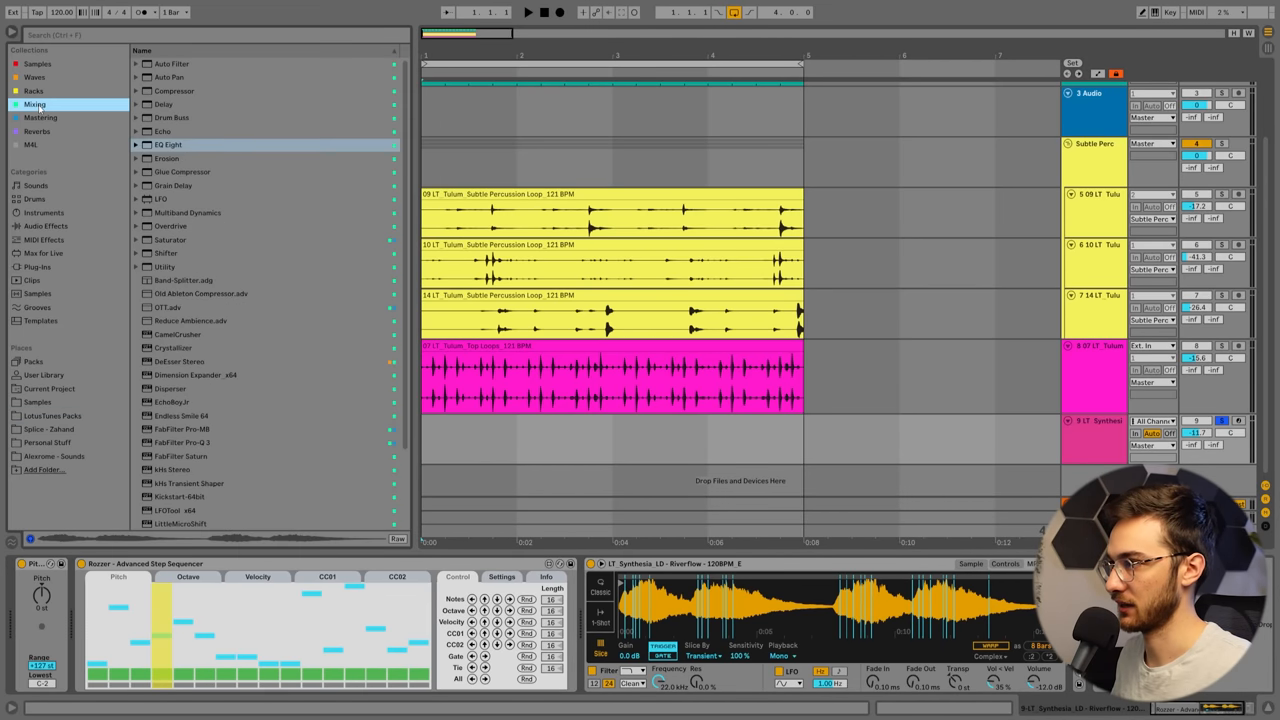
{"action": "left_click", "coordinate": [164, 132]}
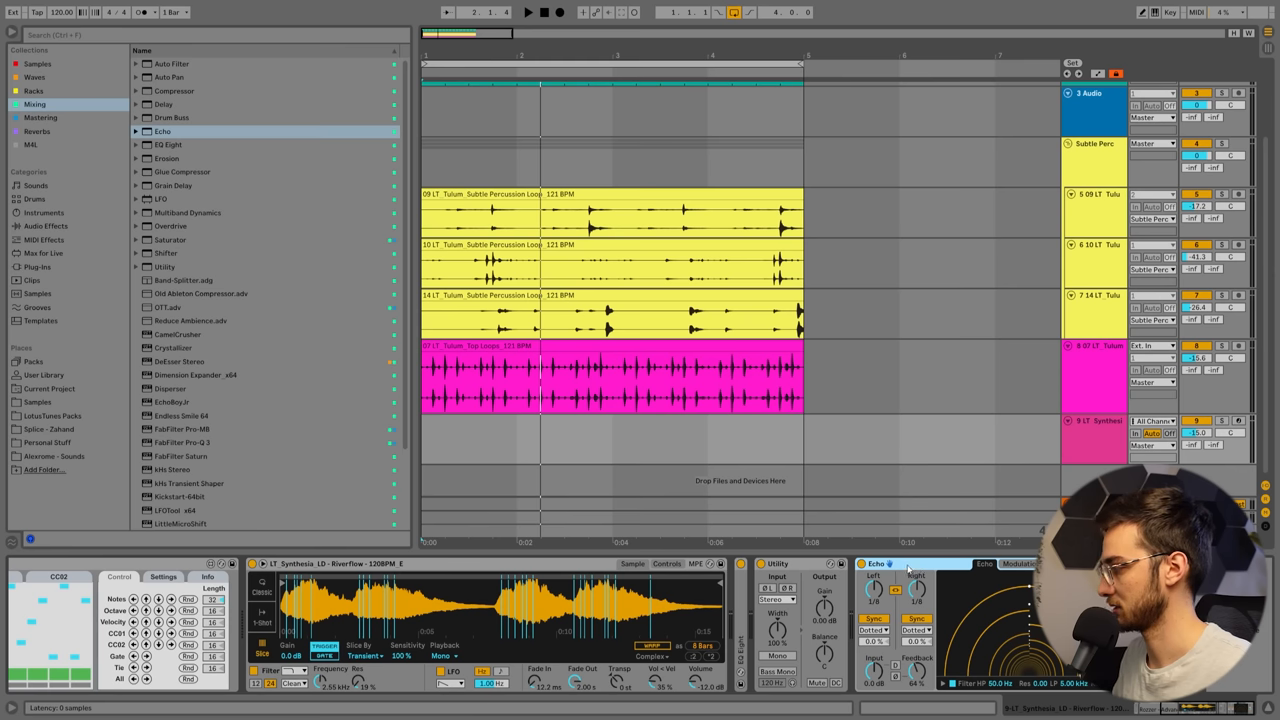
Step: Search 'echo', add EchoBoy Jr. to the lead track's chain and adjust its delay settings
{"action": "type", "text": "echo"}
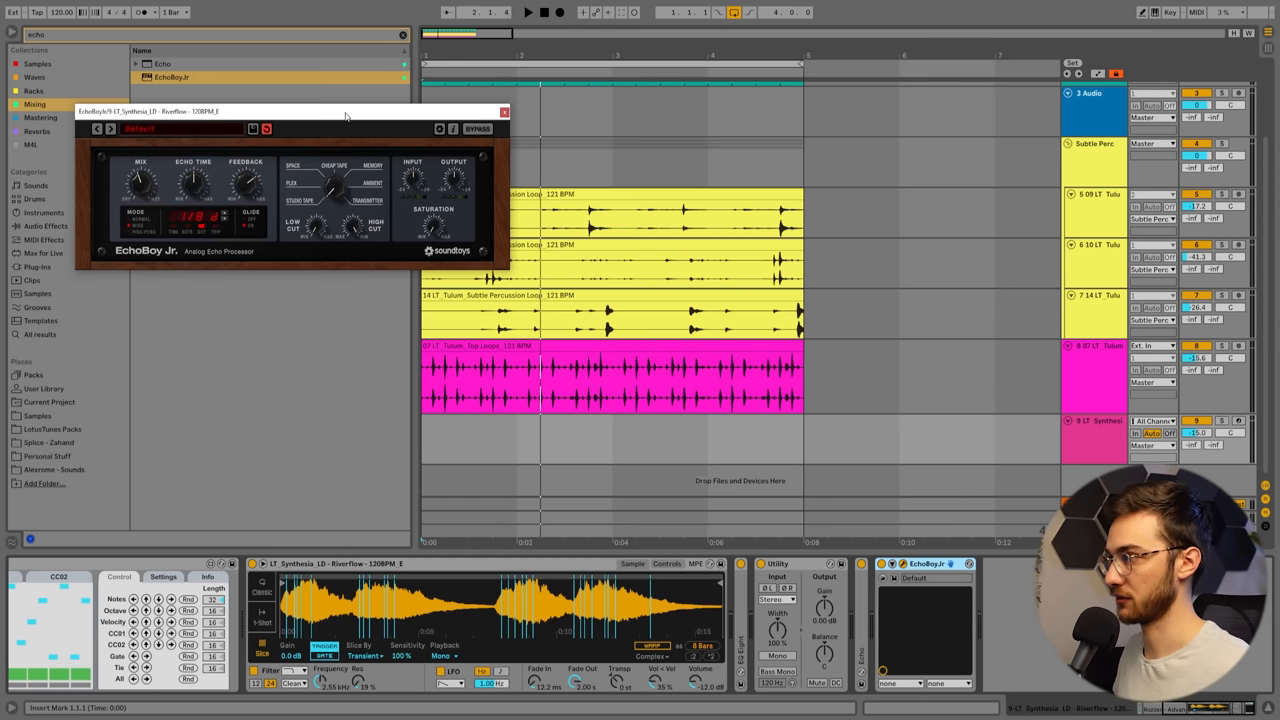
{"action": "left_click_drag", "start_coordinate": [300, 112], "coordinate": [310, 122]}
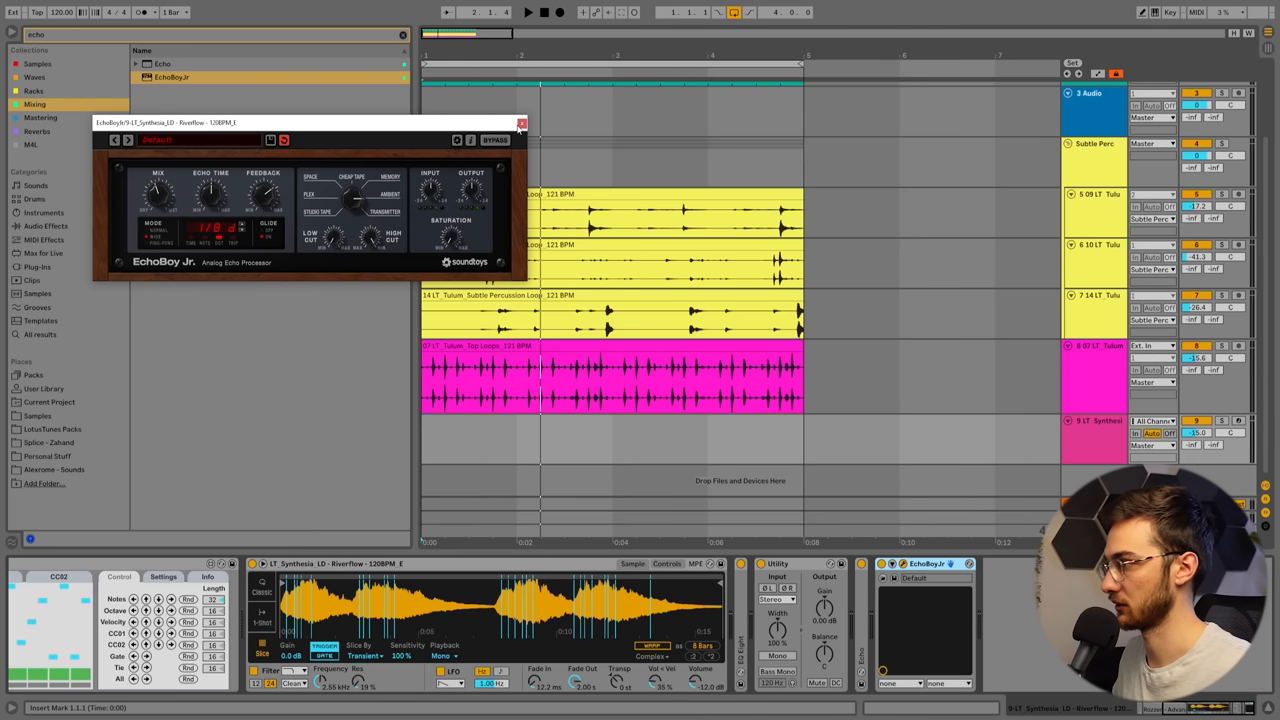
{"action": "left_click", "coordinate": [520, 124]}
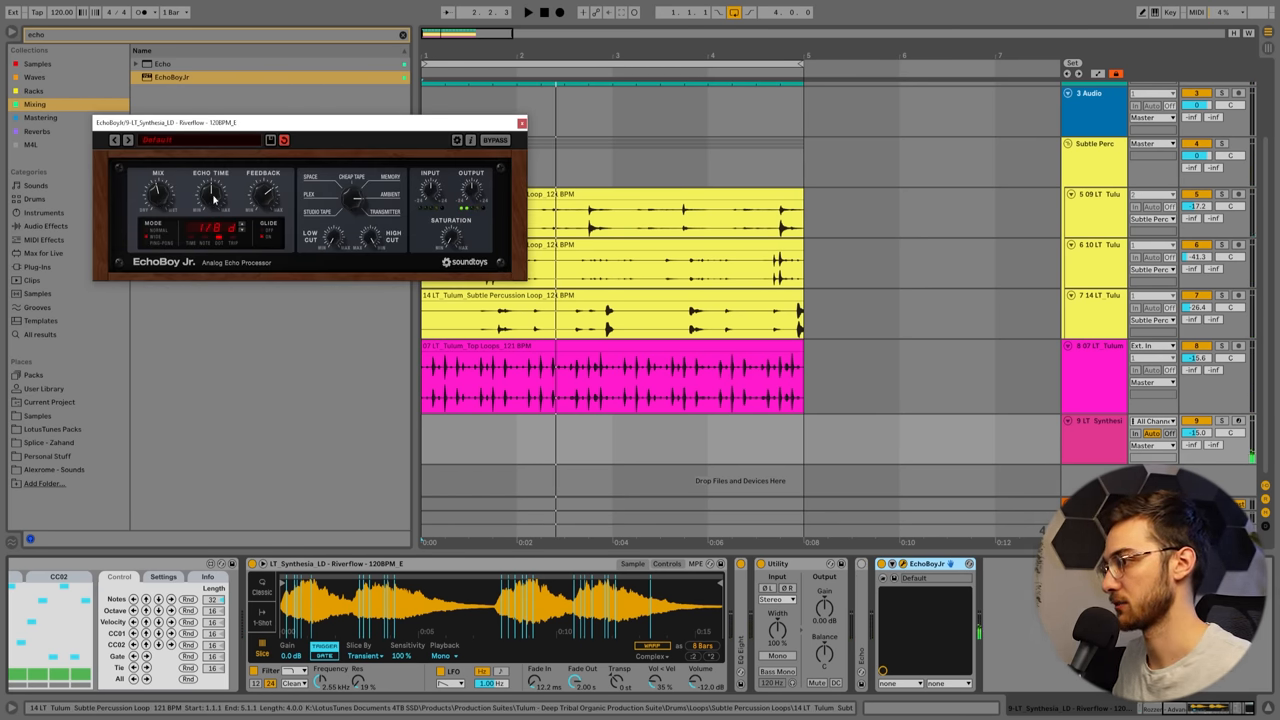
{"action": "left_click", "coordinate": [528, 12]}
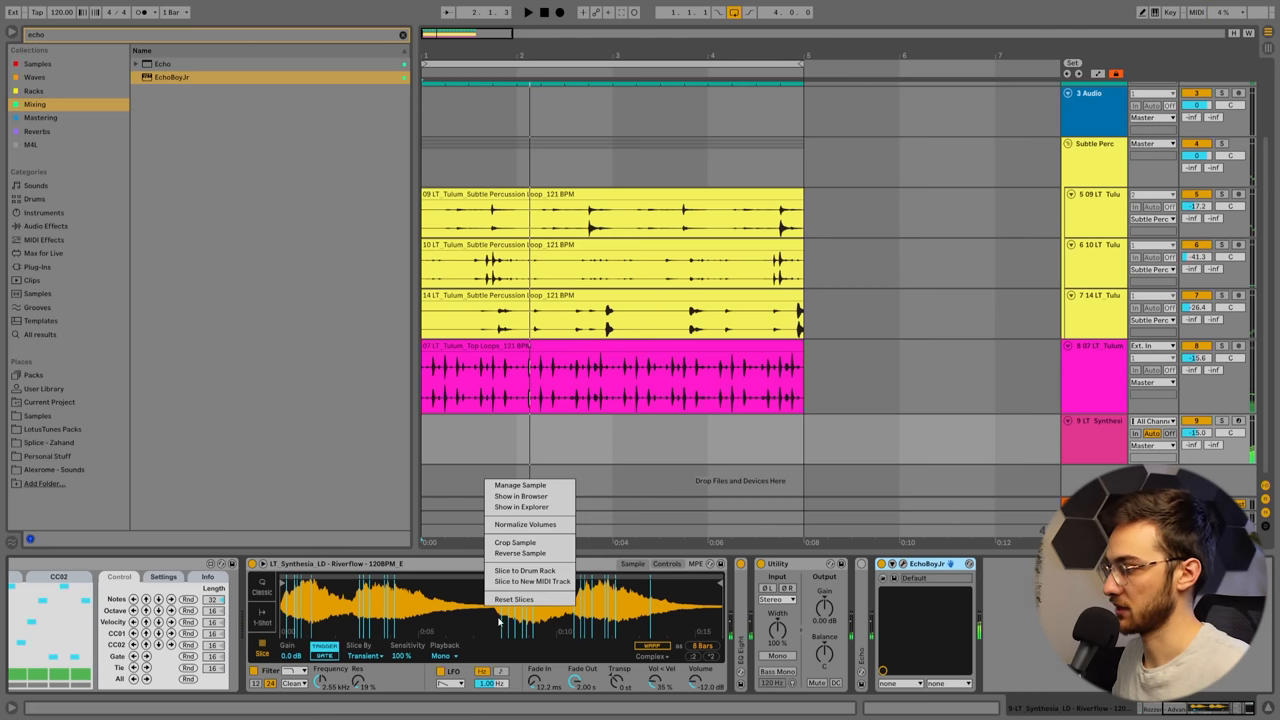
Step: Return to the Synthesis samples and preview the All Day I Pad as a replacement lead
{"action": "left_click", "coordinate": [520, 496]}
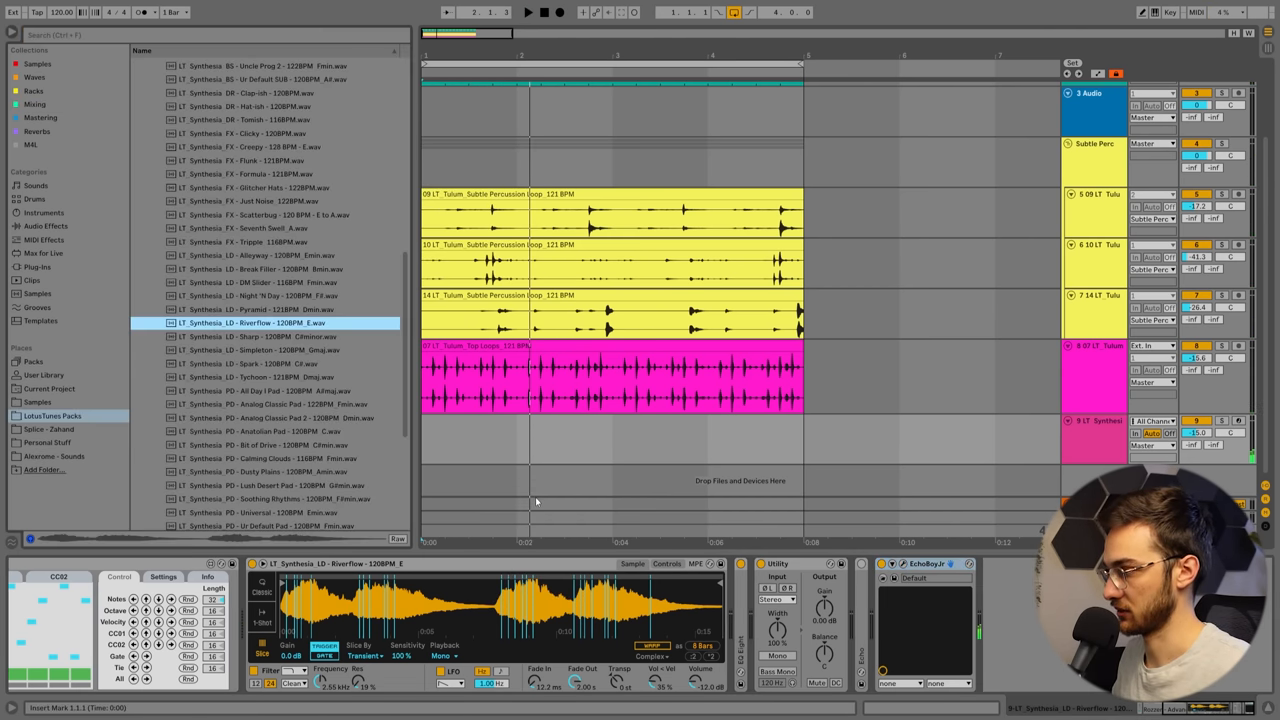
{"action": "scroll", "scroll_direction": "down", "scroll_amount": 3}
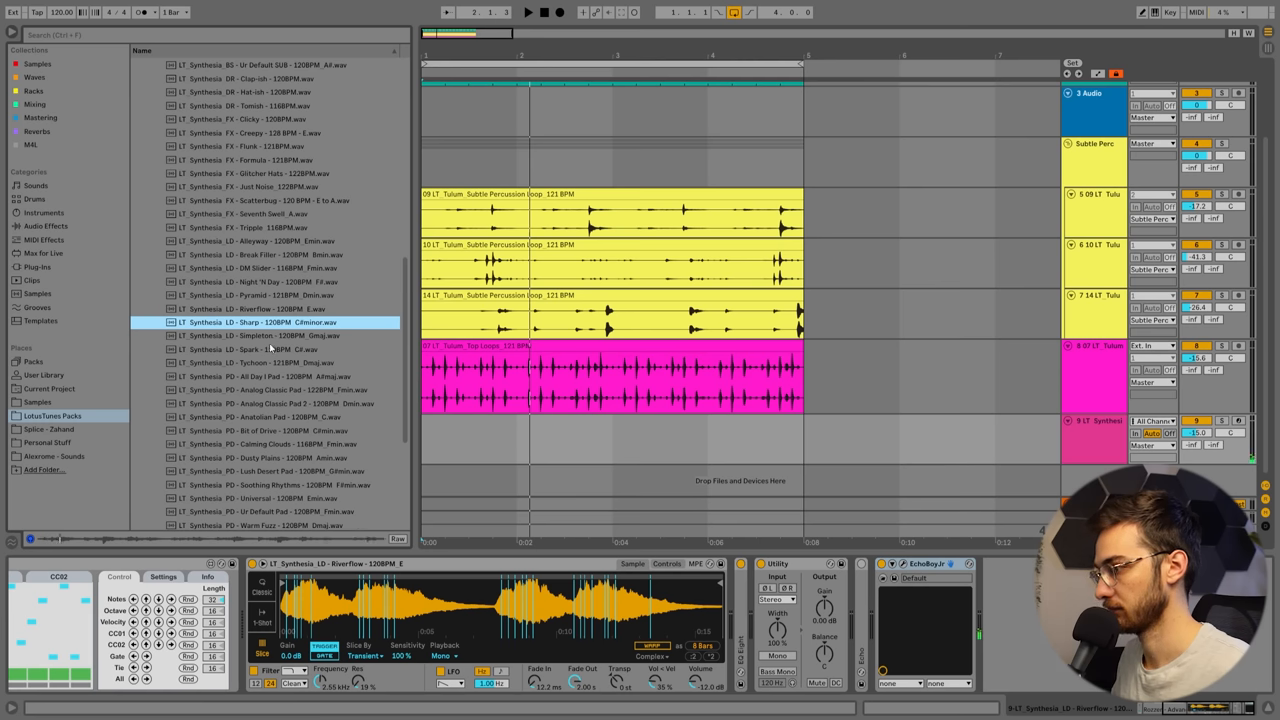
{"action": "left_click", "coordinate": [264, 376]}
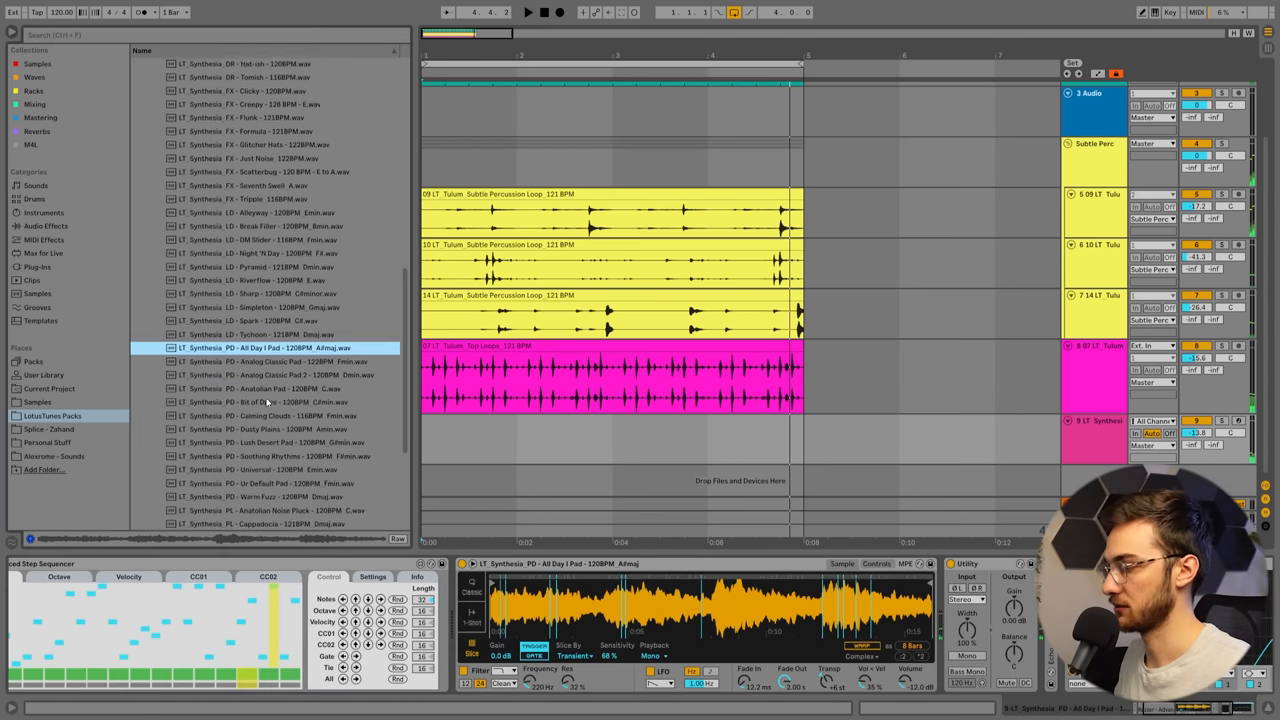
Step: Scroll the Synthesis samples list toward the Calming Clouds pad
{"action": "scroll", "scroll_direction": "down", "scroll_amount": 3}
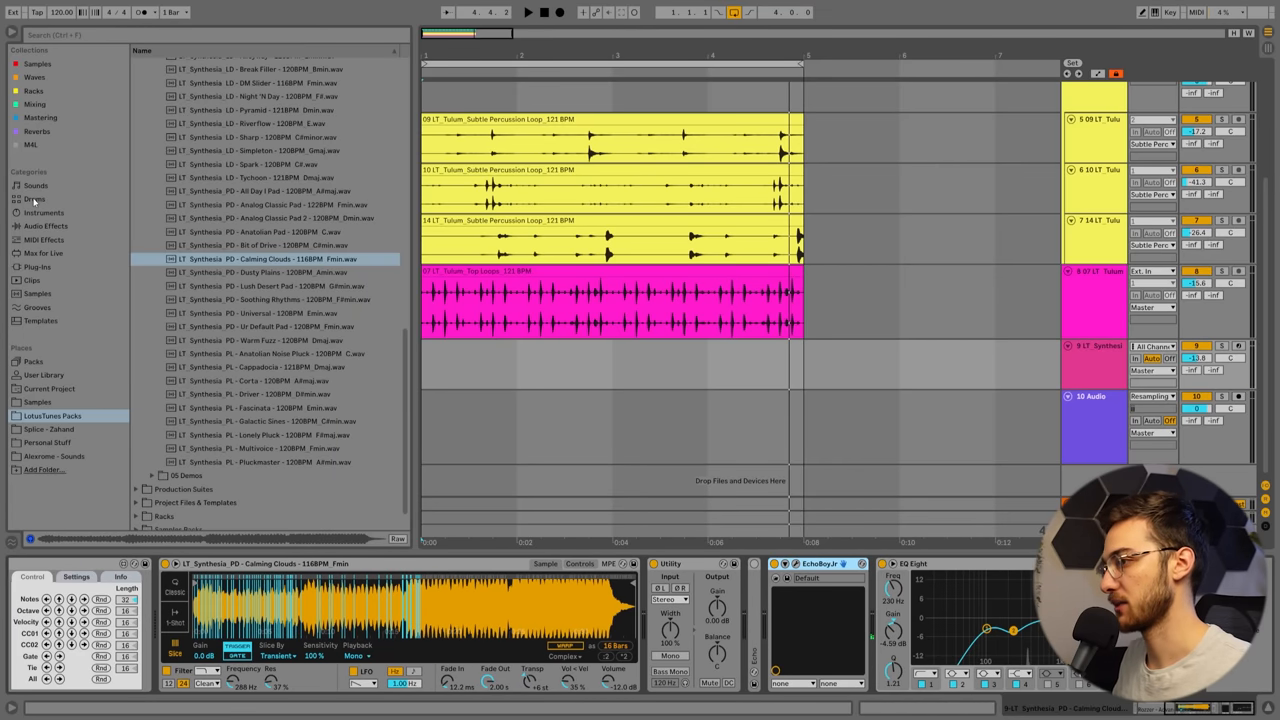
Step: Find ColourCopy via 'colo' in the browser, load it onto the Synthesis pluck track and close its window
{"action": "left_click", "coordinate": [36, 268]}
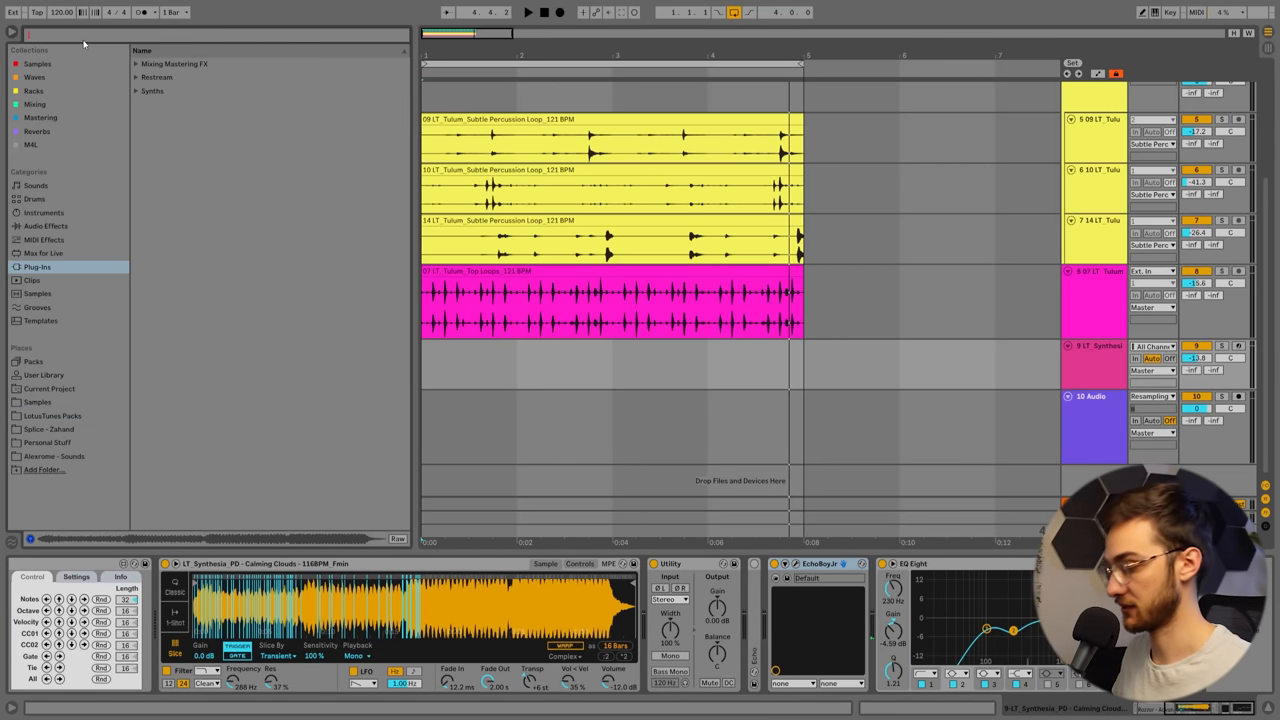
{"action": "type", "text": "colo"}
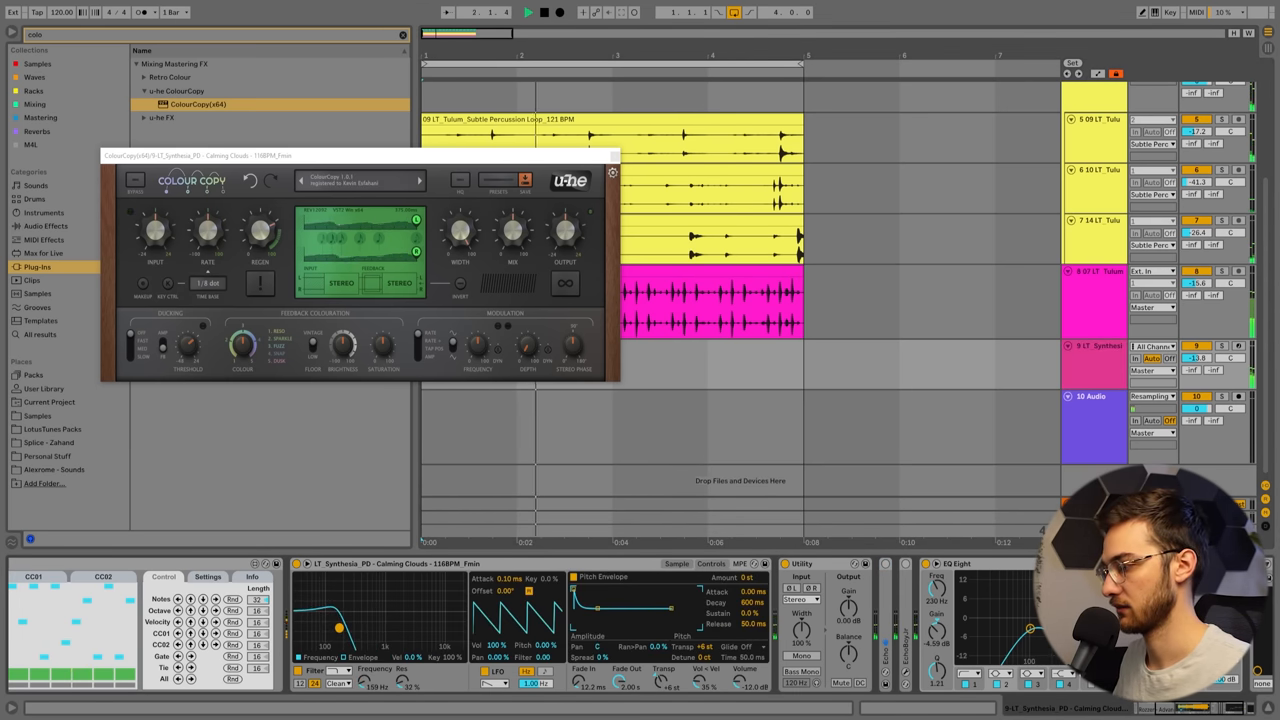
{"action": "left_click", "coordinate": [610, 160]}
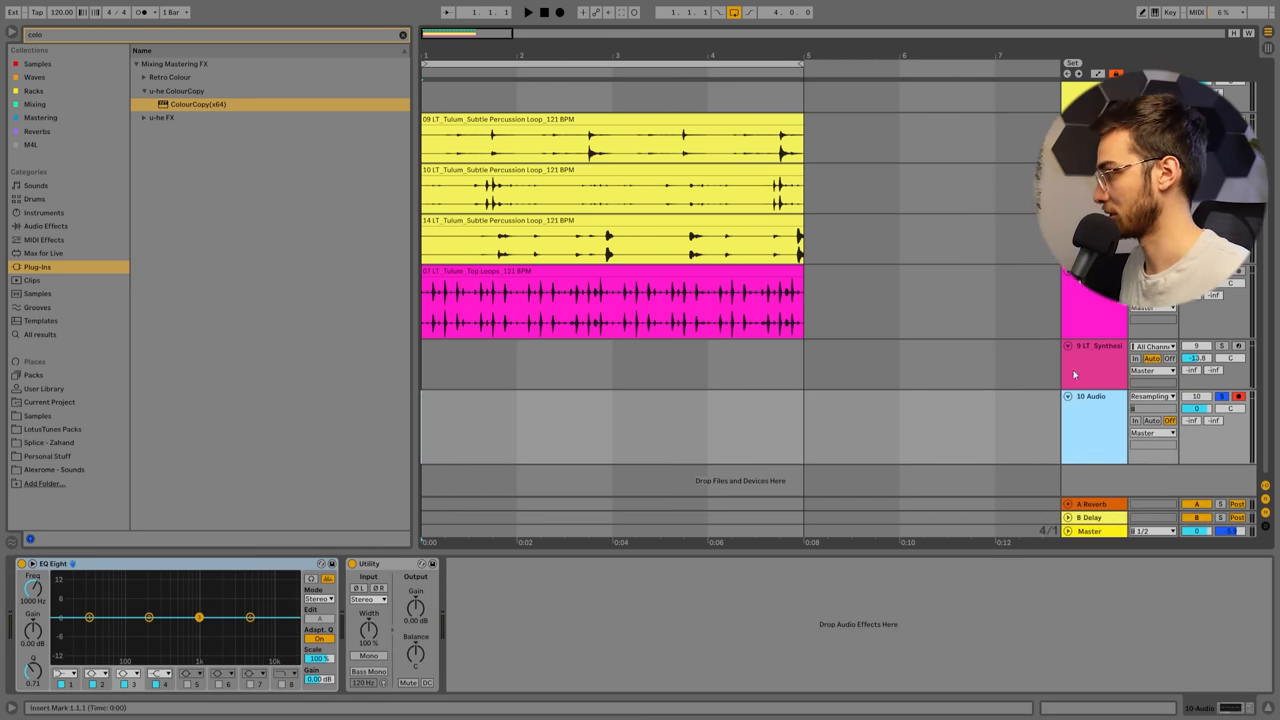
Step: Record the Synthesis output into the 10 Audio track and load soothe2 after EQ Eight and Utility
{"action": "left_click", "coordinate": [1150, 396]}
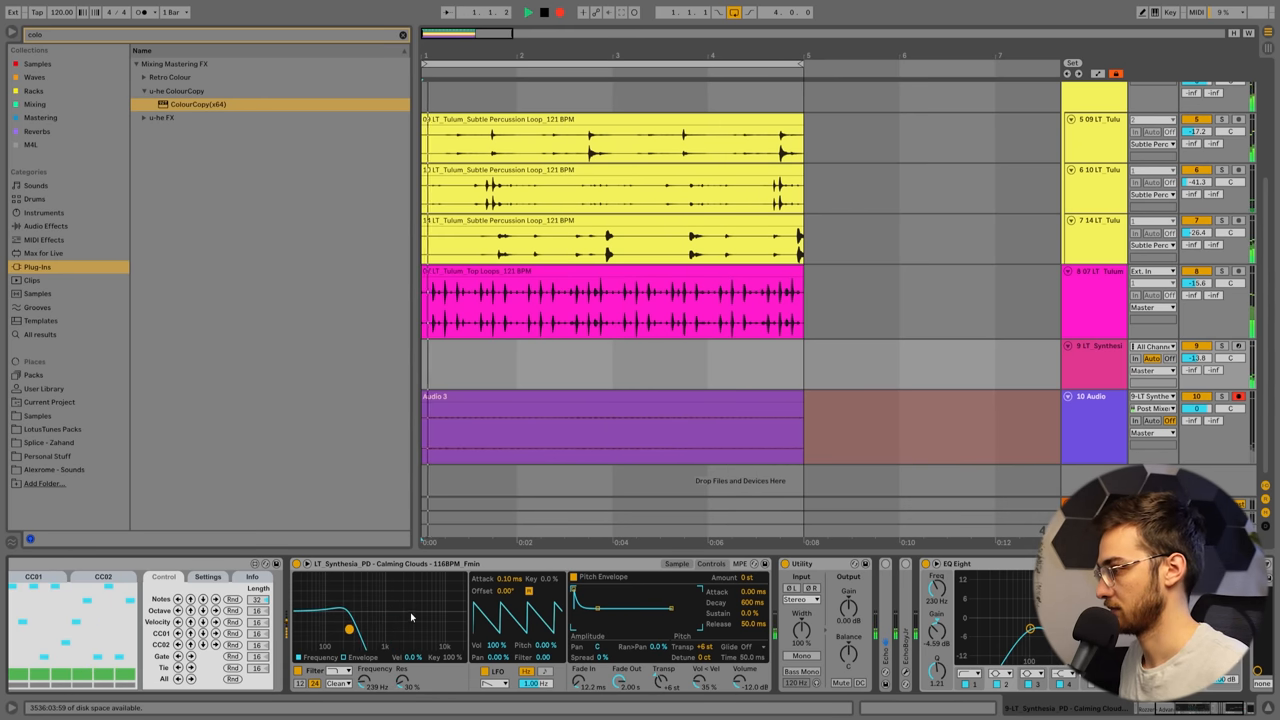
{"action": "left_click", "coordinate": [610, 430]}
{"action": "type", "text": "soothe"}
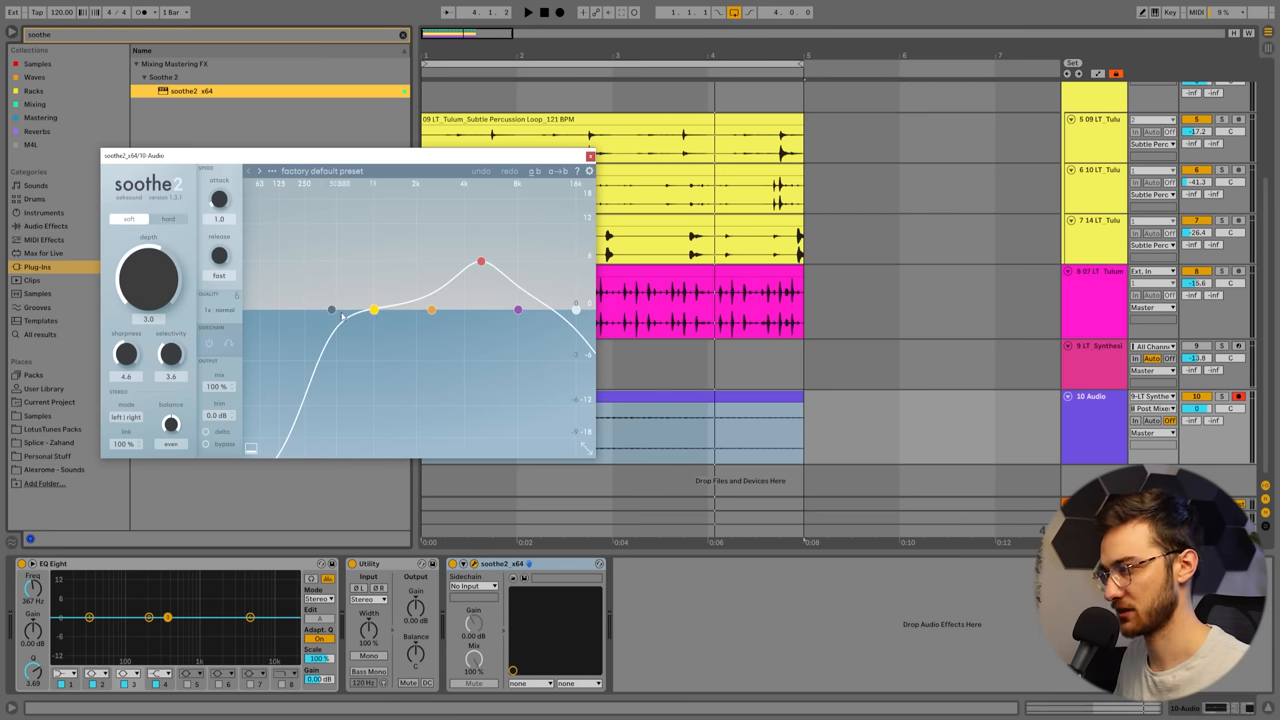
Step: Raise and move a soothe2 band, adjust its depth, then bring up the audio track's options
{"action": "left_click_drag", "start_coordinate": [372, 310], "coordinate": [364, 262]}
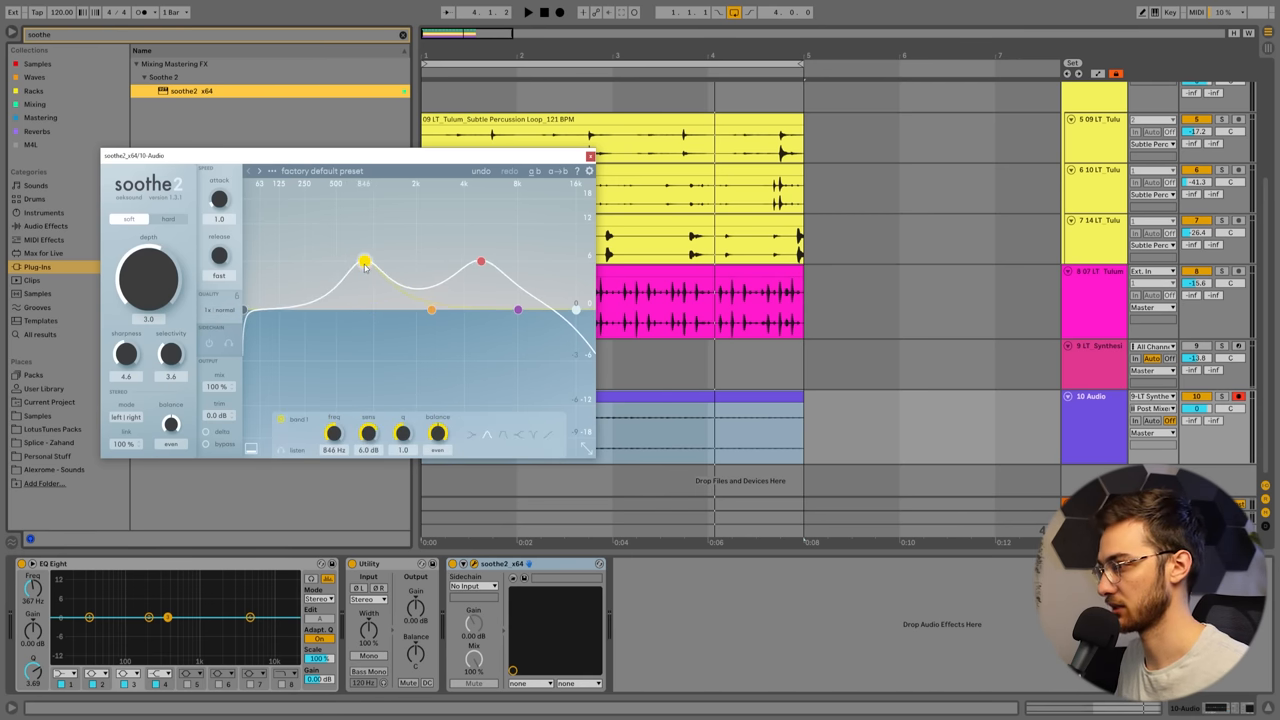
{"action": "left_click_drag", "start_coordinate": [364, 260], "coordinate": [360, 262]}
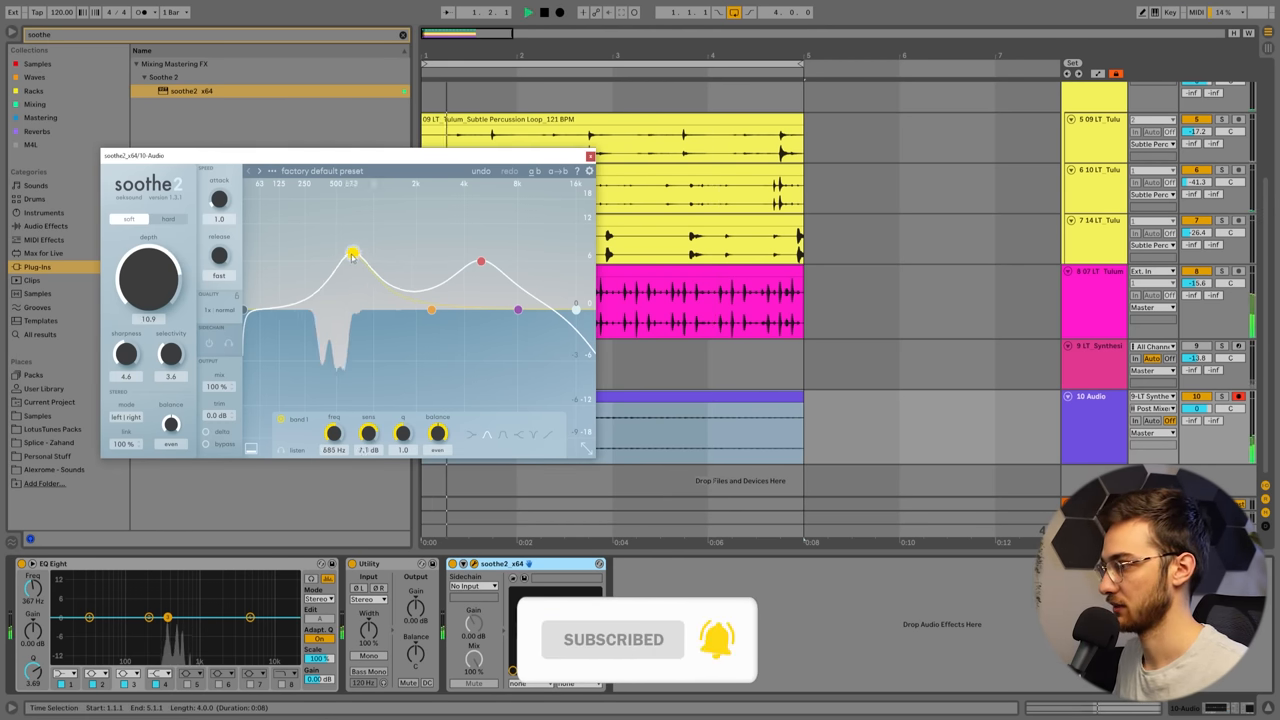
{"action": "left_click_drag", "start_coordinate": [352, 252], "coordinate": [330, 250]}
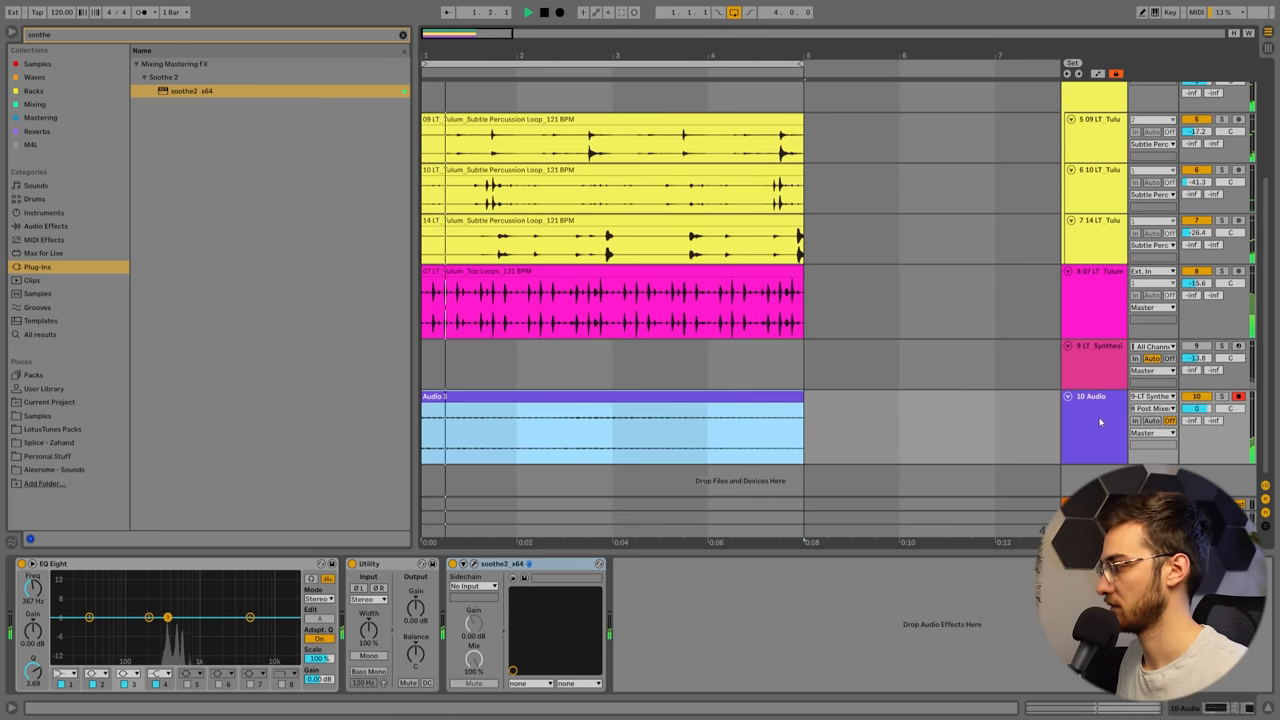
{"action": "right_click", "coordinate": [1096, 420]}
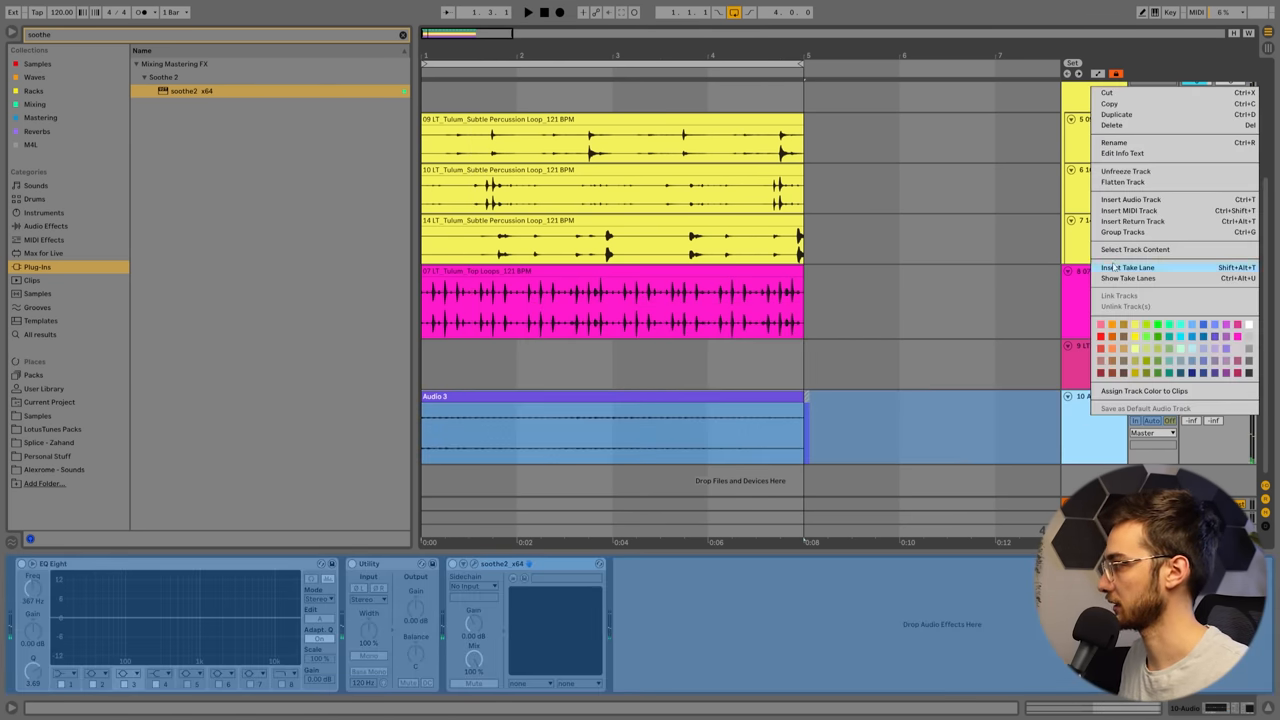
Step: Freeze the resampled 10 Audio track to lock in its processing
{"action": "left_click", "coordinate": [1120, 170]}
{"action": "type", "text": "diva"}
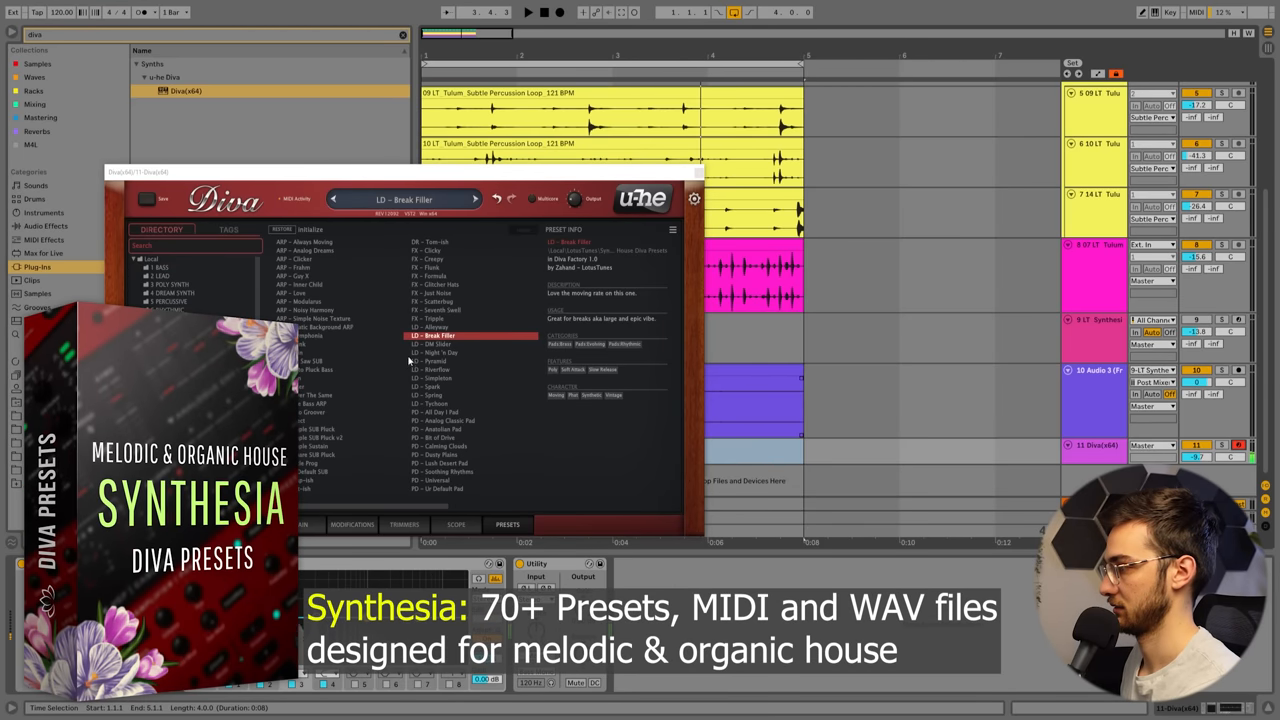
Step: Audition Diva lead presets and settle on LD - Night 'n Day, then close Diva
{"action": "left_click", "coordinate": [432, 378]}
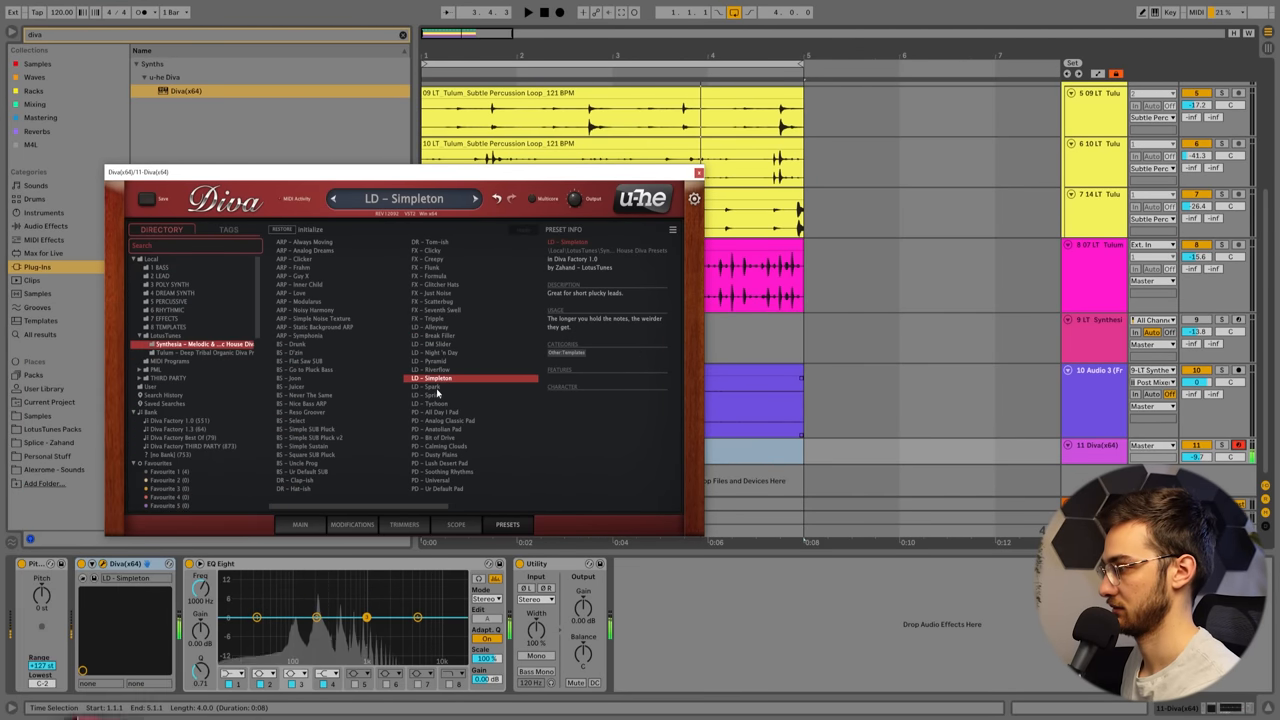
{"action": "left_click", "coordinate": [430, 394]}
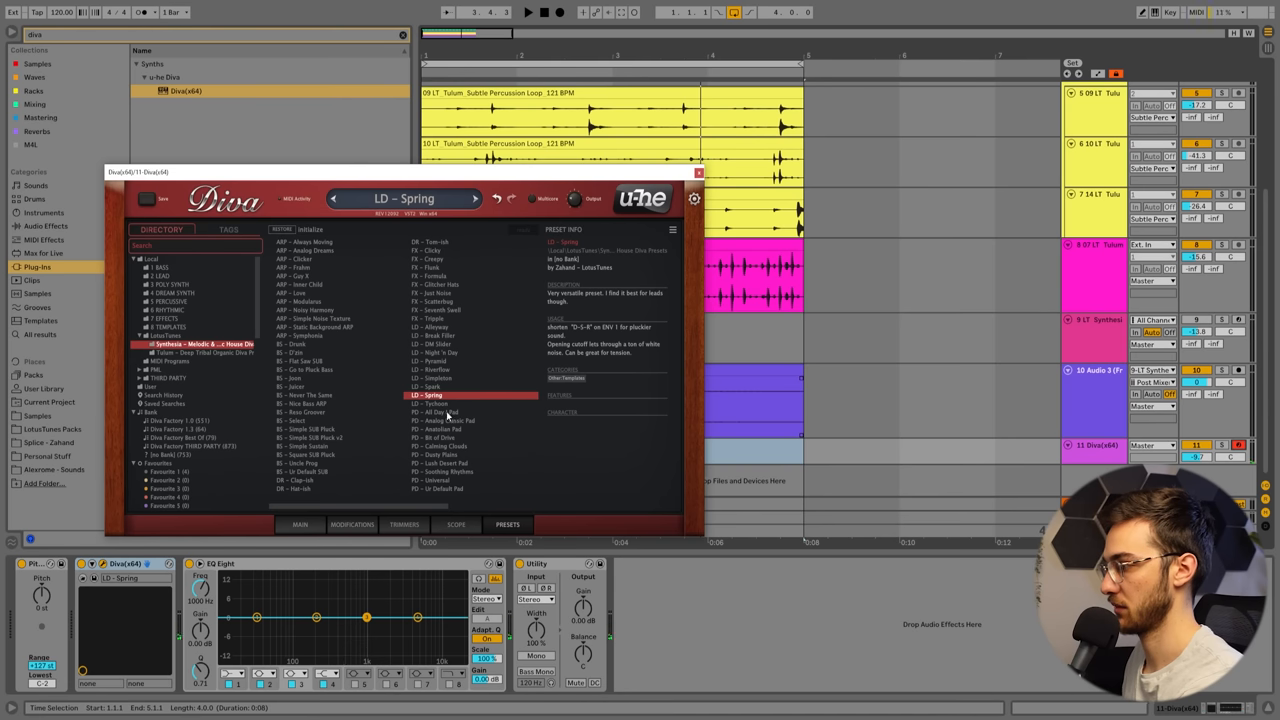
{"action": "left_click", "coordinate": [430, 404]}
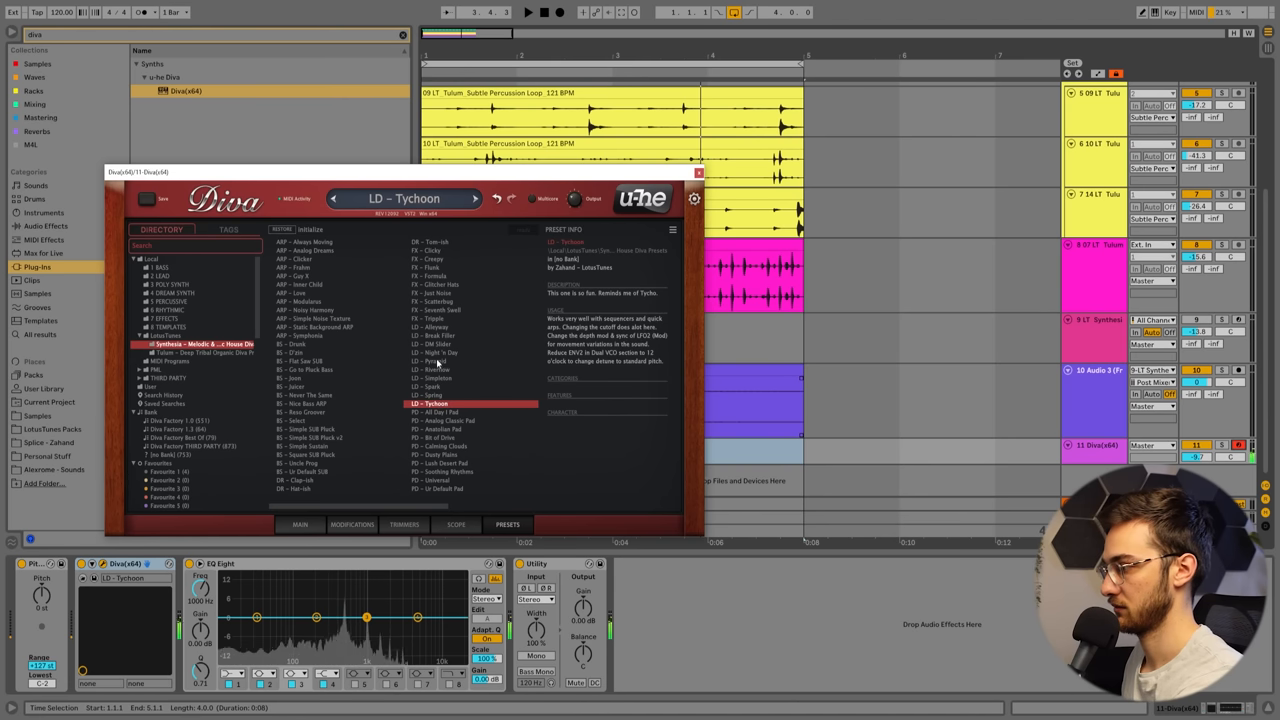
{"action": "left_click", "coordinate": [436, 352]}
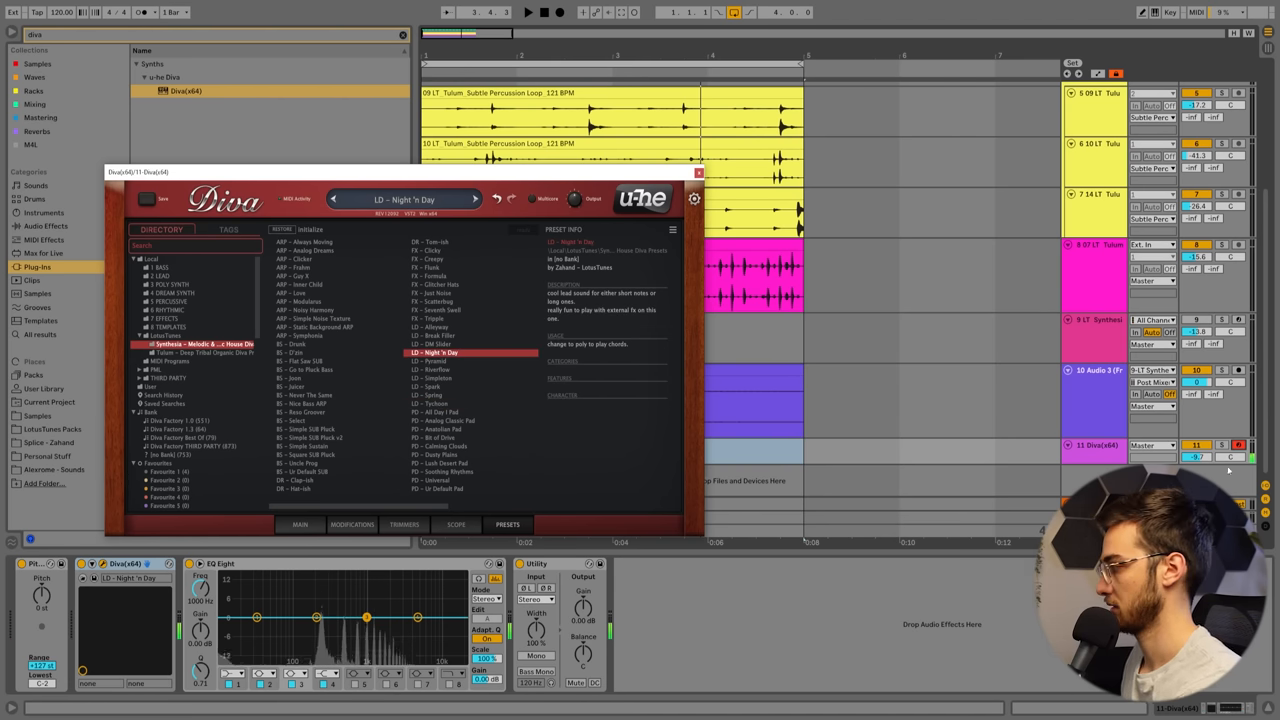
{"action": "left_click", "coordinate": [698, 172]}
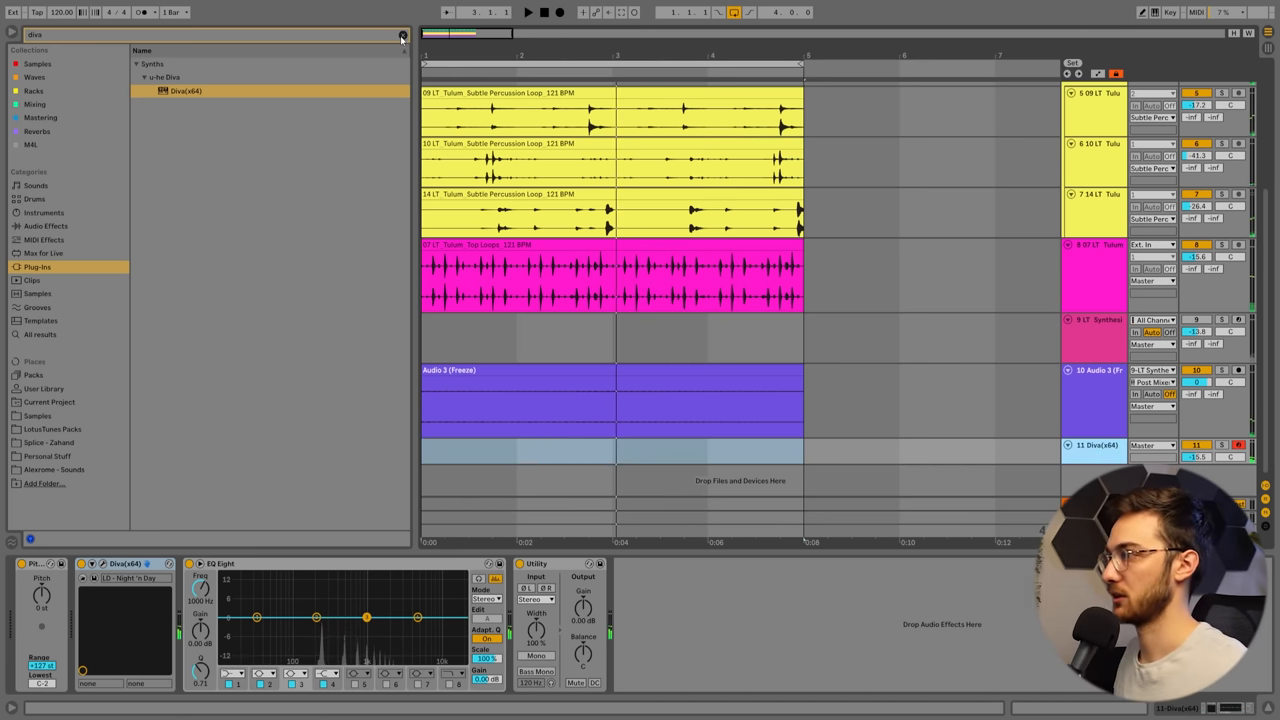
Step: Browse MIDI Effects > Scale presets in the browser toward the Phrygian Dominant scale
{"action": "left_click", "coordinate": [402, 34]}
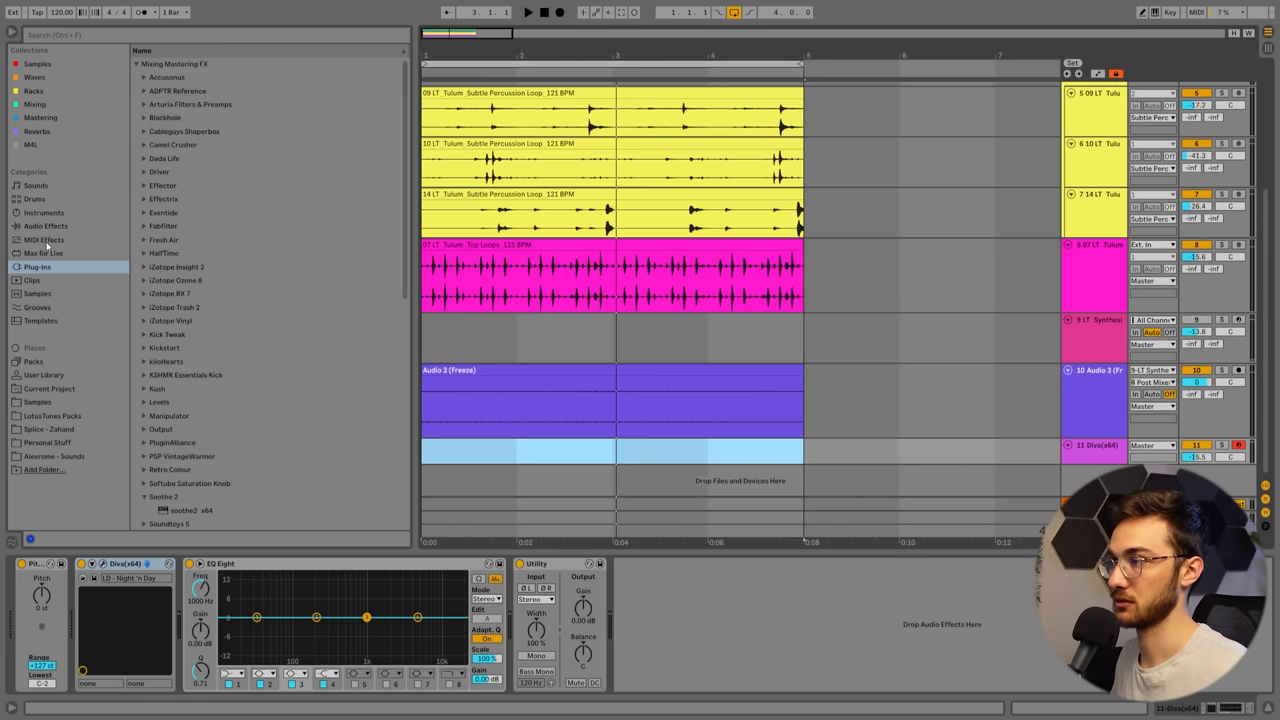
{"action": "left_click", "coordinate": [44, 240]}
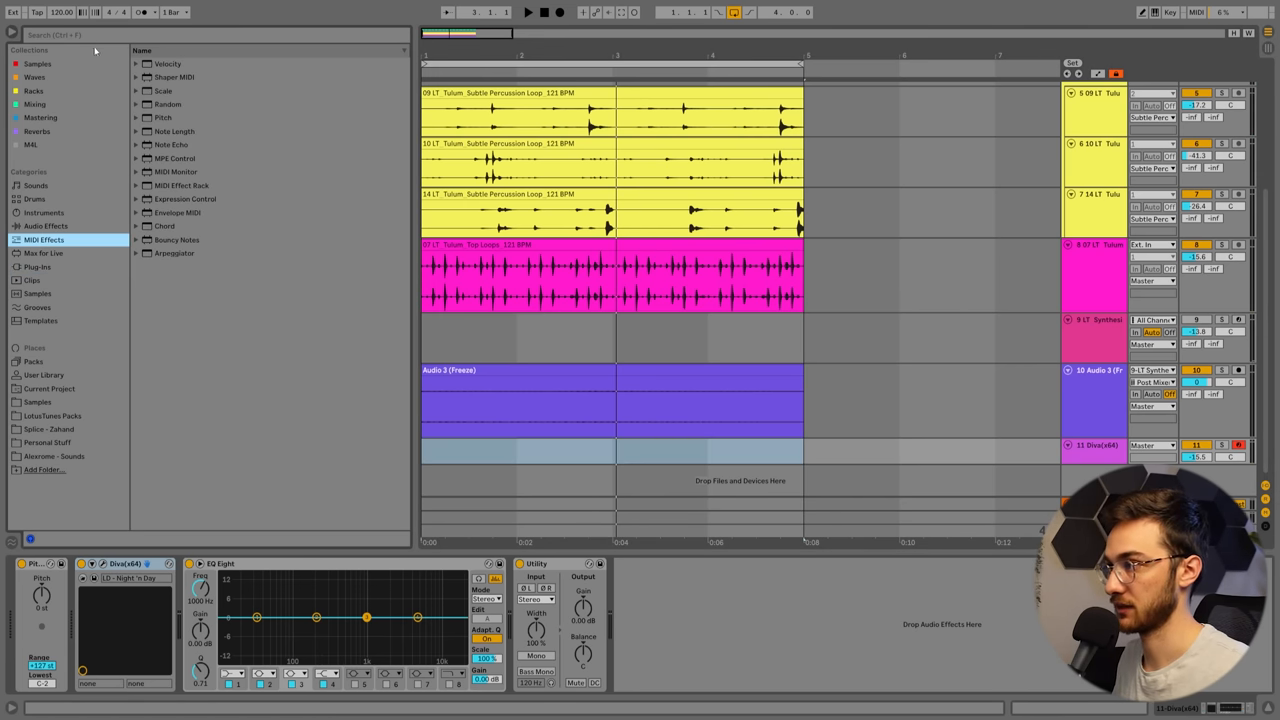
{"action": "left_click", "coordinate": [136, 90]}
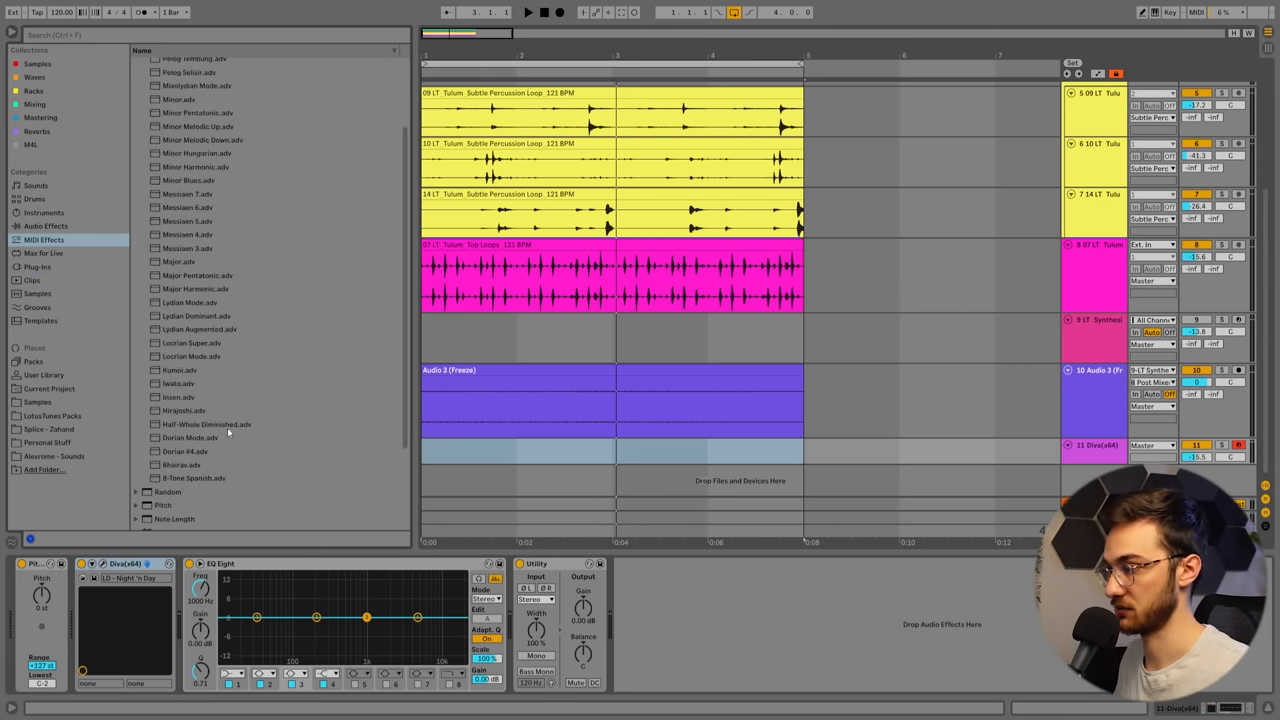
{"action": "left_click", "coordinate": [162, 92]}
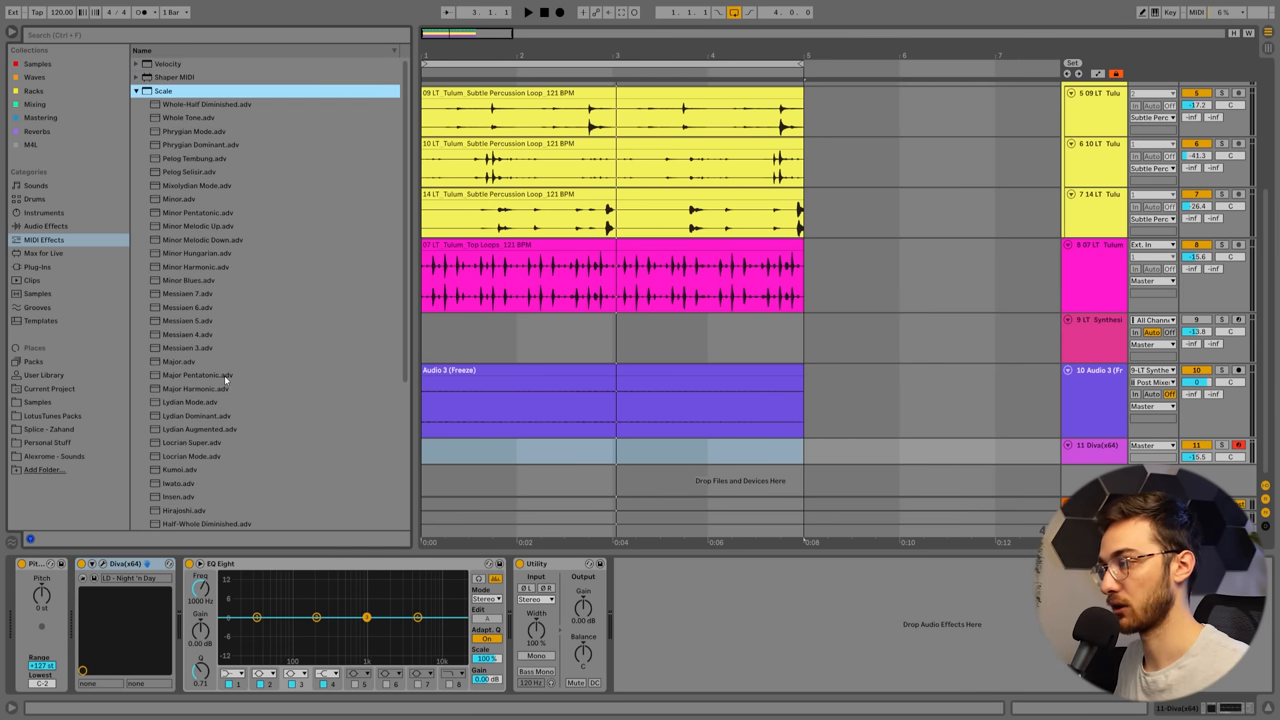
{"action": "scroll", "scroll_direction": "down", "scroll_amount": 3}
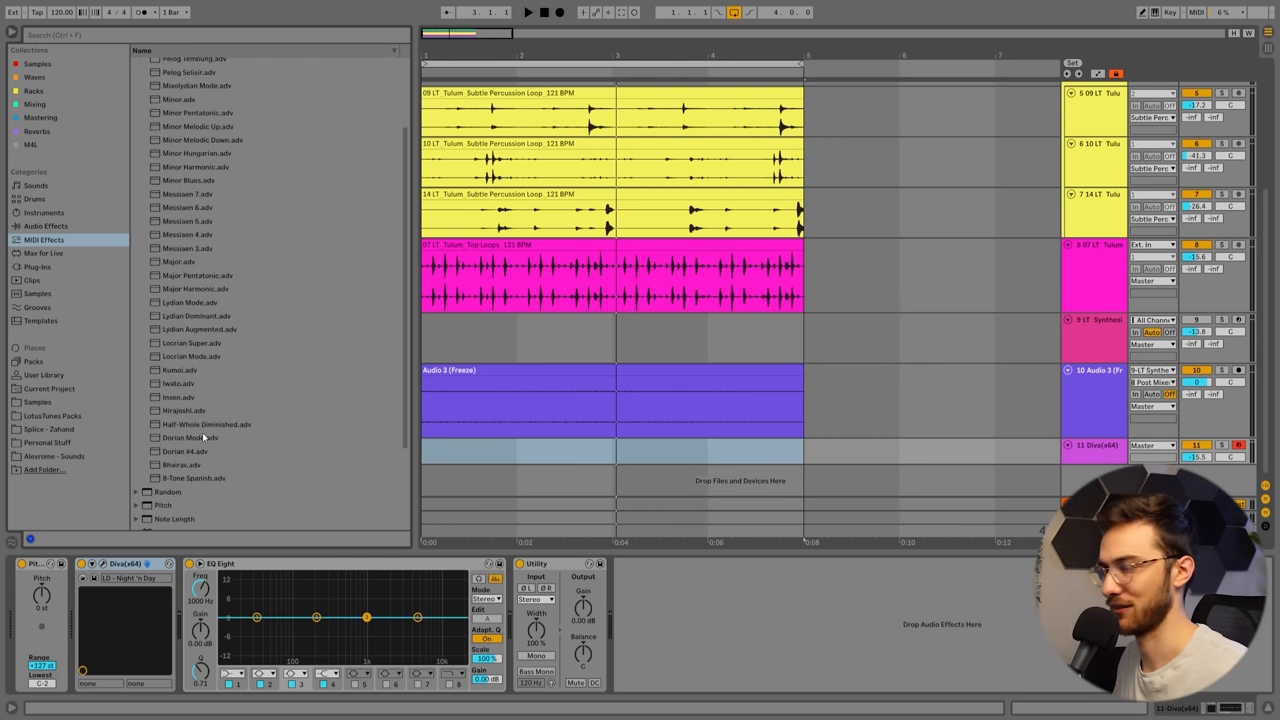
{"action": "left_click", "coordinate": [164, 76]}
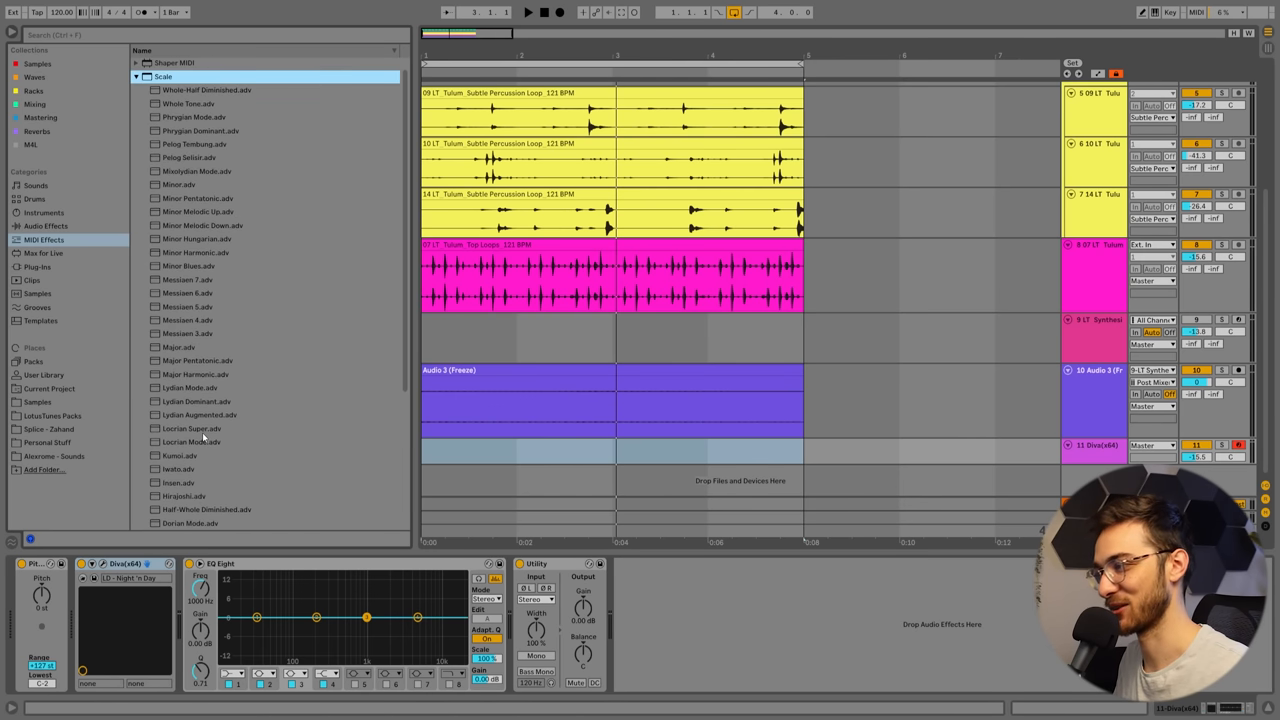
{"action": "mouse_move", "coordinate": [218, 348]}
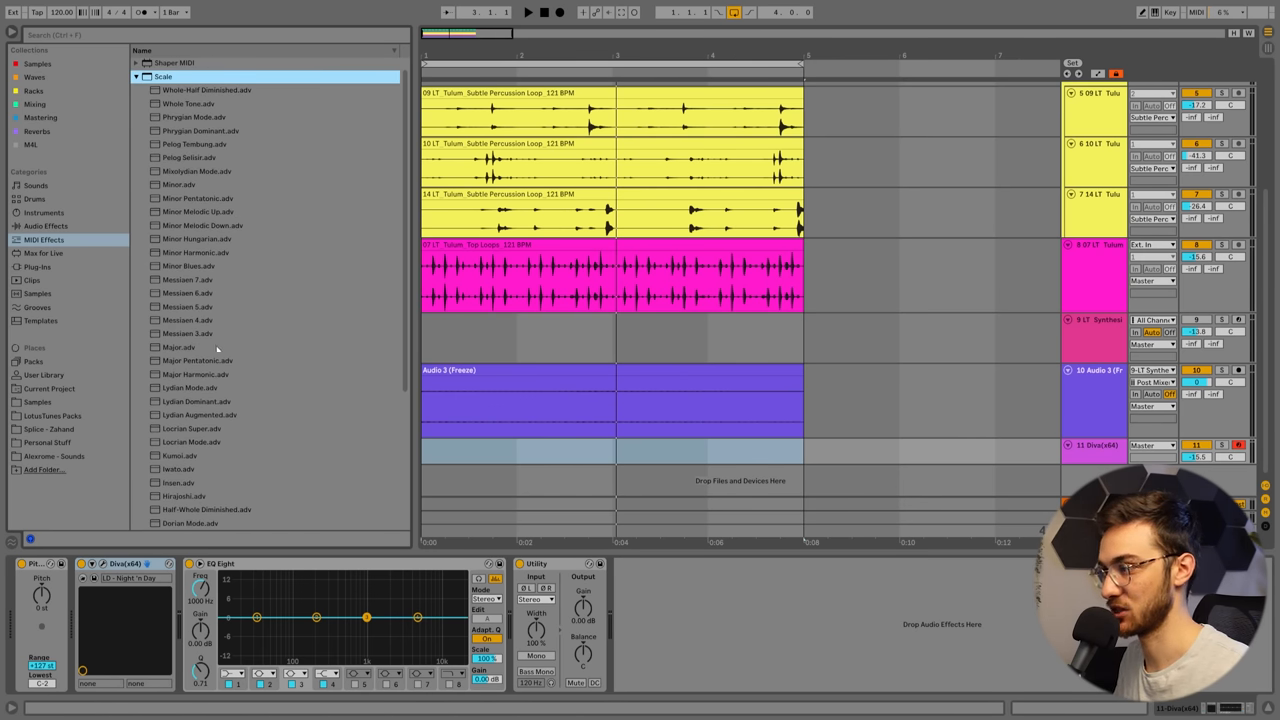
{"action": "scroll", "scroll_direction": "down", "scroll_amount": 3}
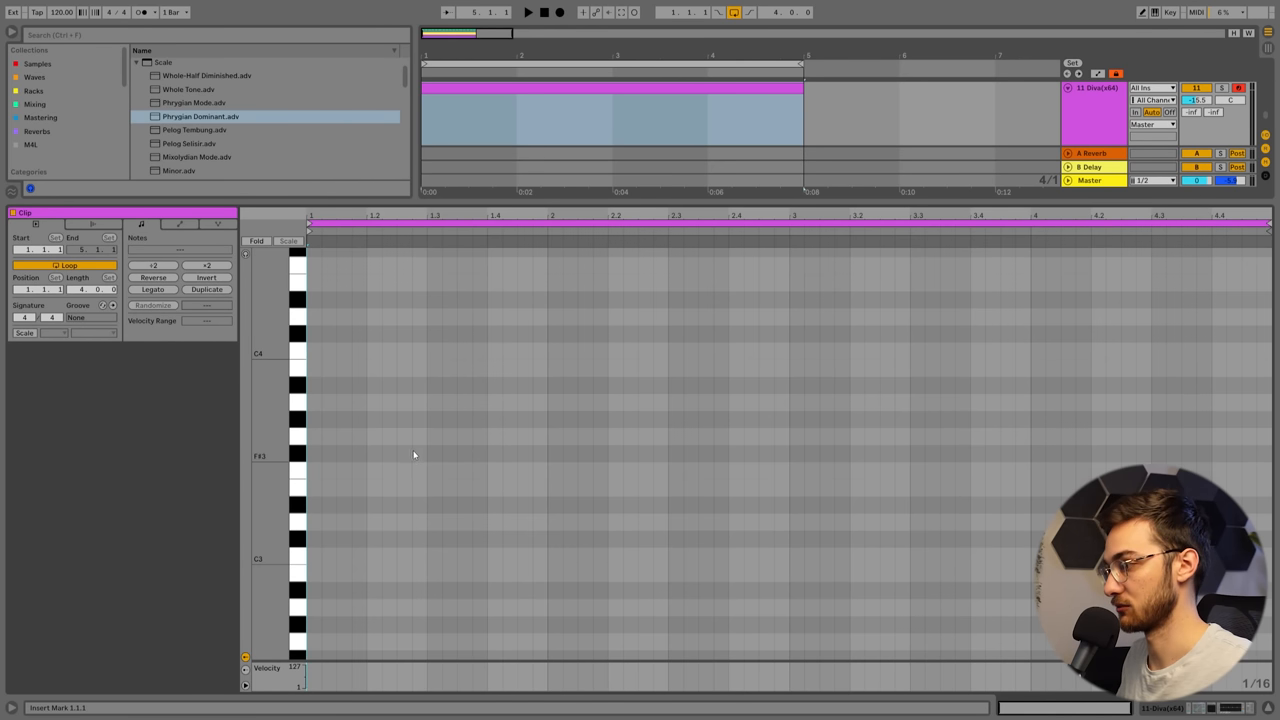
Step: Enable Scale on the Diva clip and choose Phrygian Dominant from the scale list
{"action": "scroll", "scroll_direction": "down", "scroll_amount": 3}
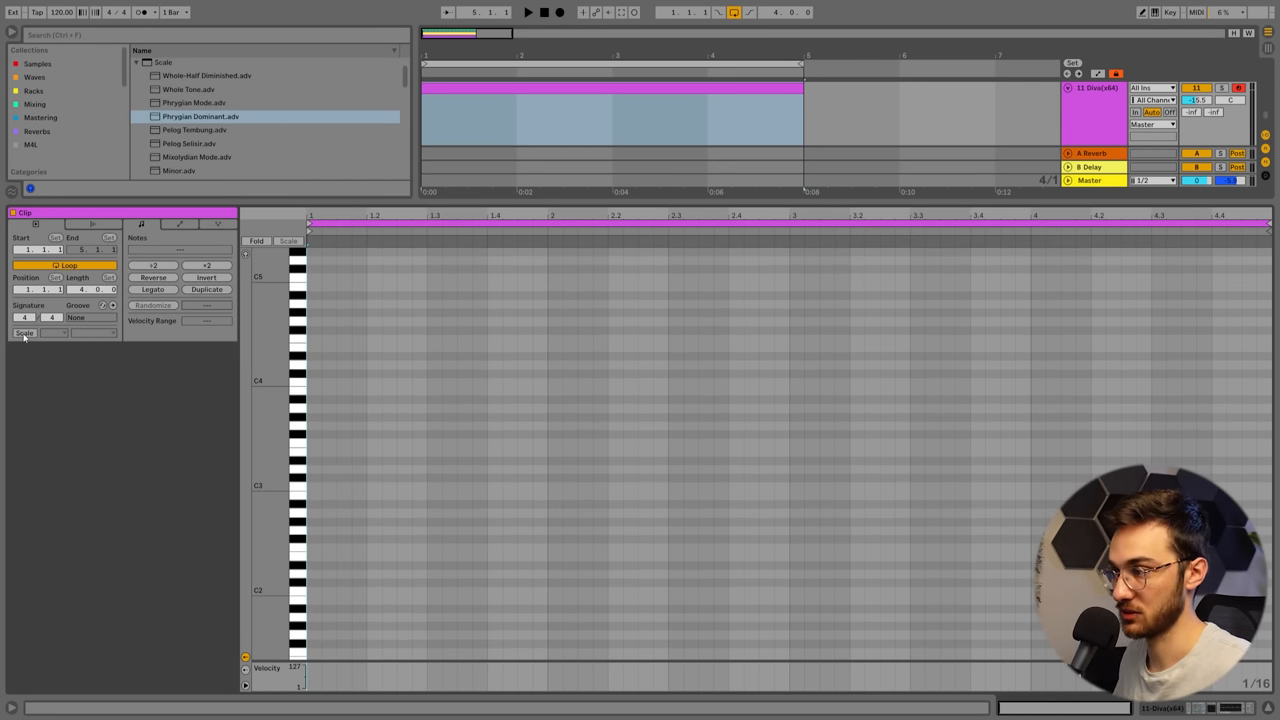
{"action": "left_click", "coordinate": [24, 332]}
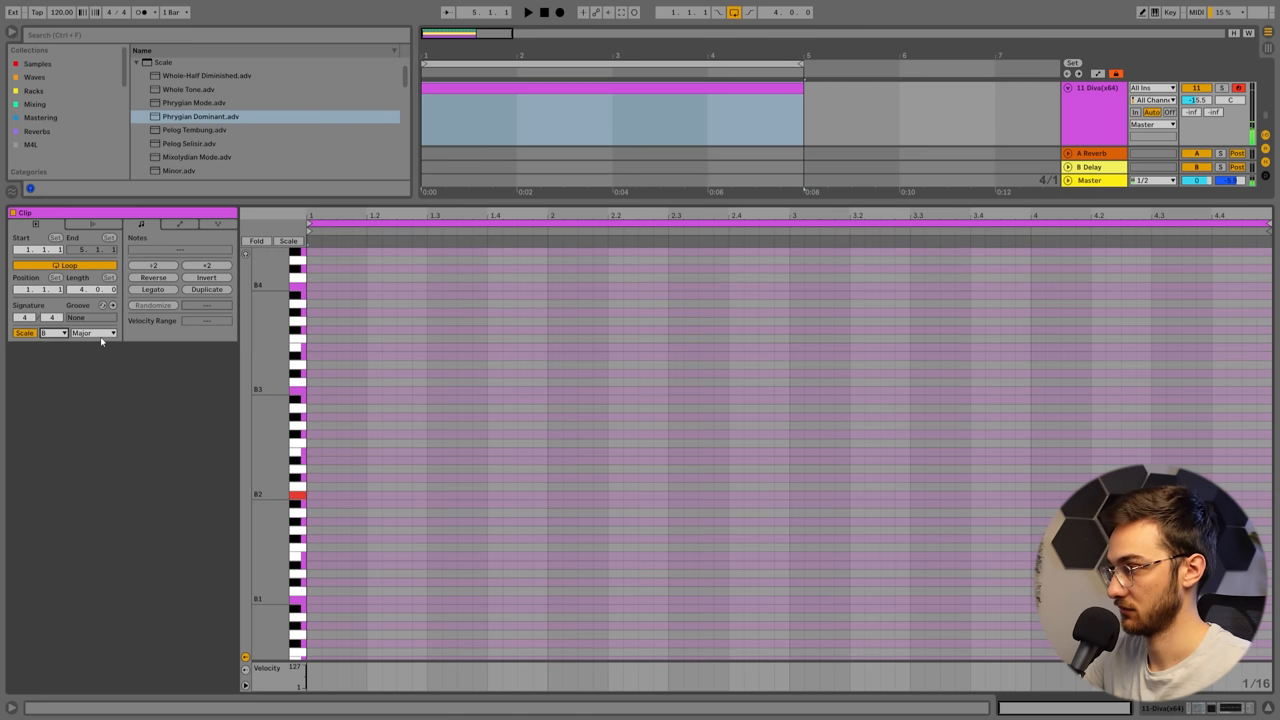
{"action": "left_click", "coordinate": [92, 332]}
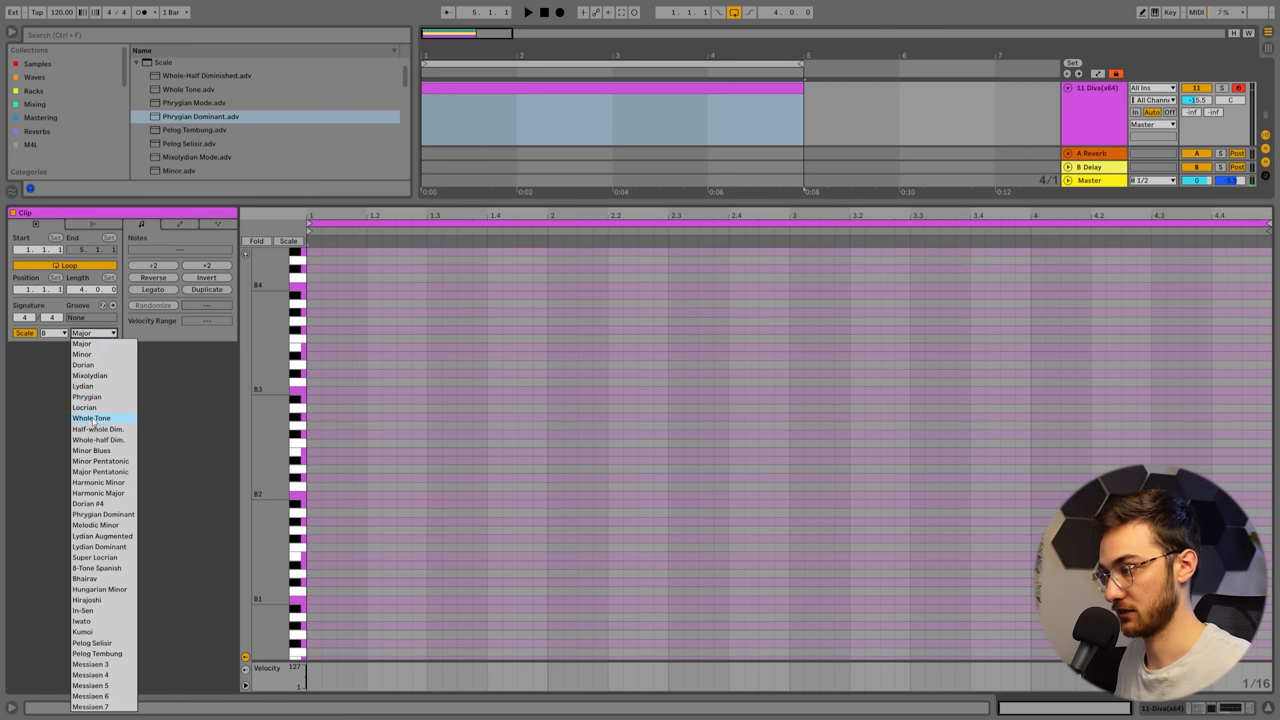
{"action": "mouse_move", "coordinate": [104, 568]}
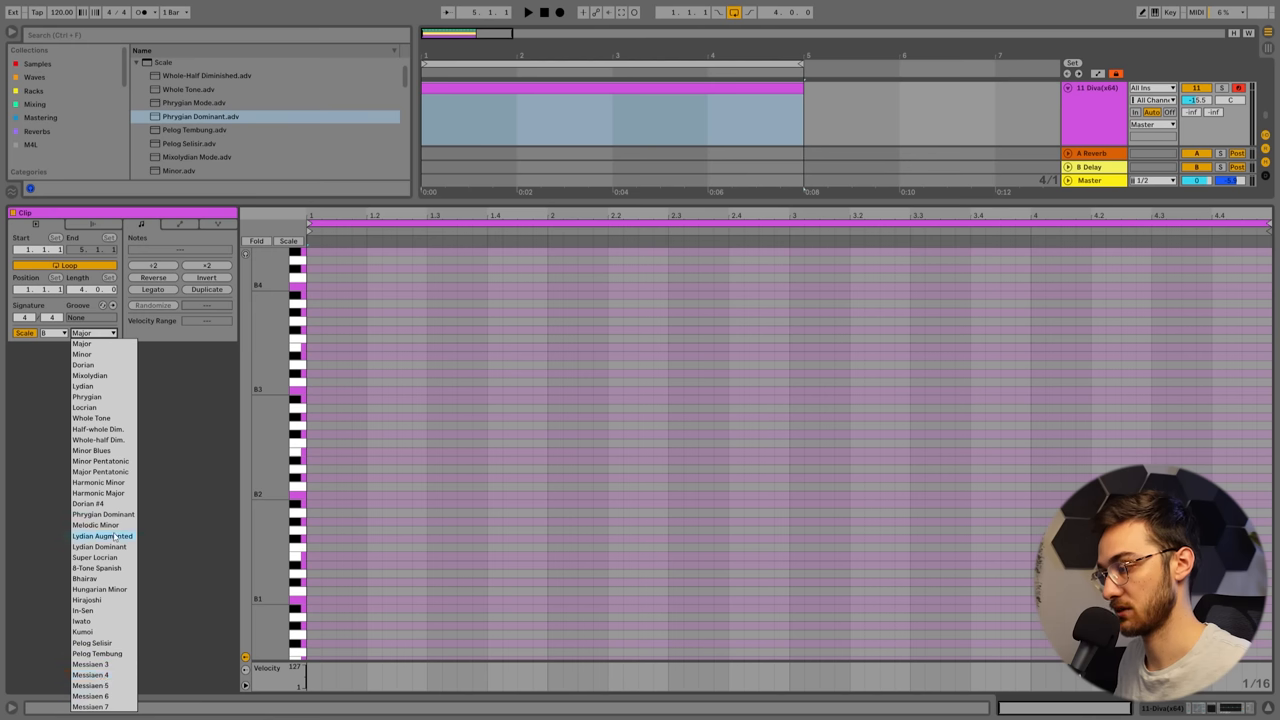
{"action": "left_click", "coordinate": [104, 514]}
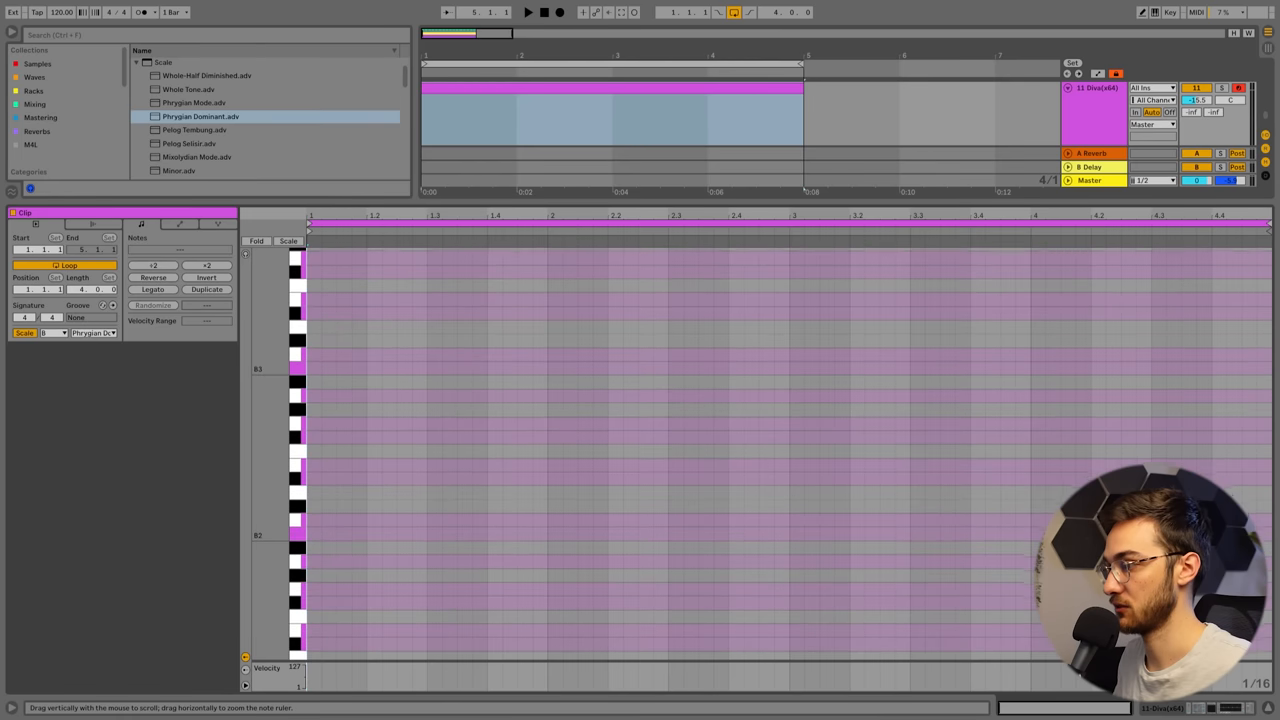
{"action": "scroll", "scroll_direction": "down", "scroll_amount": 3}
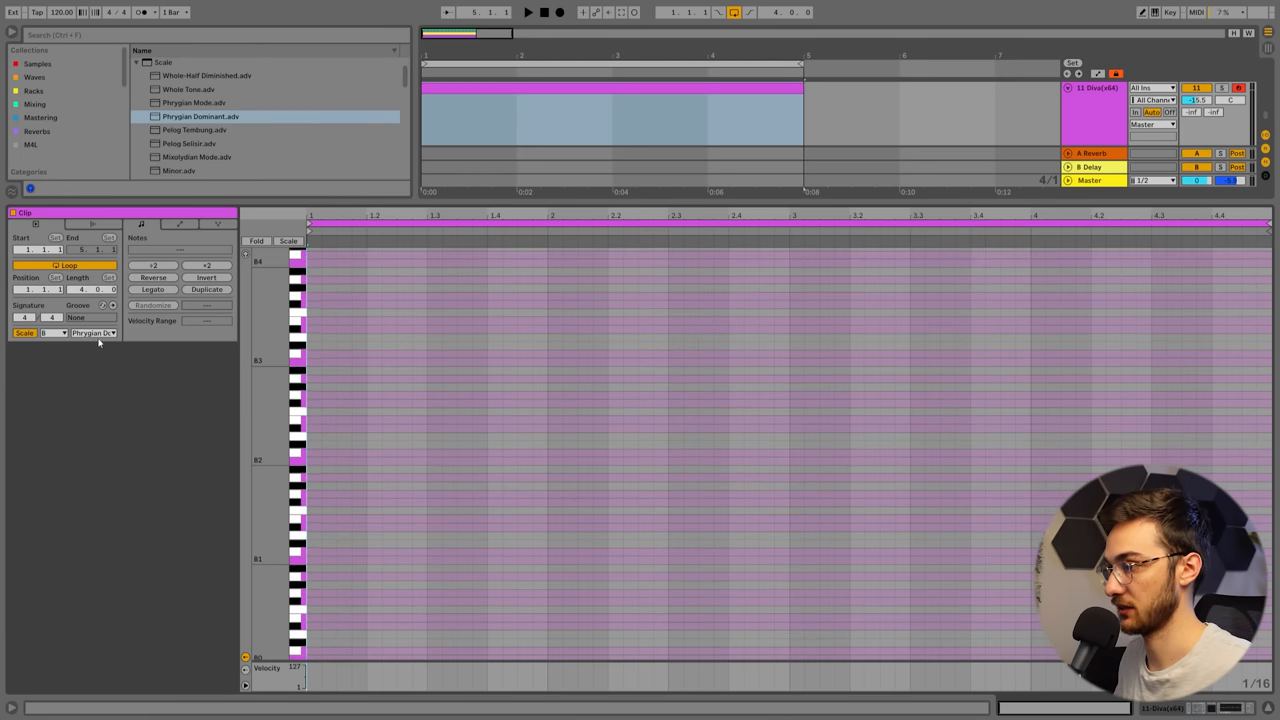
{"action": "left_click", "coordinate": [92, 332]}
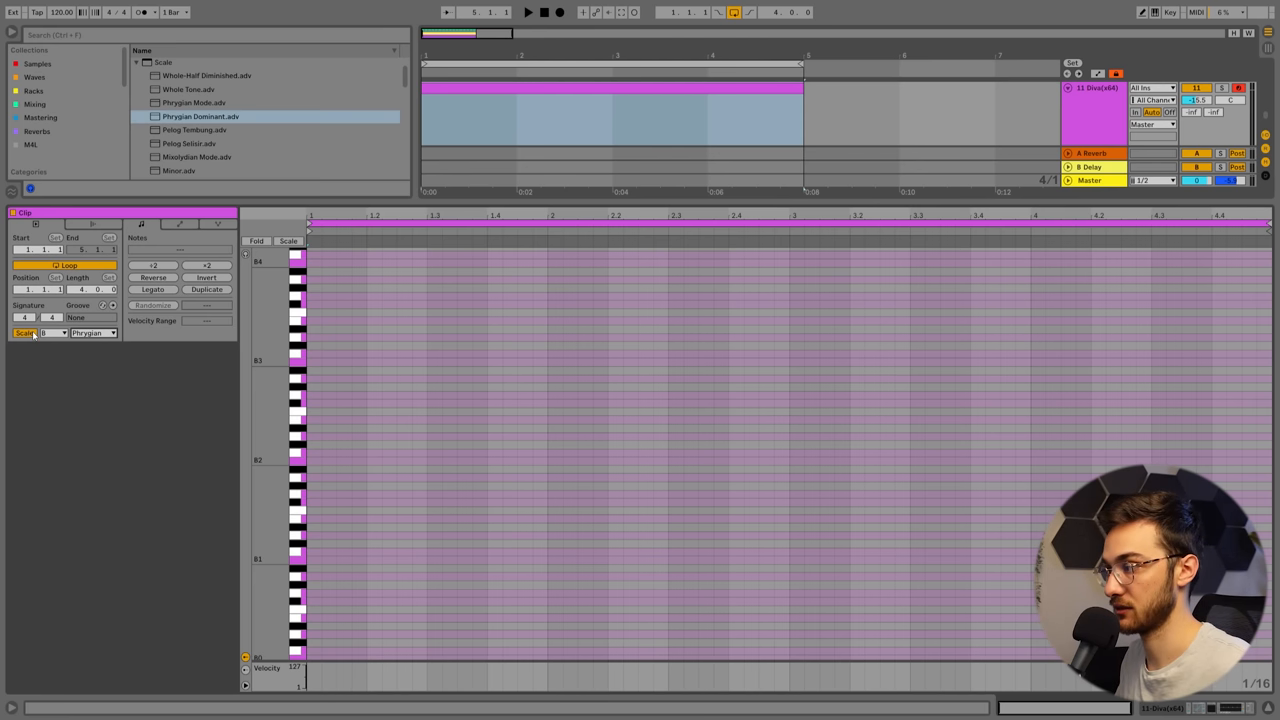
{"action": "mouse_move", "coordinate": [88, 356]}
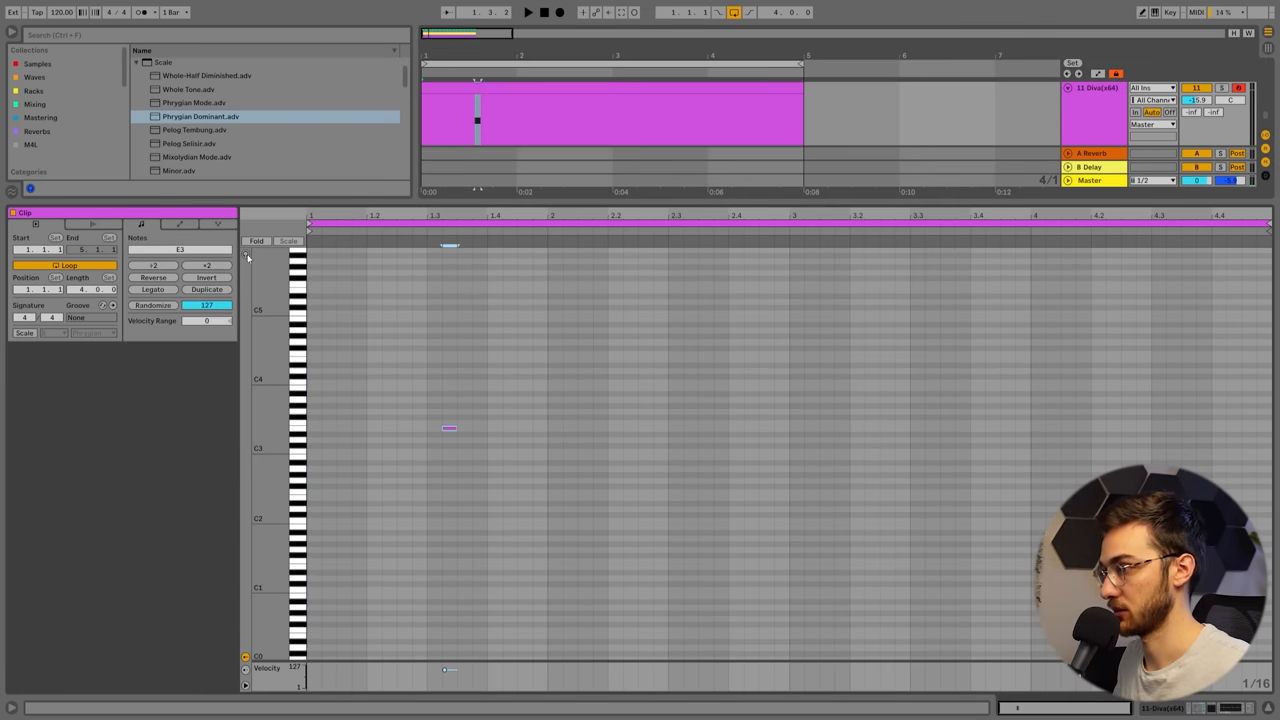
Step: Draw the melody's first note near the bar start and drag it to the desired pitch
{"action": "left_click", "coordinate": [448, 428]}
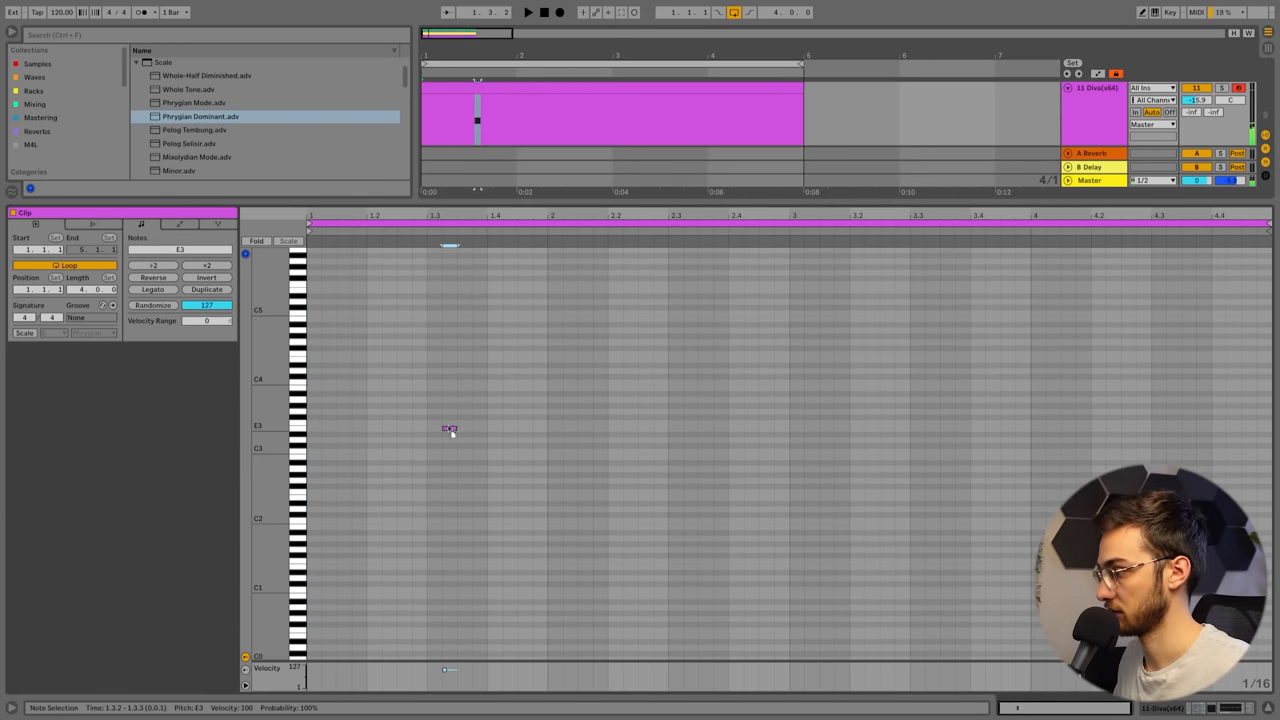
{"action": "left_click_drag", "start_coordinate": [450, 430], "coordinate": [450, 458]}
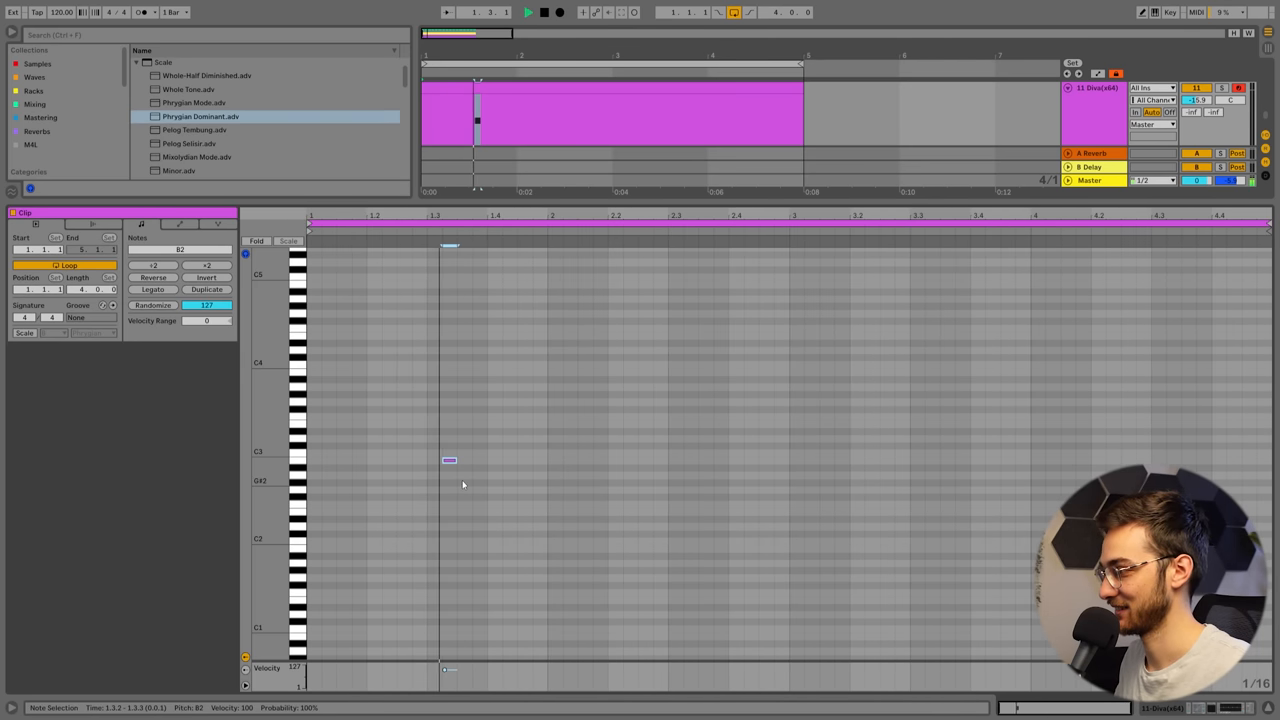
{"action": "left_click_drag", "start_coordinate": [448, 460], "coordinate": [448, 424]}
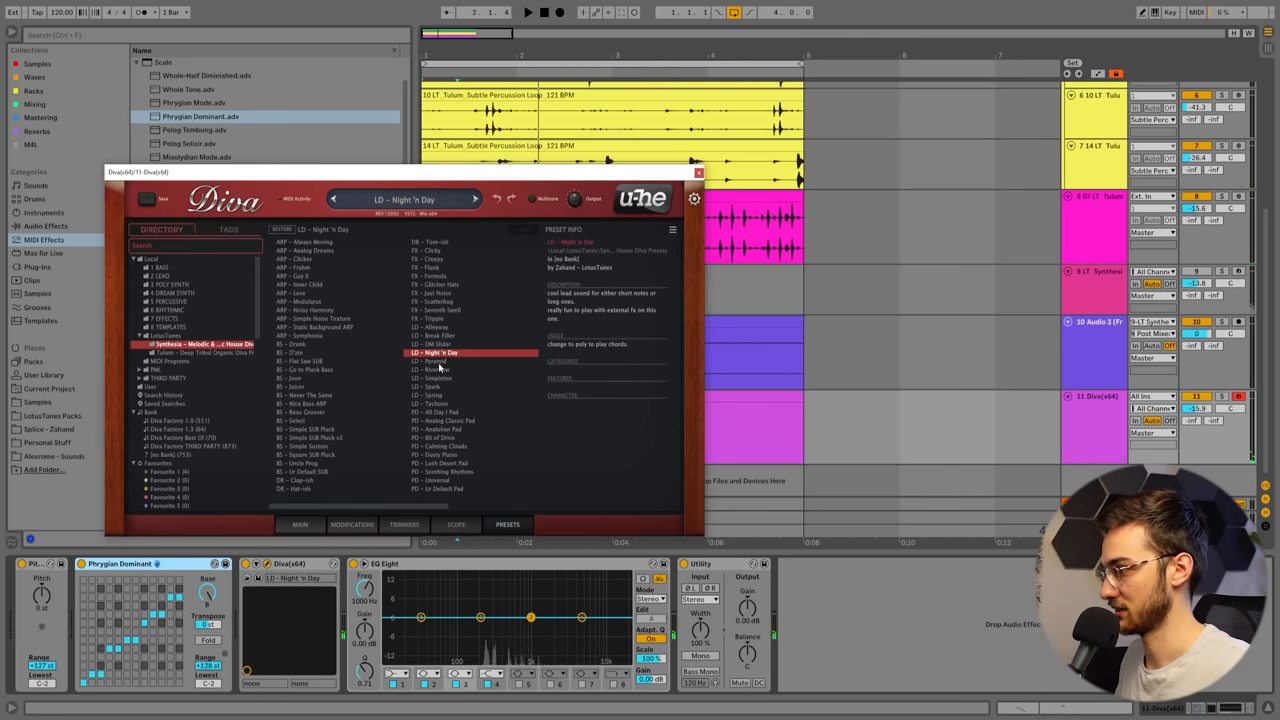
Step: Pick a Diva lead preset, write the short descending melody phrase, then close Diva
{"action": "left_click", "coordinate": [432, 368]}
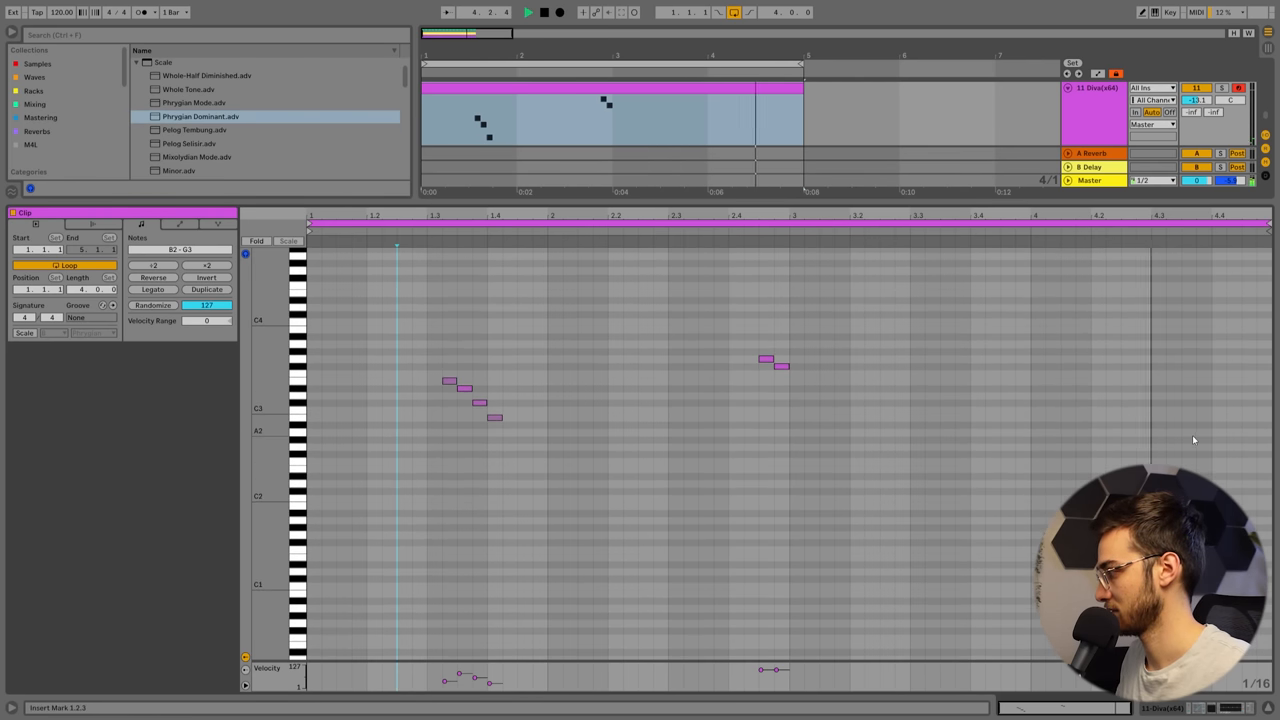
{"action": "left_click", "coordinate": [1232, 462]}
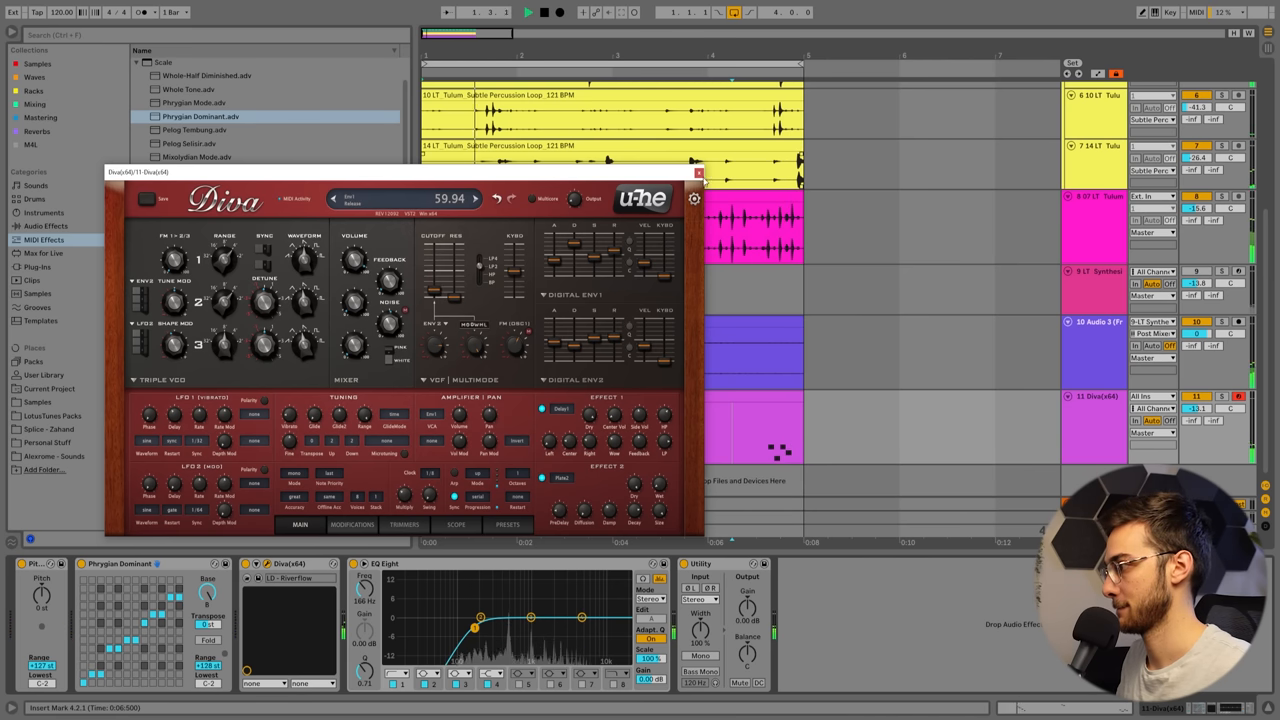
{"action": "left_click", "coordinate": [698, 172]}
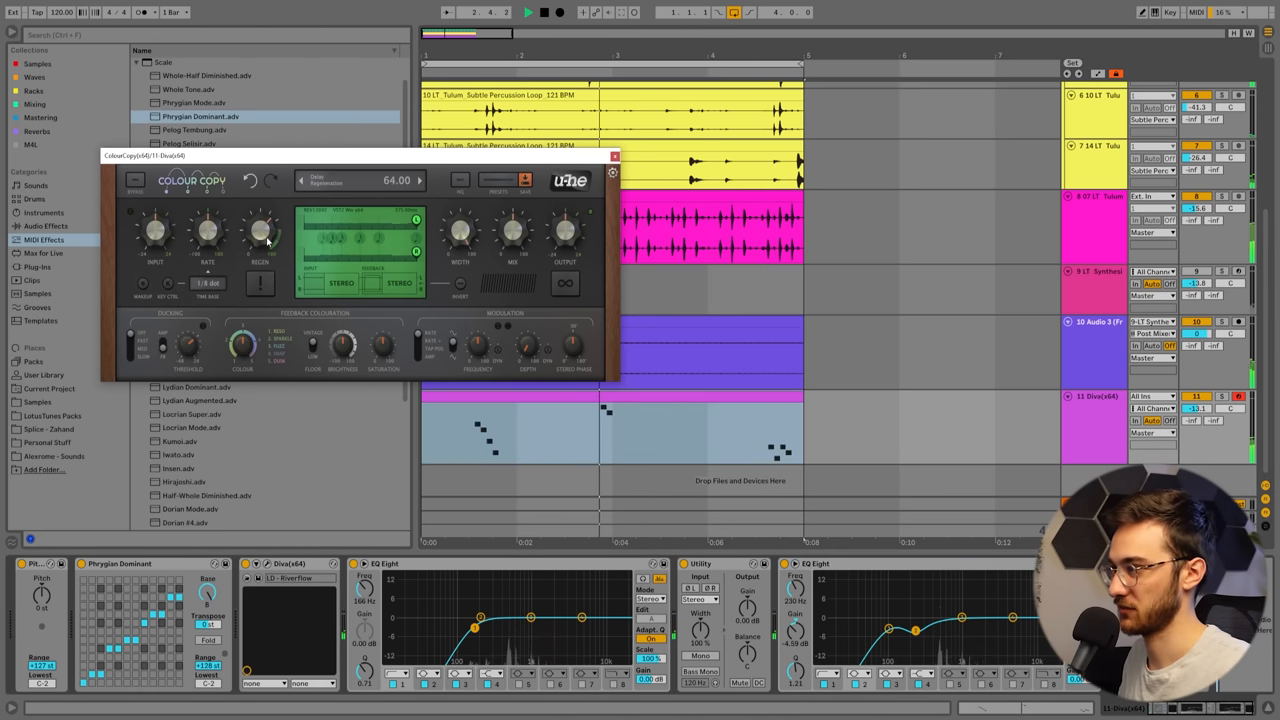
Step: Turn Colour Copy's delay up to 100, close it, and search 'auto' in the browser
{"action": "left_click_drag", "start_coordinate": [258, 230], "coordinate": [258, 210]}
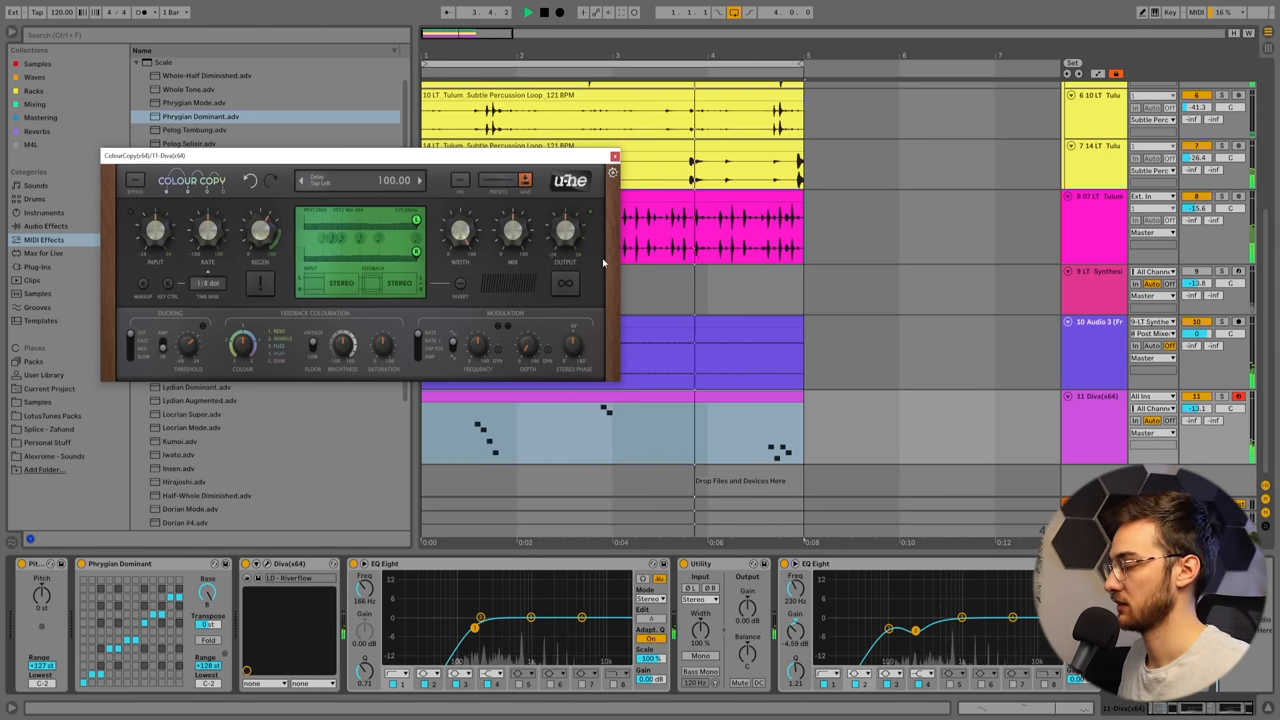
{"action": "left_click", "coordinate": [614, 156]}
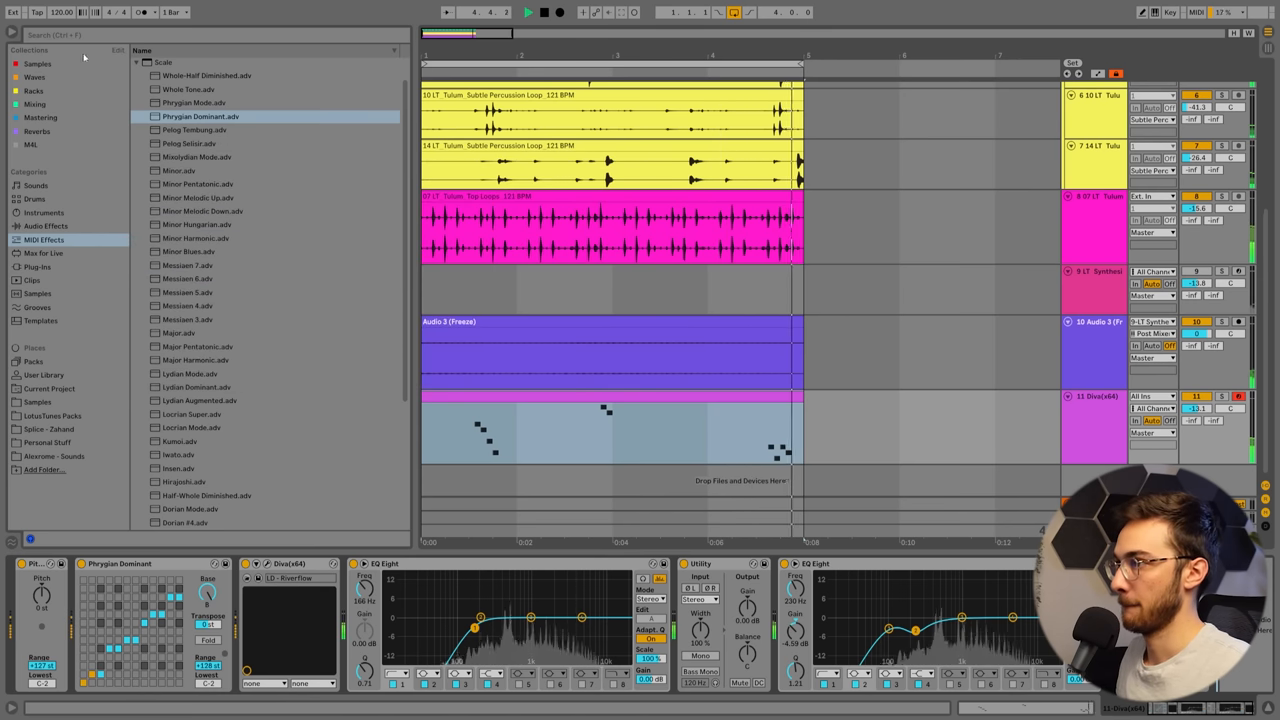
{"action": "type", "text": "auto"}
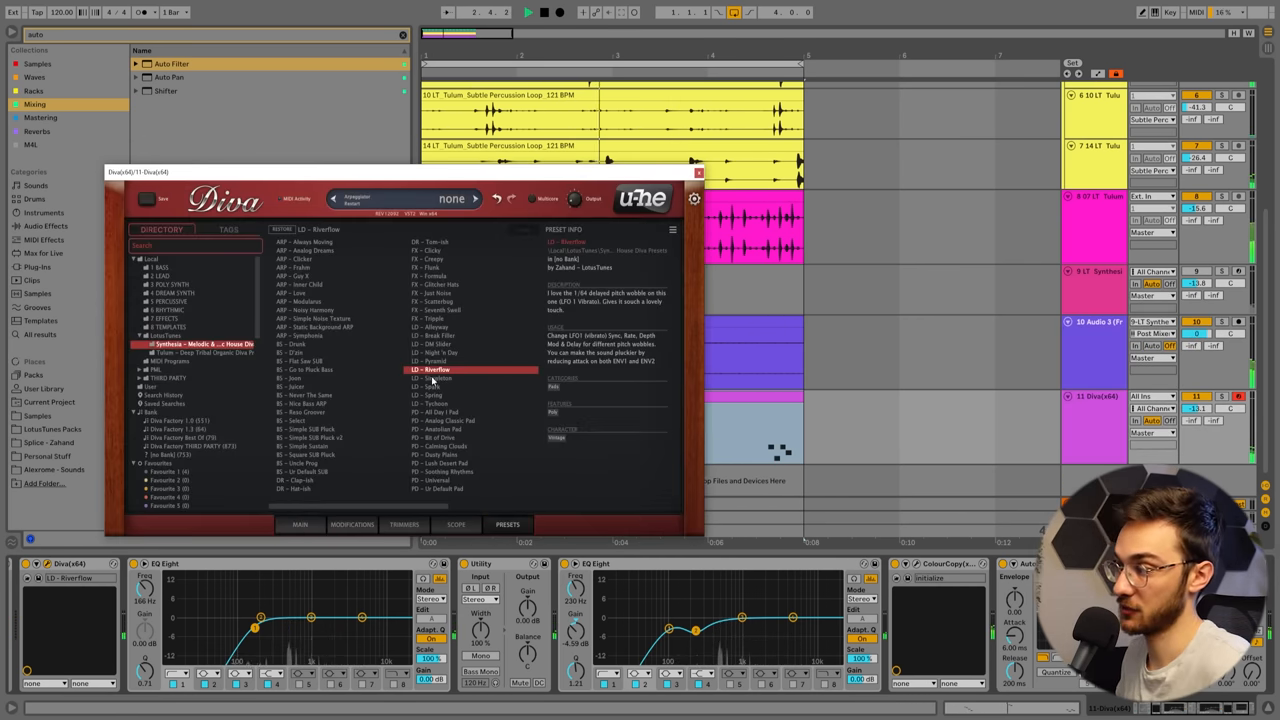
Step: Step through LD presets past LD - Simpleton to load LD - Spark, then close Diva
{"action": "left_click", "coordinate": [432, 378]}
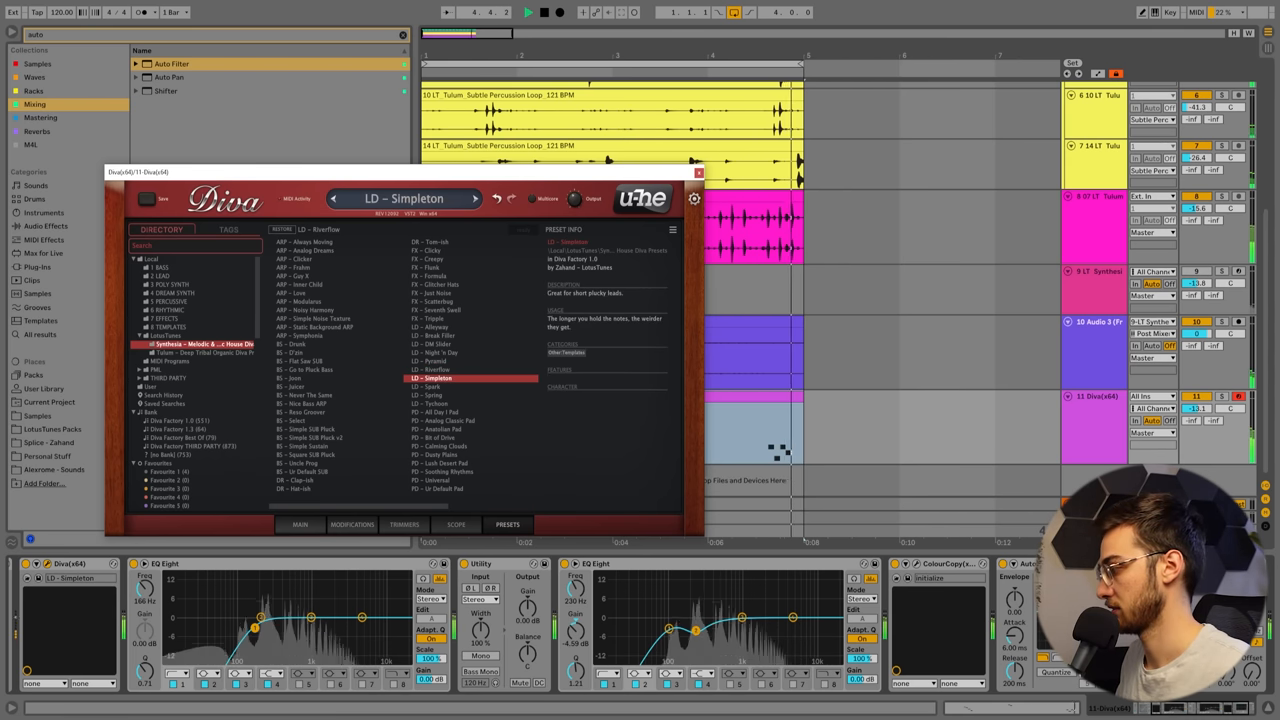
{"action": "left_click", "coordinate": [430, 388]}
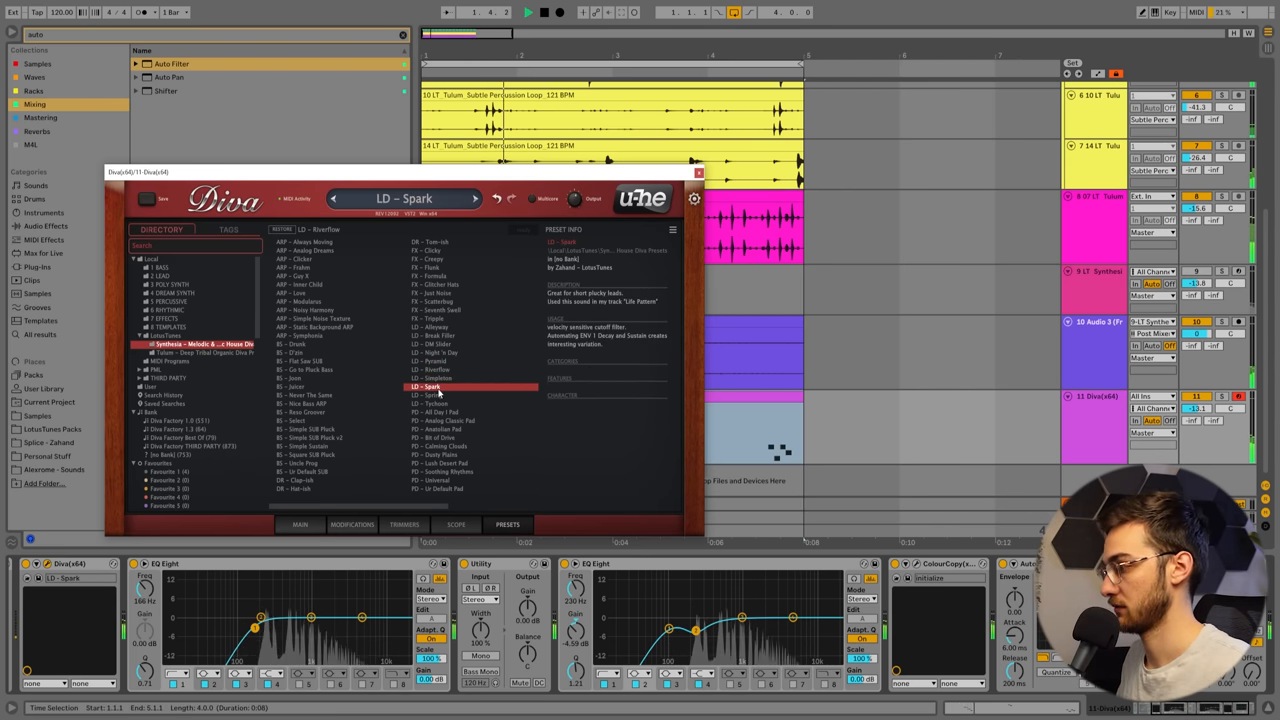
{"action": "left_click", "coordinate": [430, 396]}
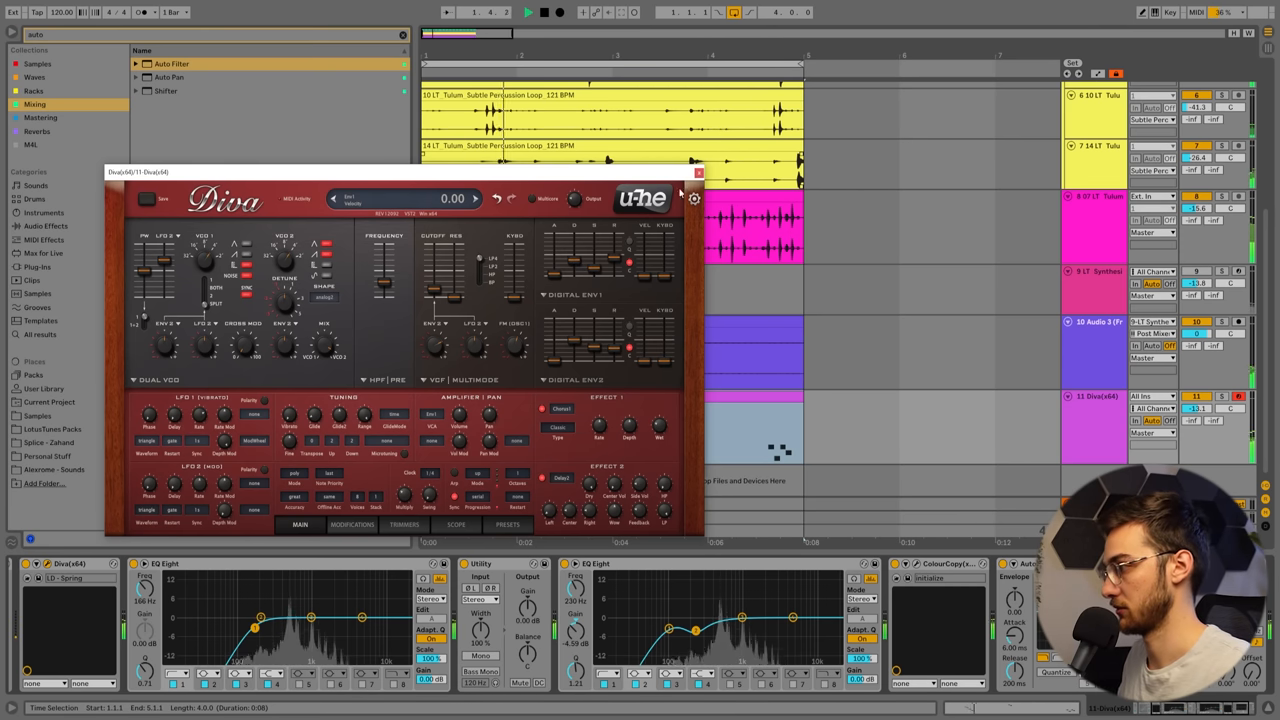
{"action": "left_click", "coordinate": [698, 172]}
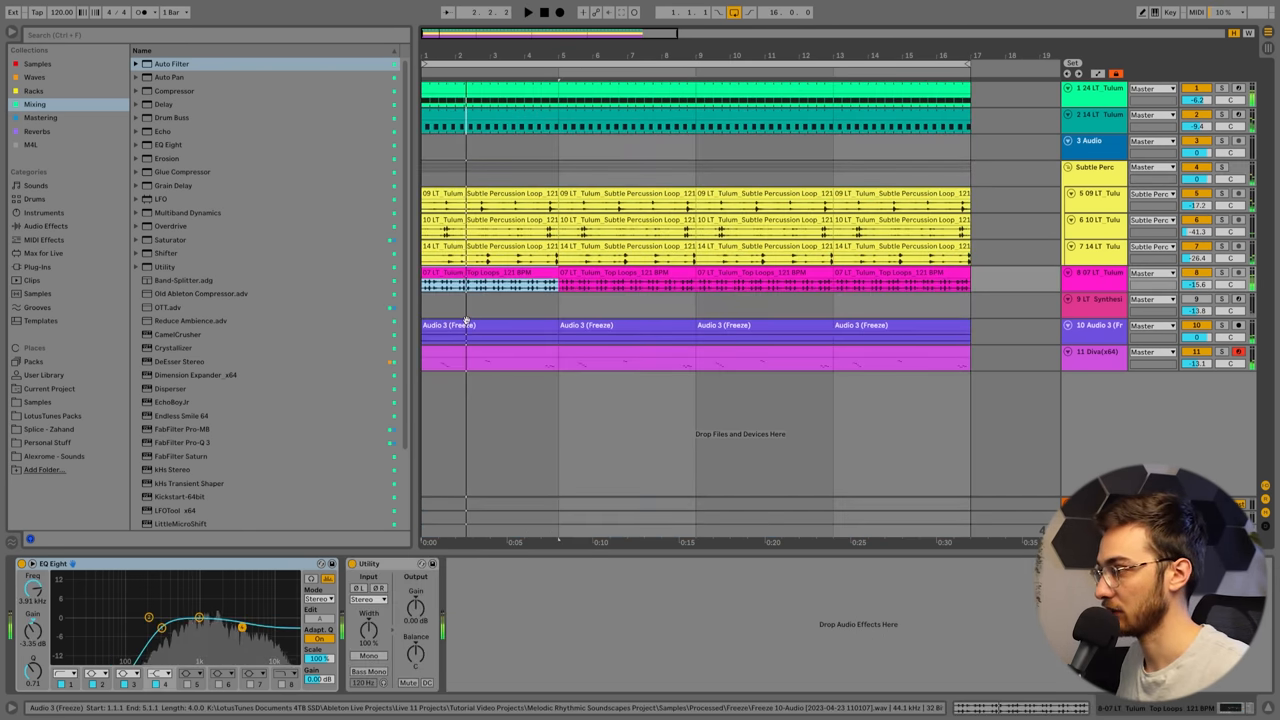
Step: Select the opening bars of the Diva melody track in the extended arrangement
{"action": "left_click", "coordinate": [488, 356]}
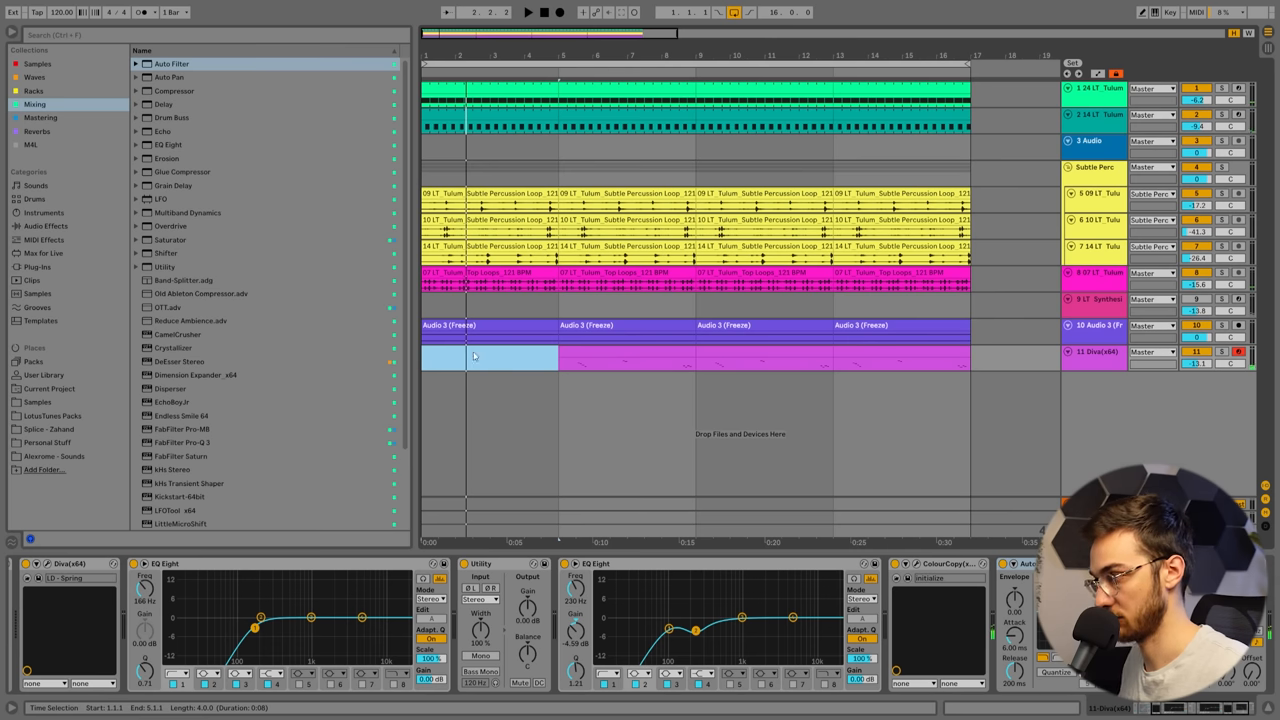